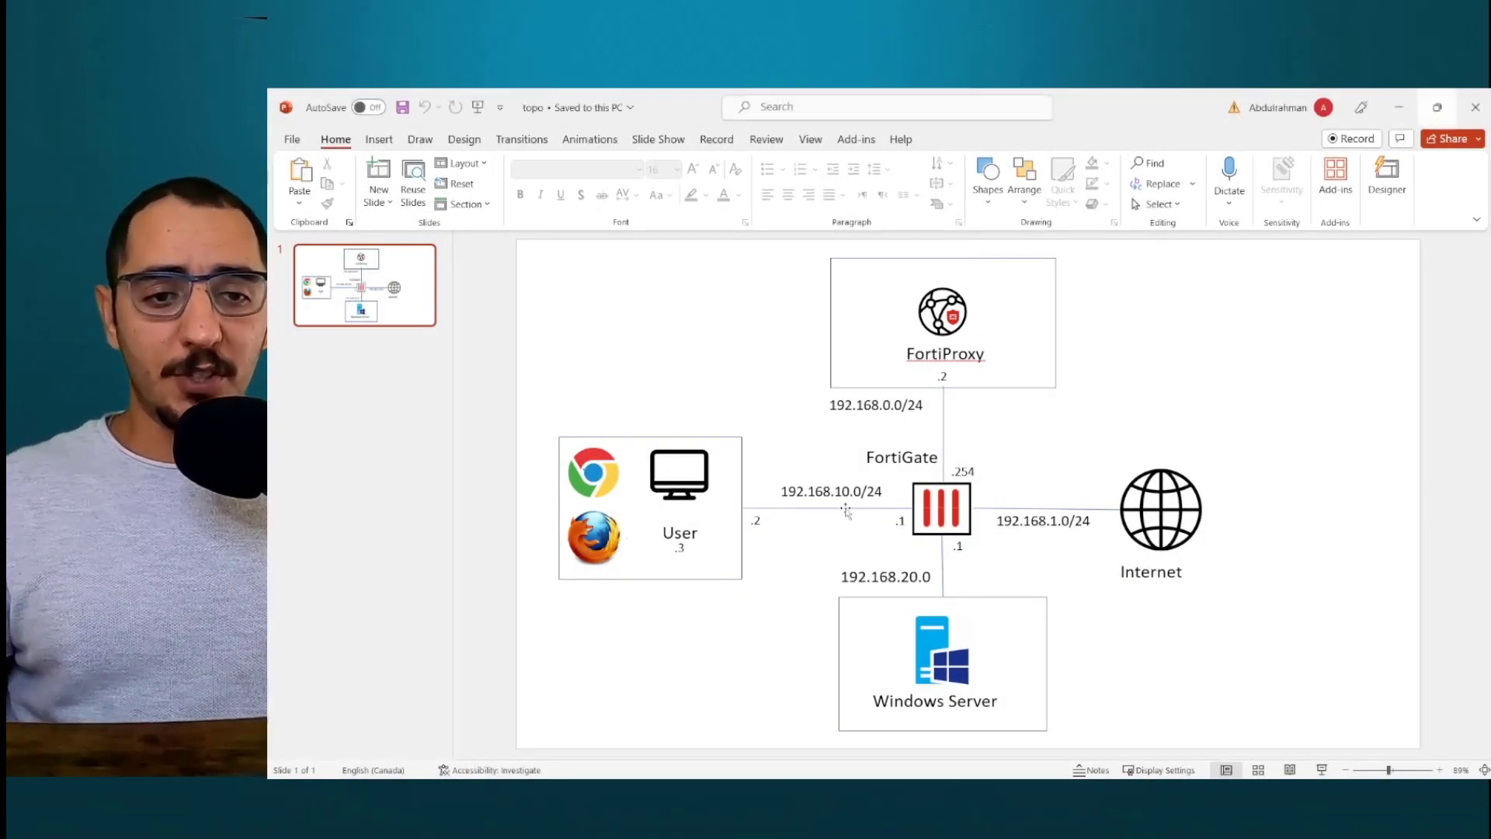
pyautogui.moveTo(888, 497)
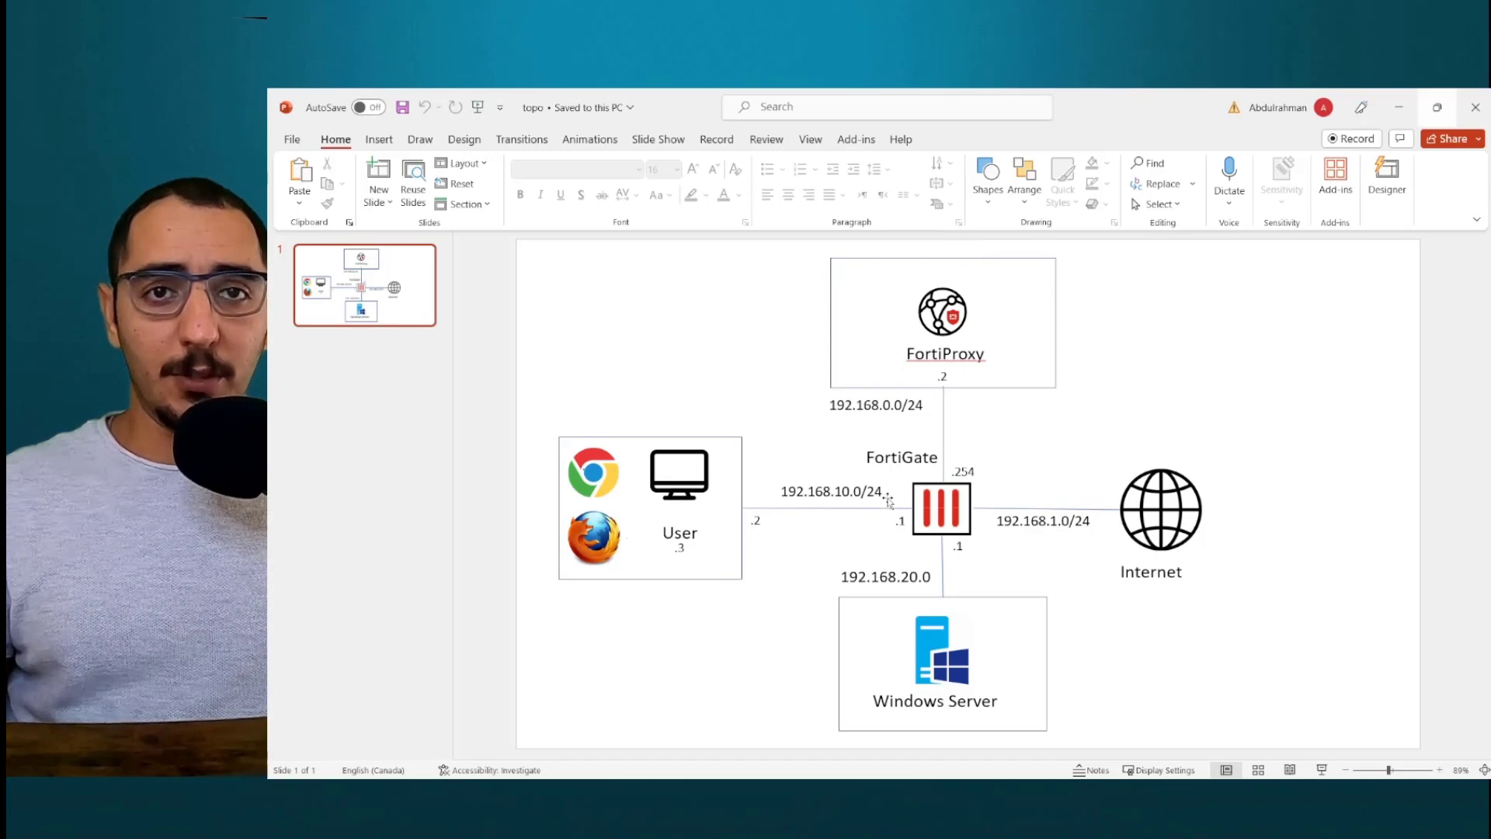
pyautogui.moveTo(845, 447)
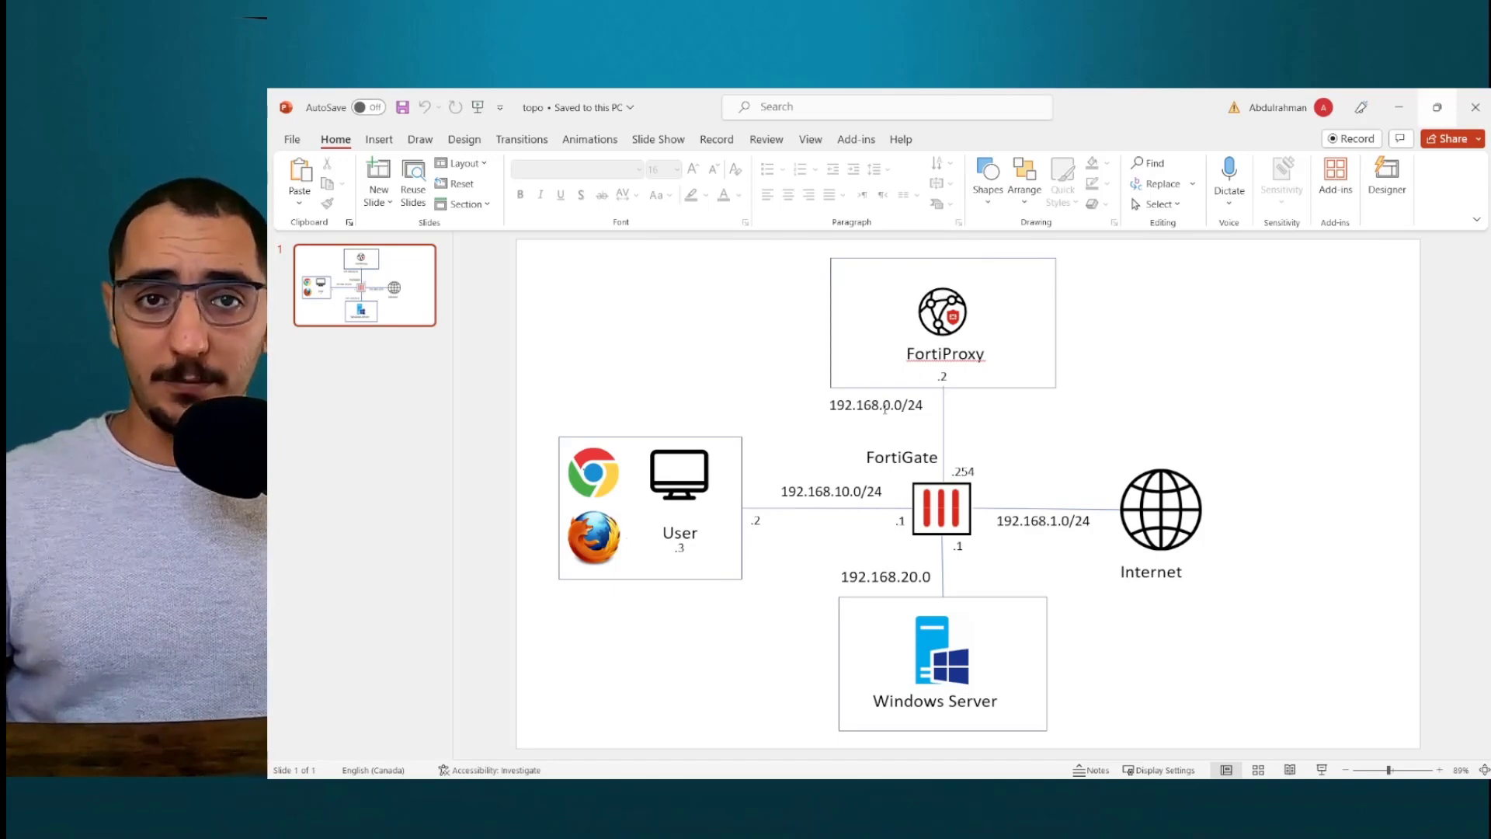
# Point out the user's computer, FortiGate, FortiProxy and the 192.168.1.0/24 and 192.168.10.0/24 subnets on the topology slide.
pyautogui.click(1044, 520)
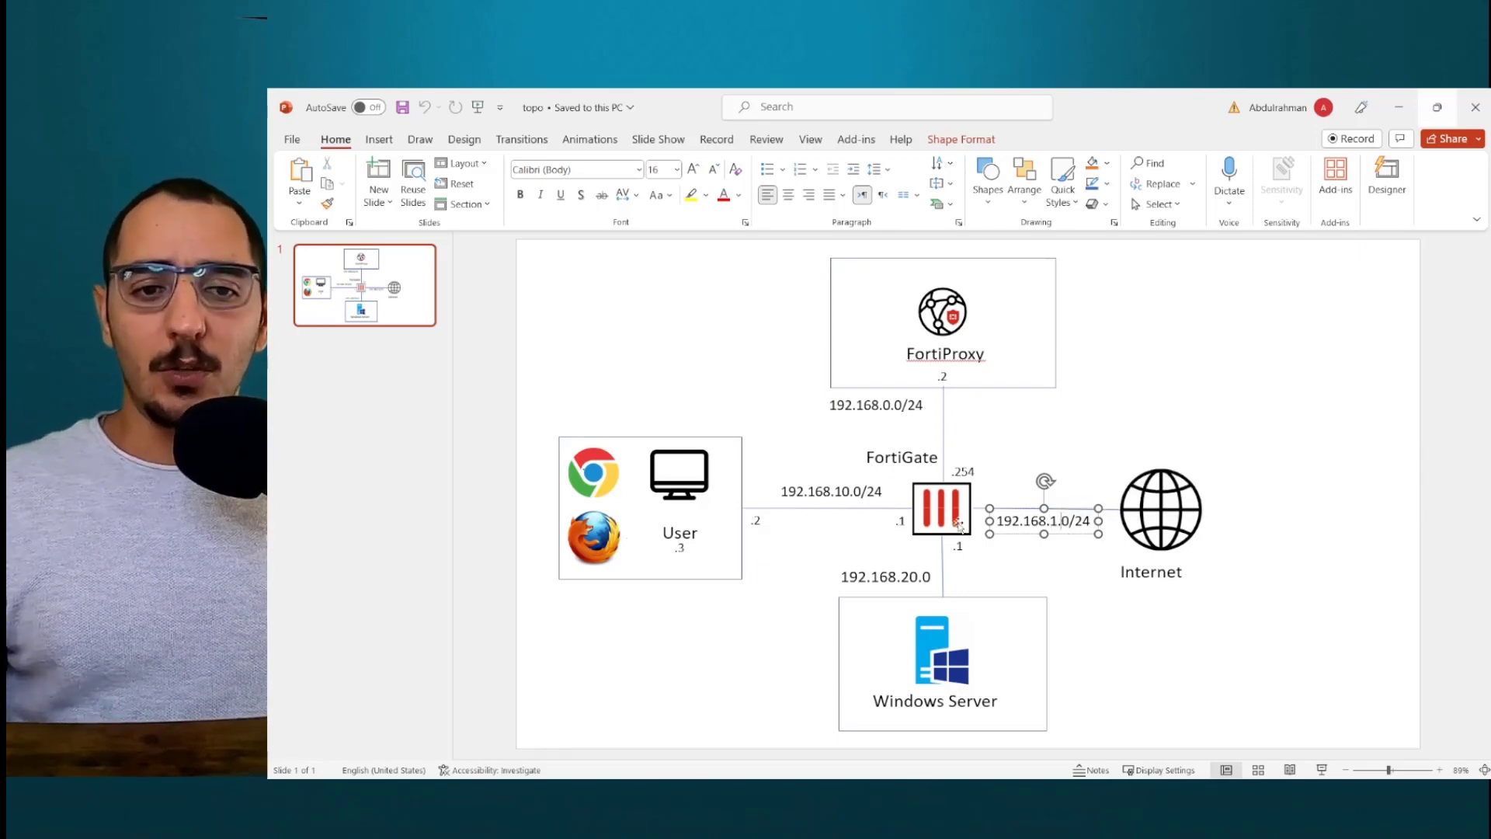
pyautogui.click(941, 312)
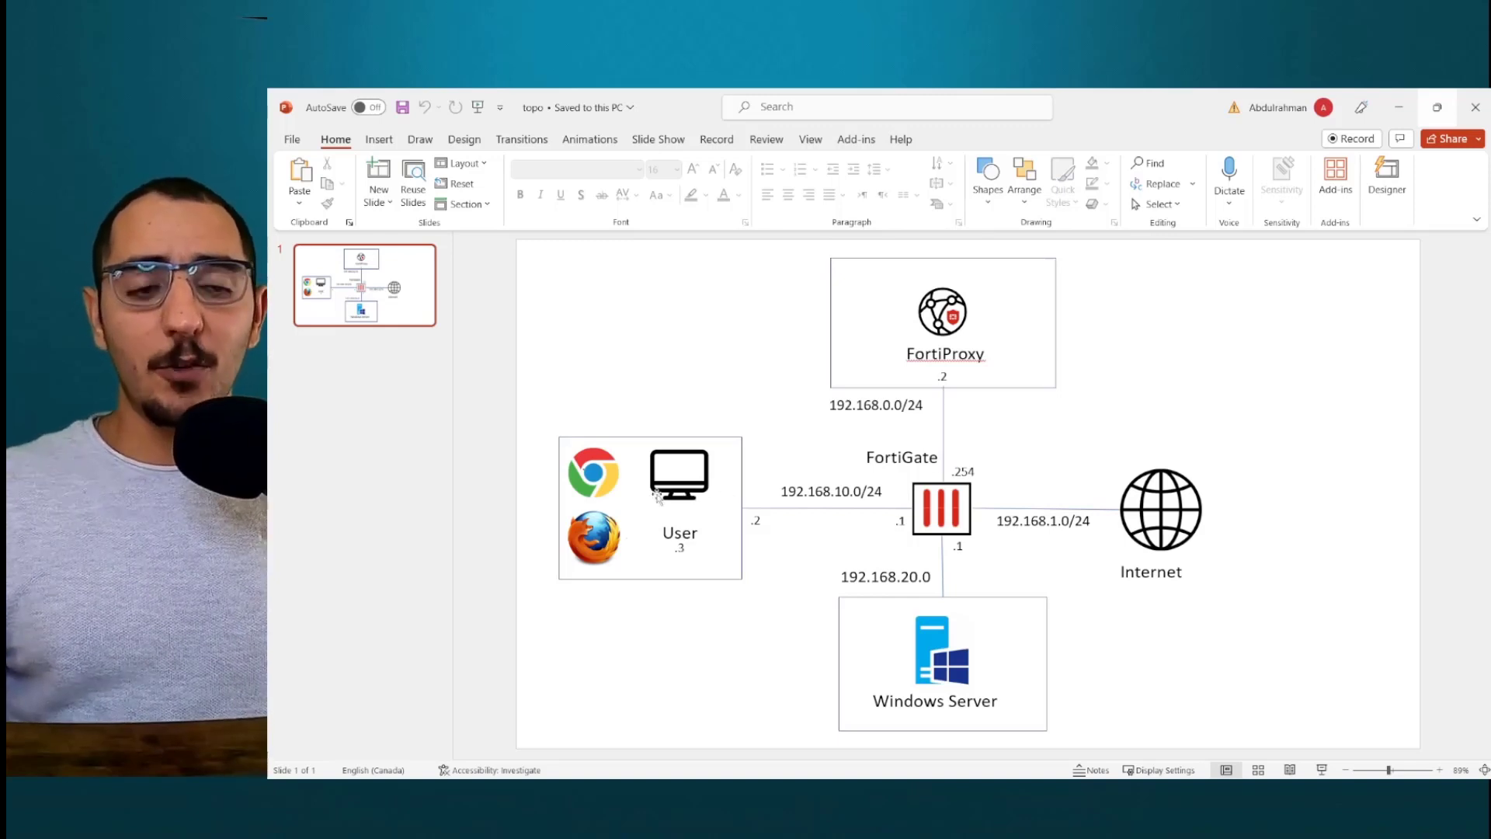
pyautogui.click(679, 475)
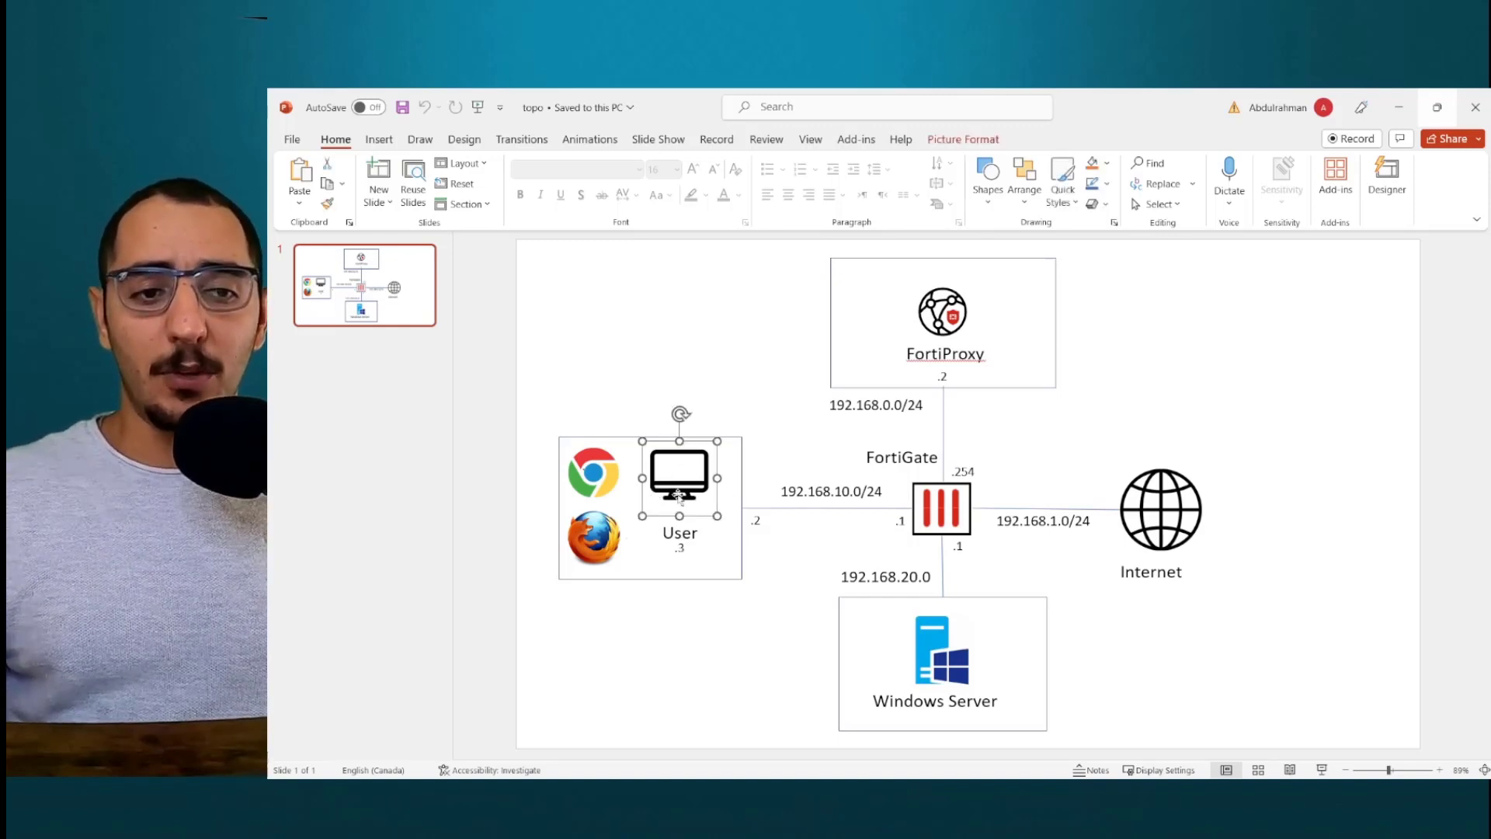
pyautogui.click(592, 473)
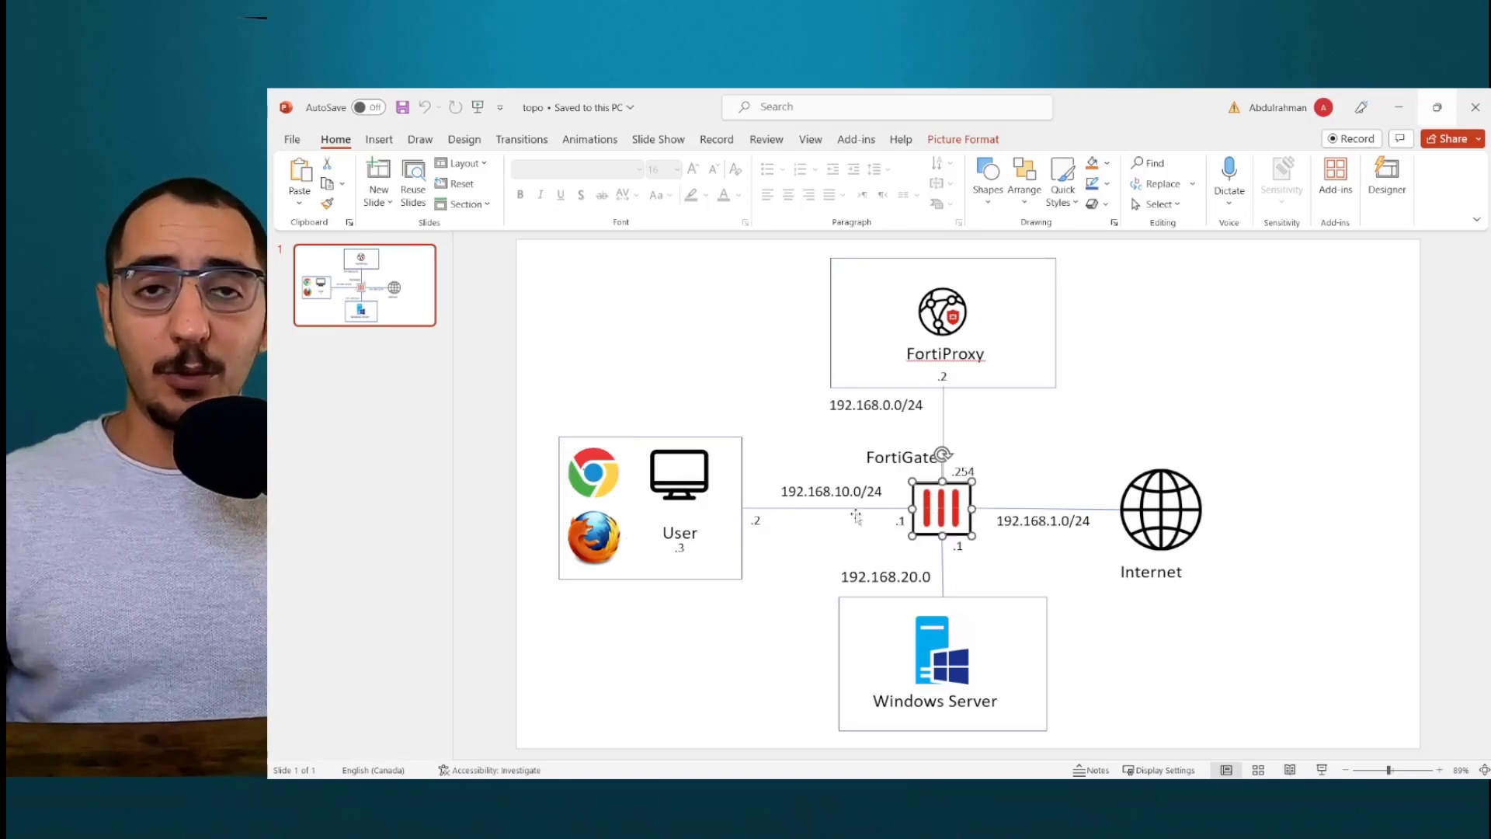
pyautogui.click(831, 490)
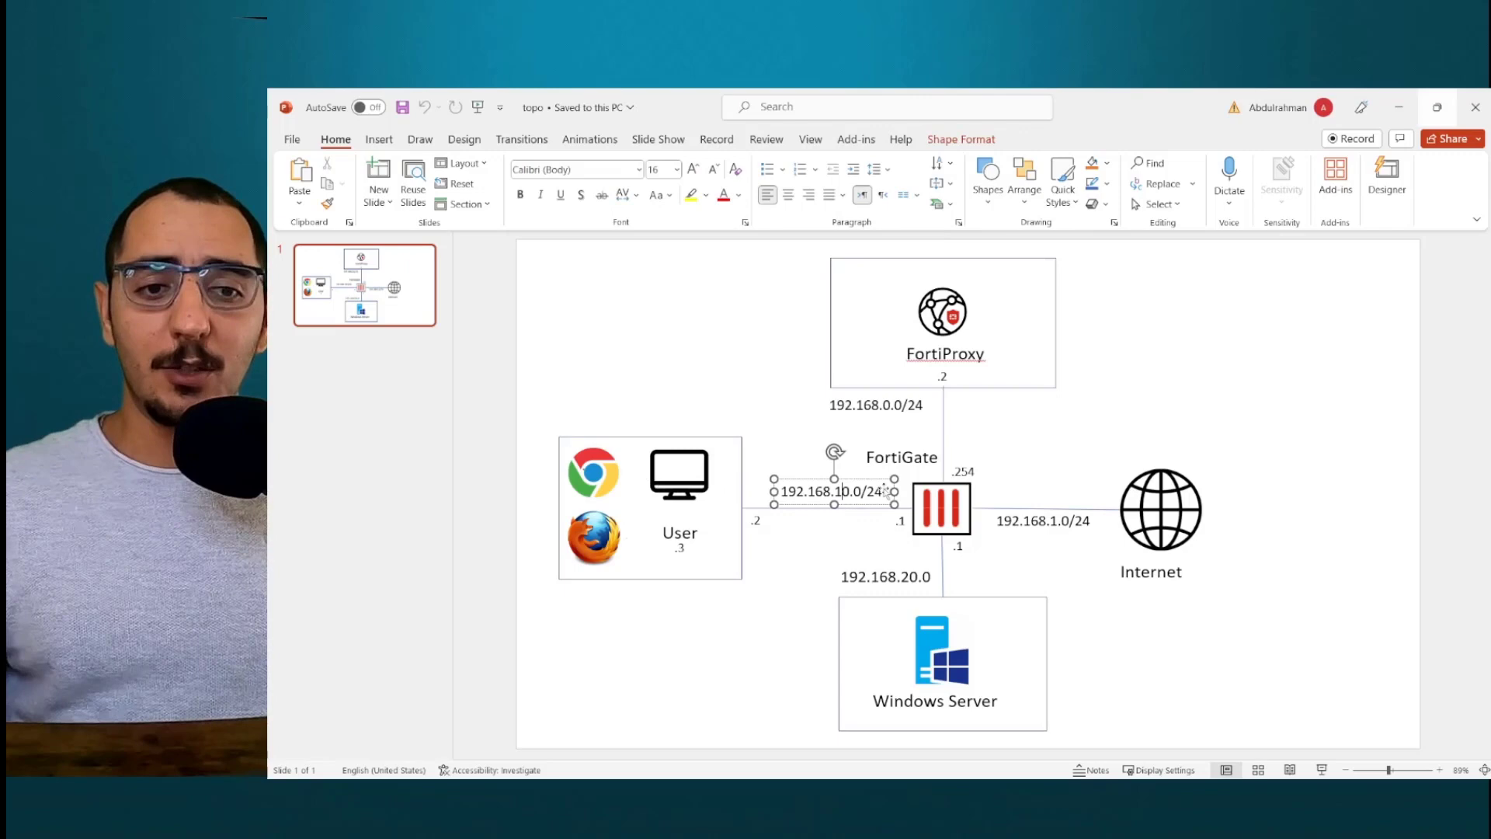
pyautogui.click(874, 403)
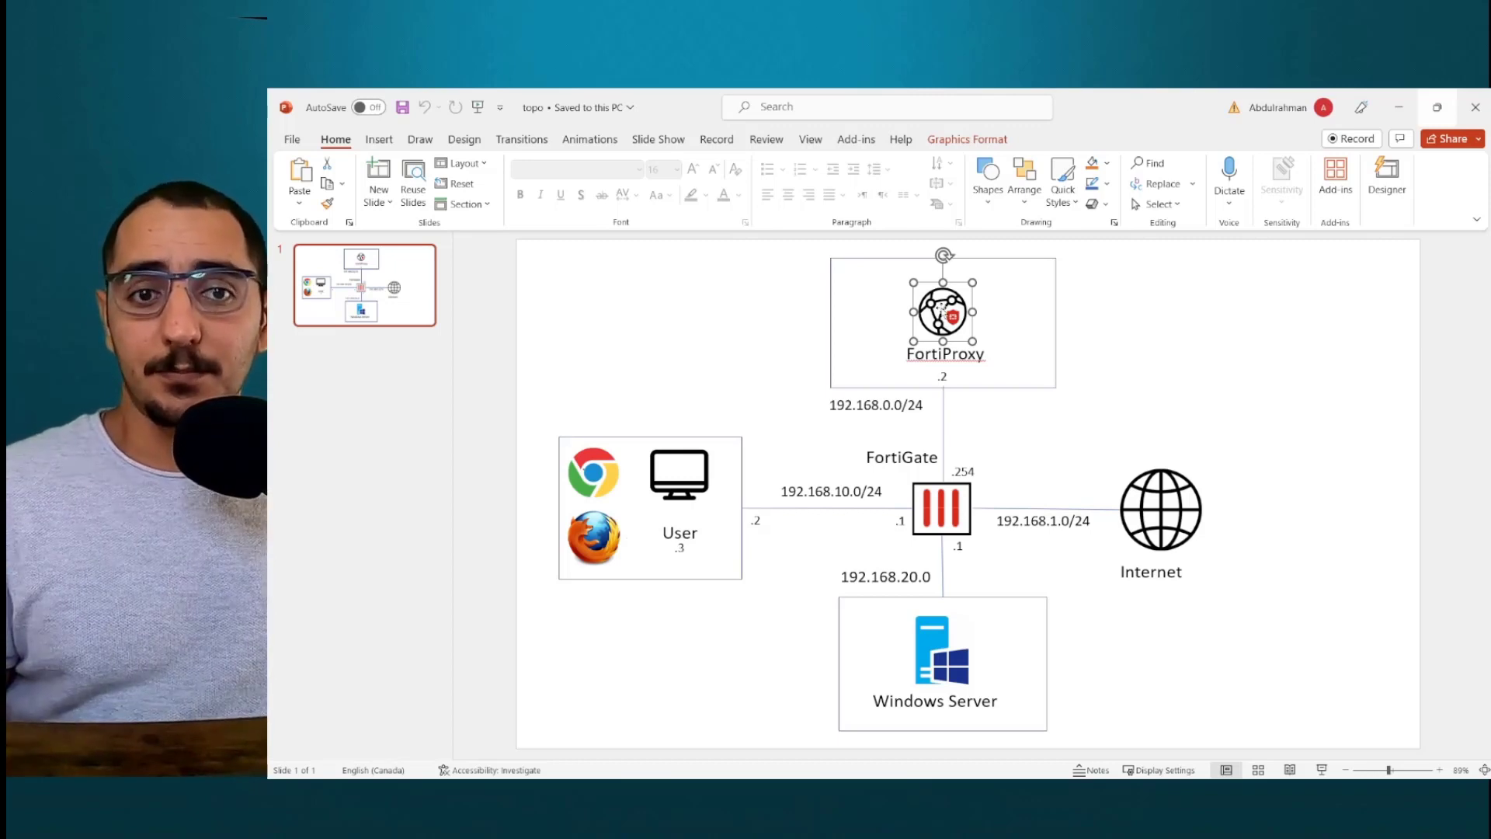
pyautogui.moveTo(1289, 542)
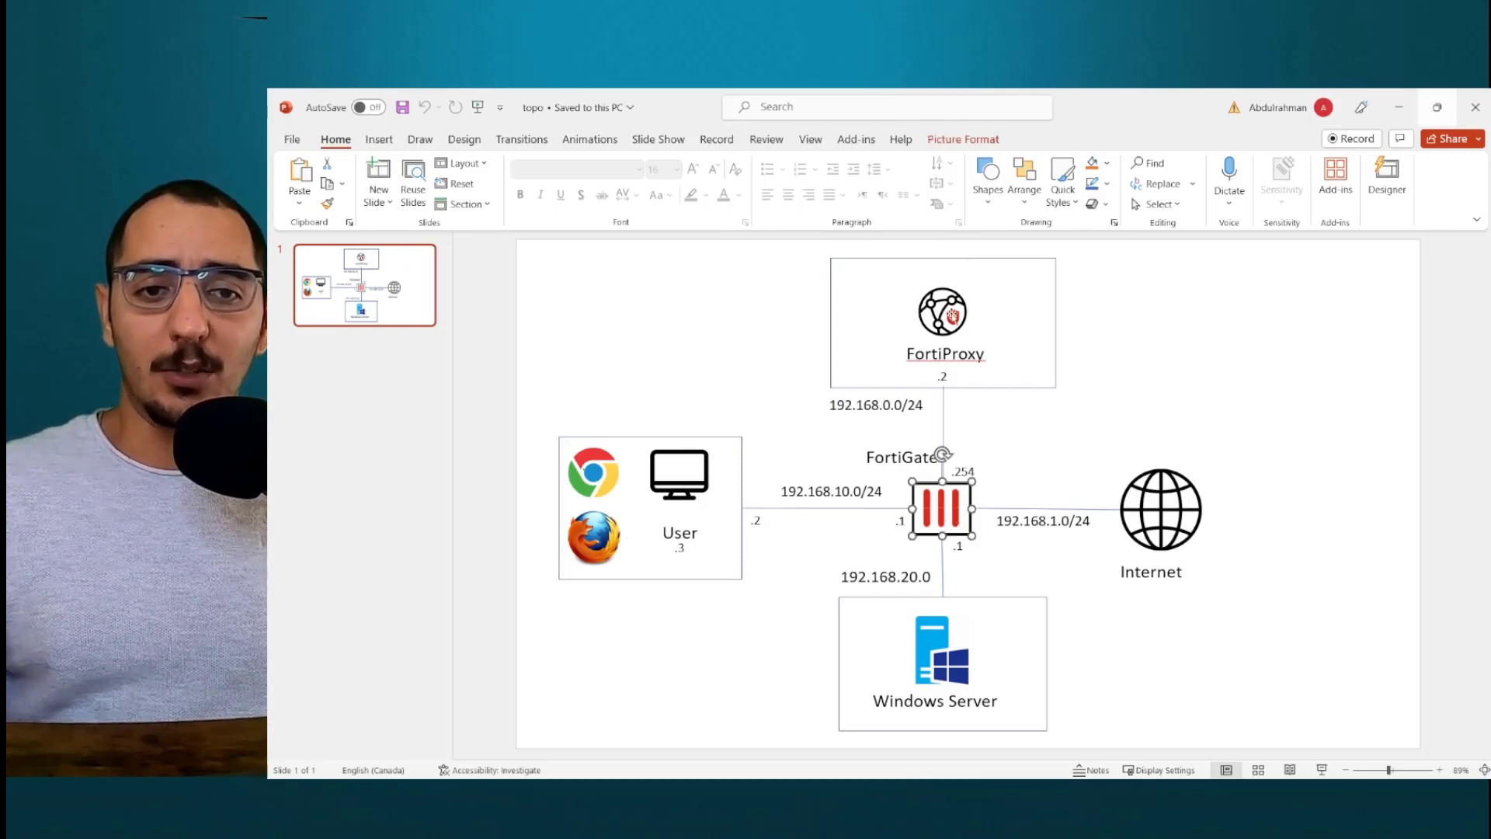
pyautogui.moveTo(1128, 494)
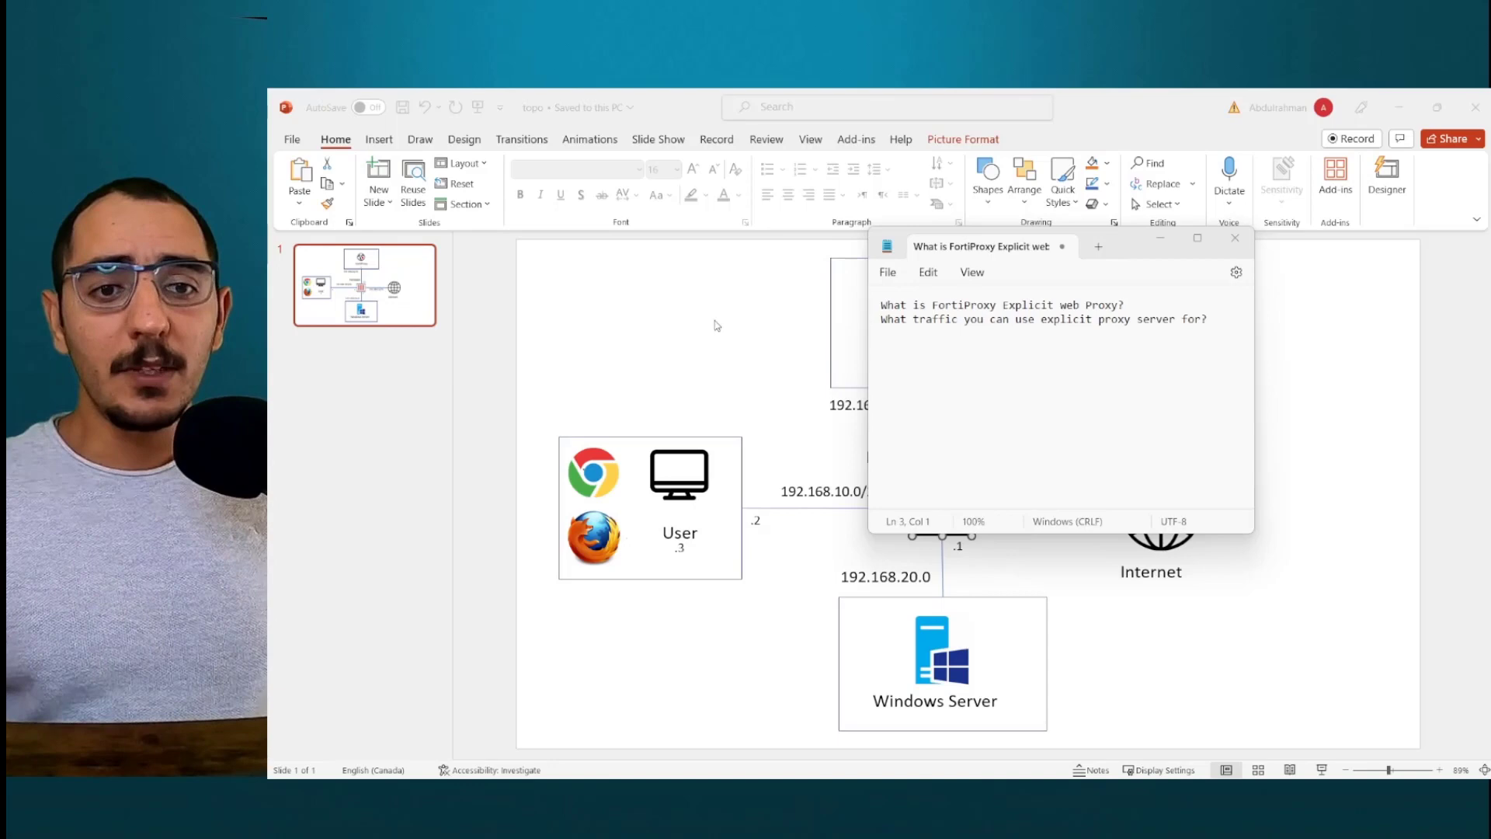
# Bring the topology diagram back to front and single out the FortiProxy and FortiGate icons.
pyautogui.click(1233, 238)
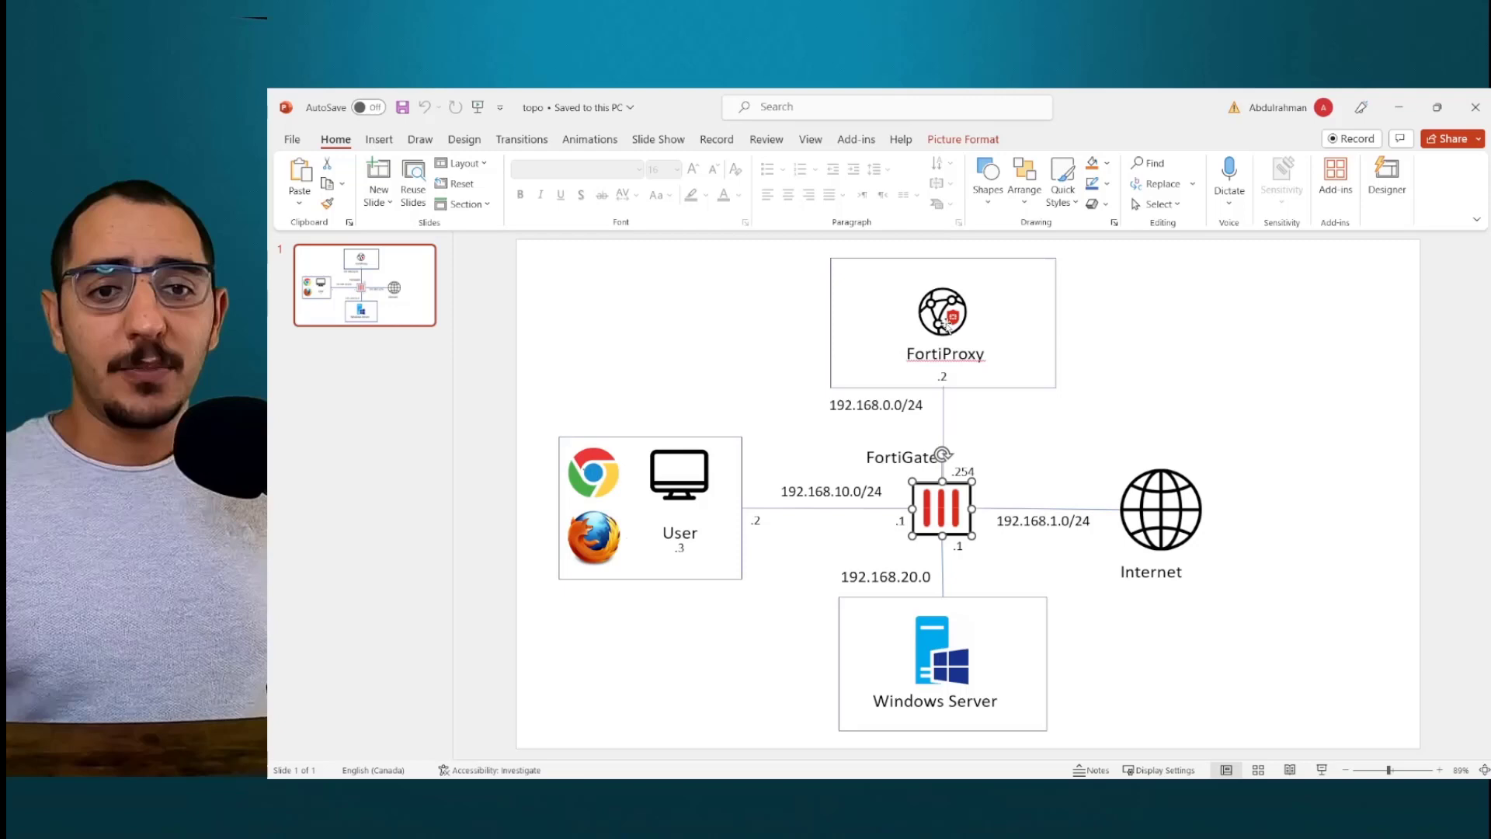
pyautogui.click(941, 311)
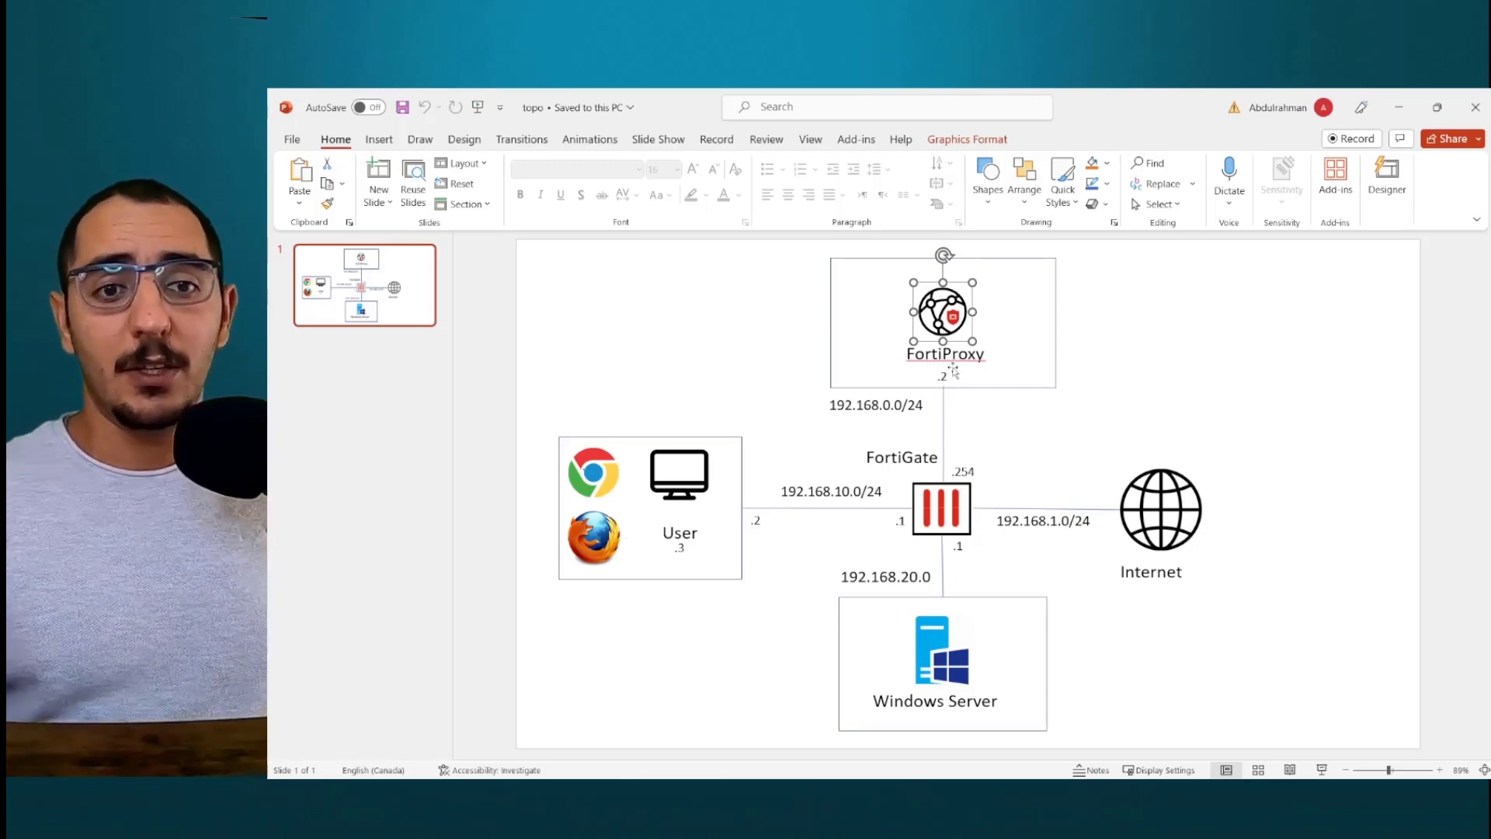
pyautogui.click(780, 329)
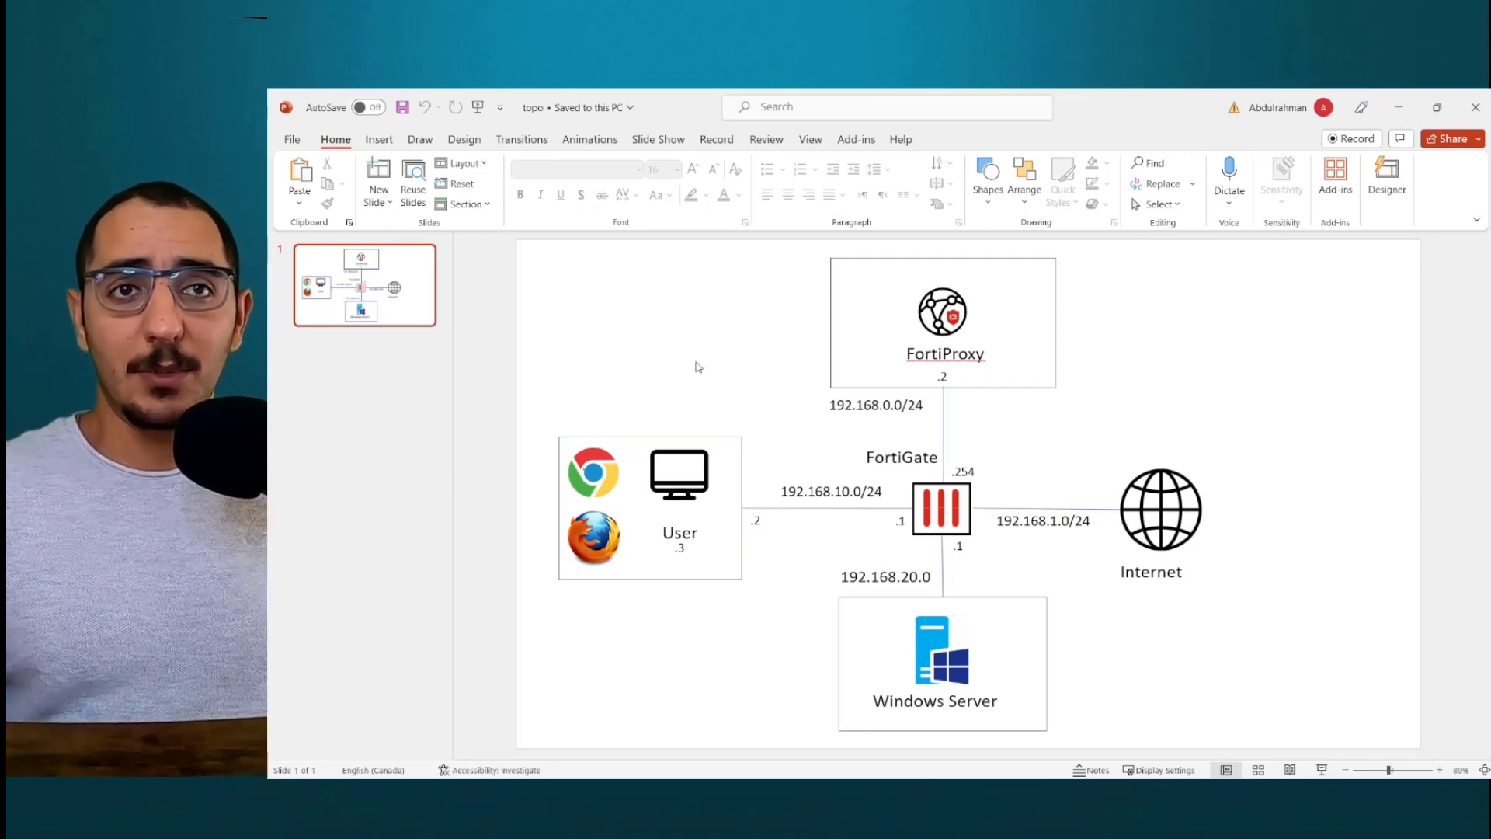
pyautogui.click(943, 353)
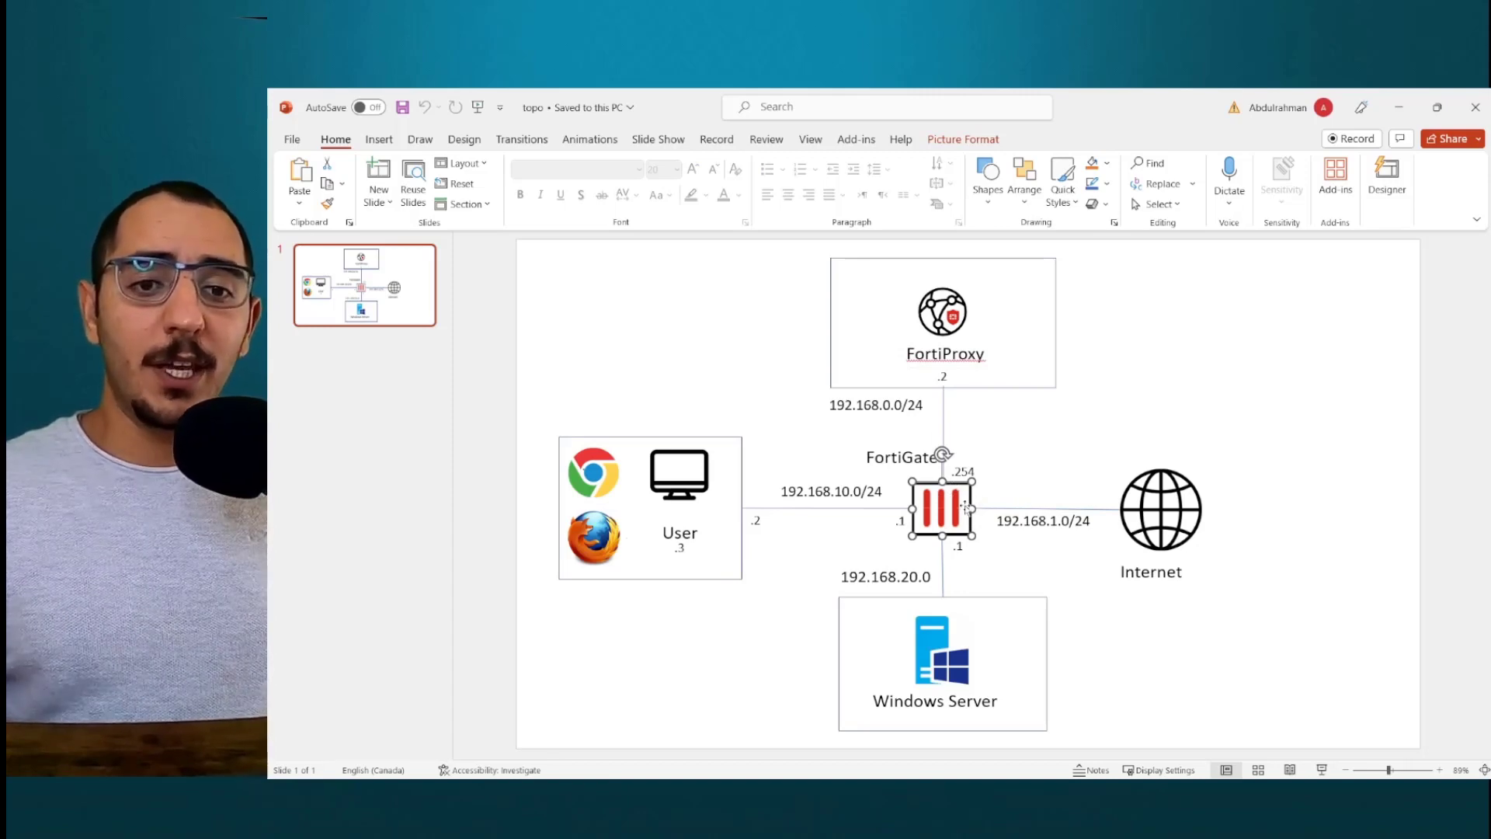
pyautogui.moveTo(936, 433)
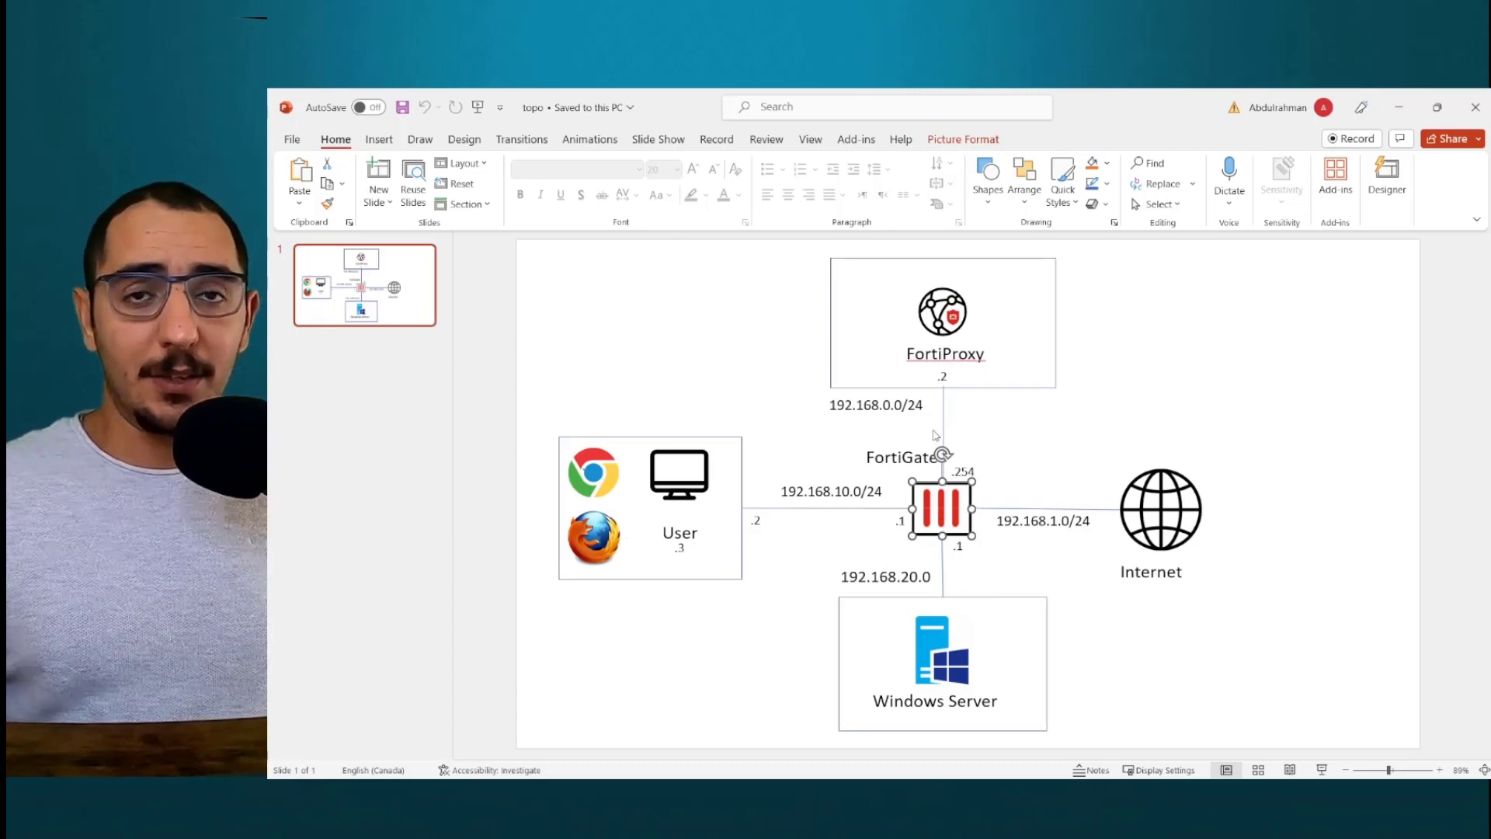
pyautogui.moveTo(984, 523)
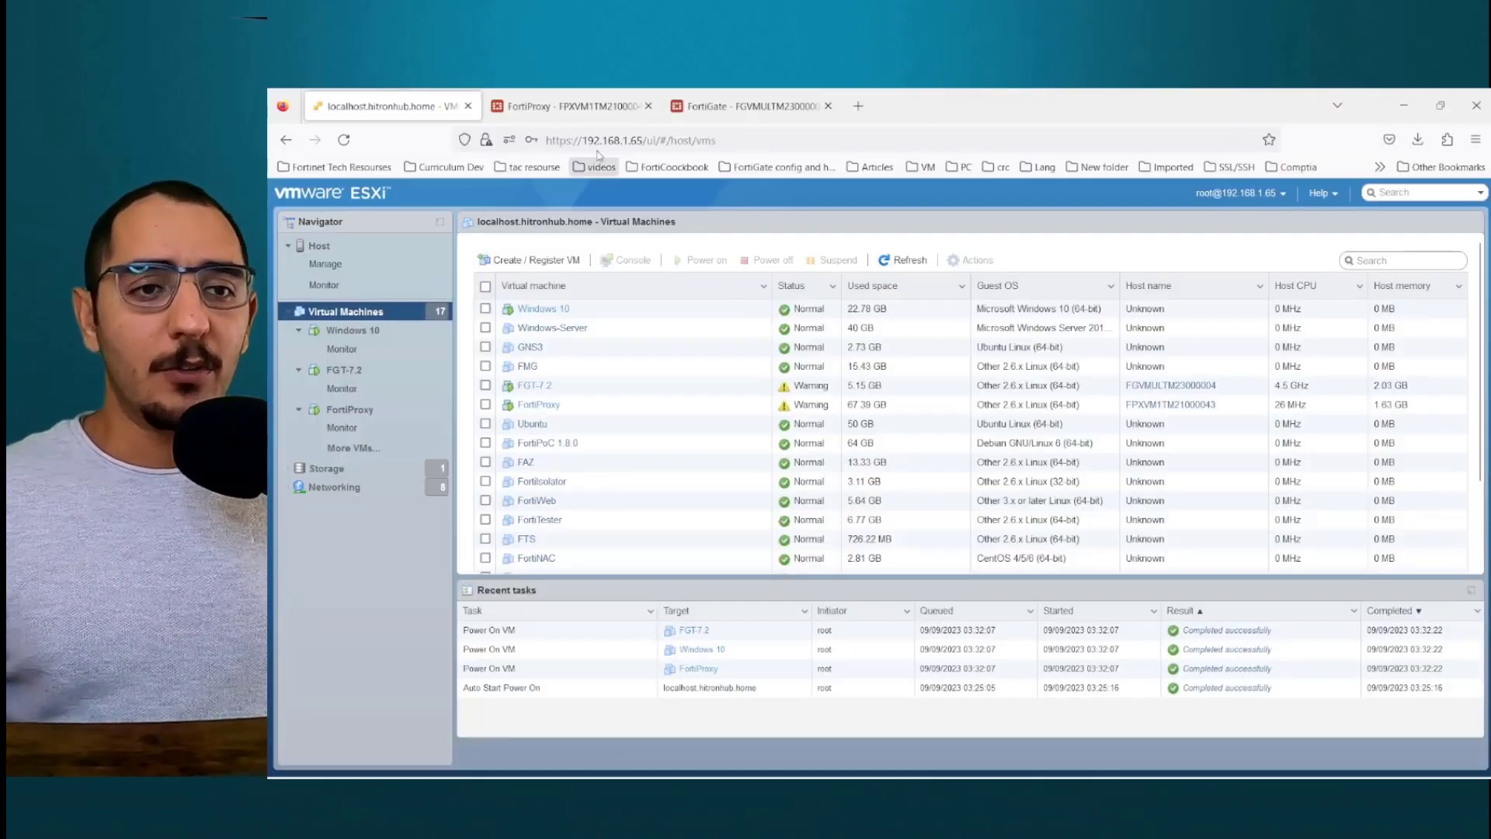
# Switch to the FortiProxy web interface and open port1's interface settings under Network > Interfaces.
pyautogui.click(570, 106)
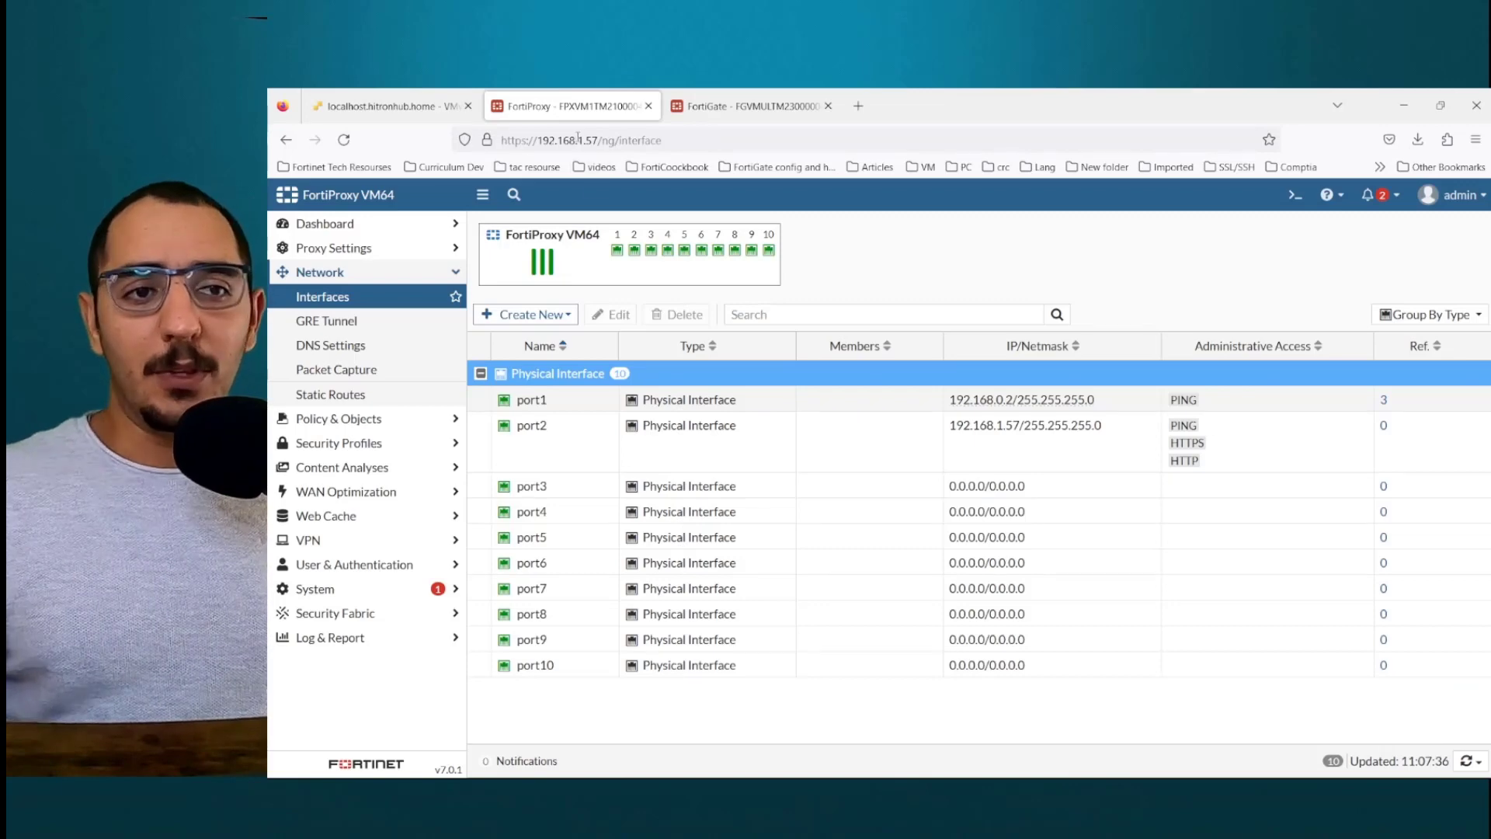
pyautogui.click(579, 140)
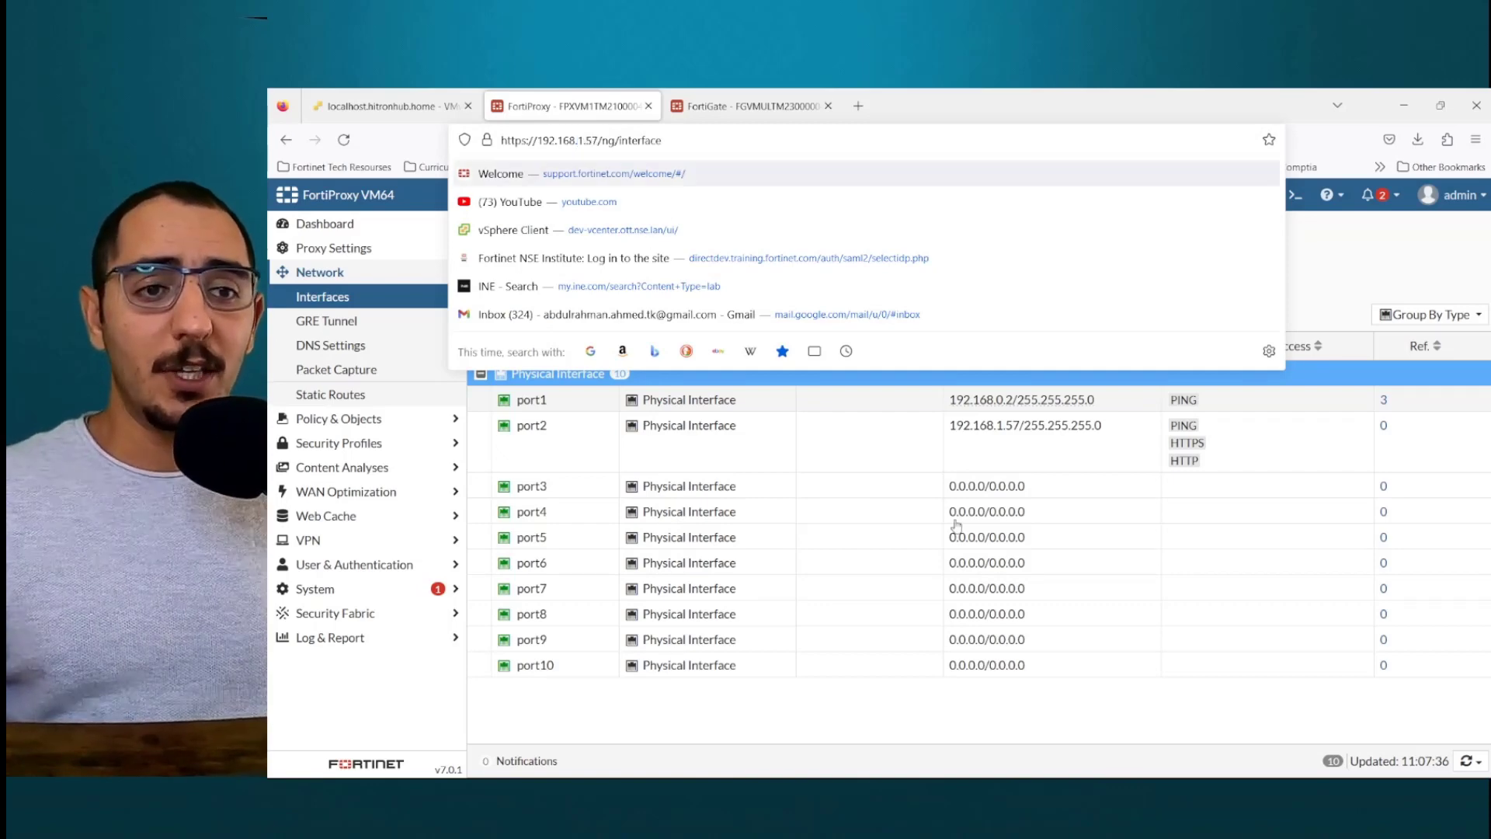
pyautogui.click(951, 524)
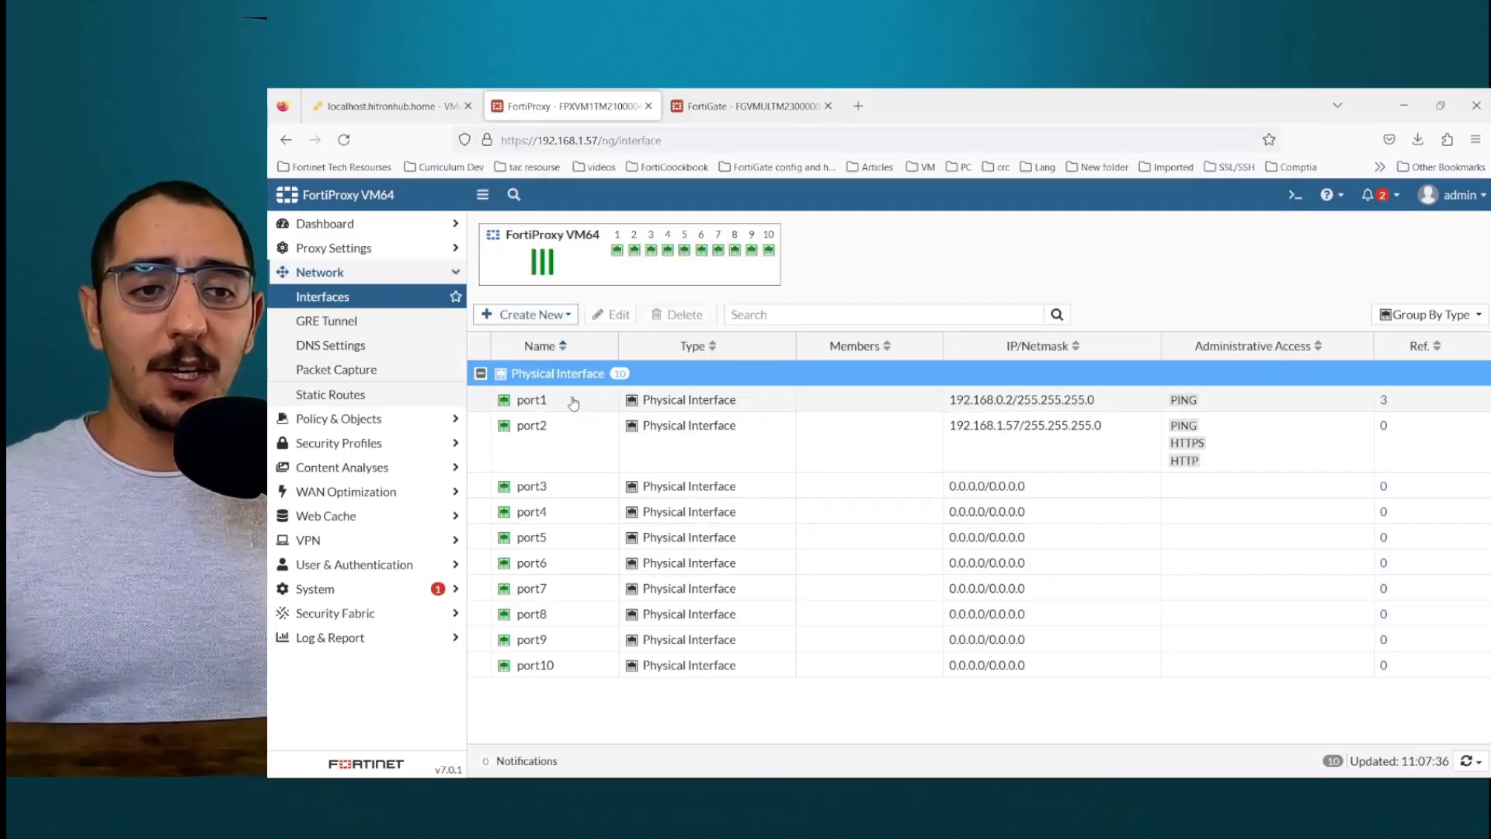
pyautogui.click(531, 399)
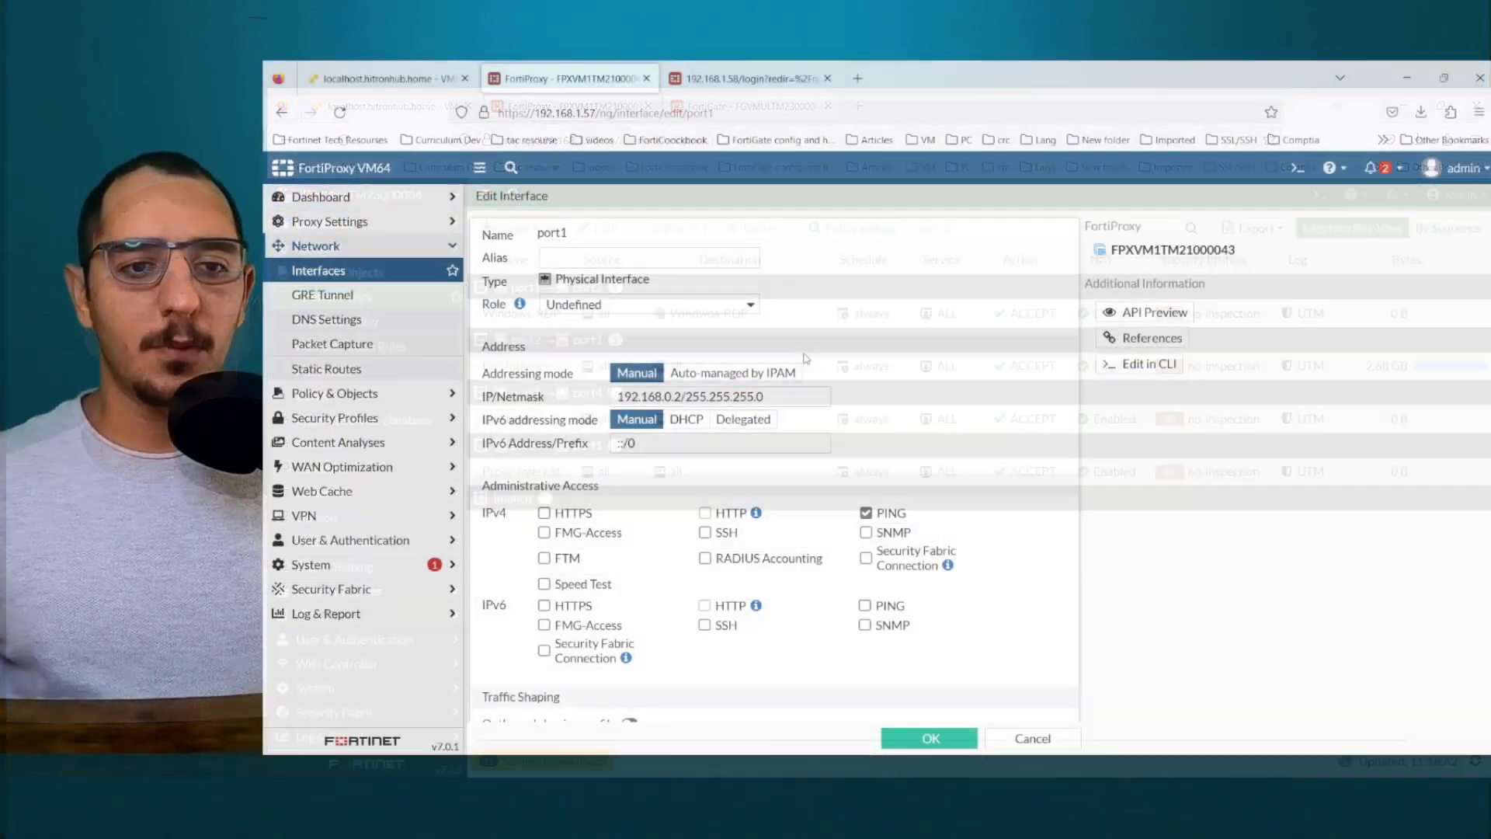
# Enable Explicit web proxy under Miscellaneous for port1 (192.168.0.2/24) and save the interface.
pyautogui.scroll(-3)
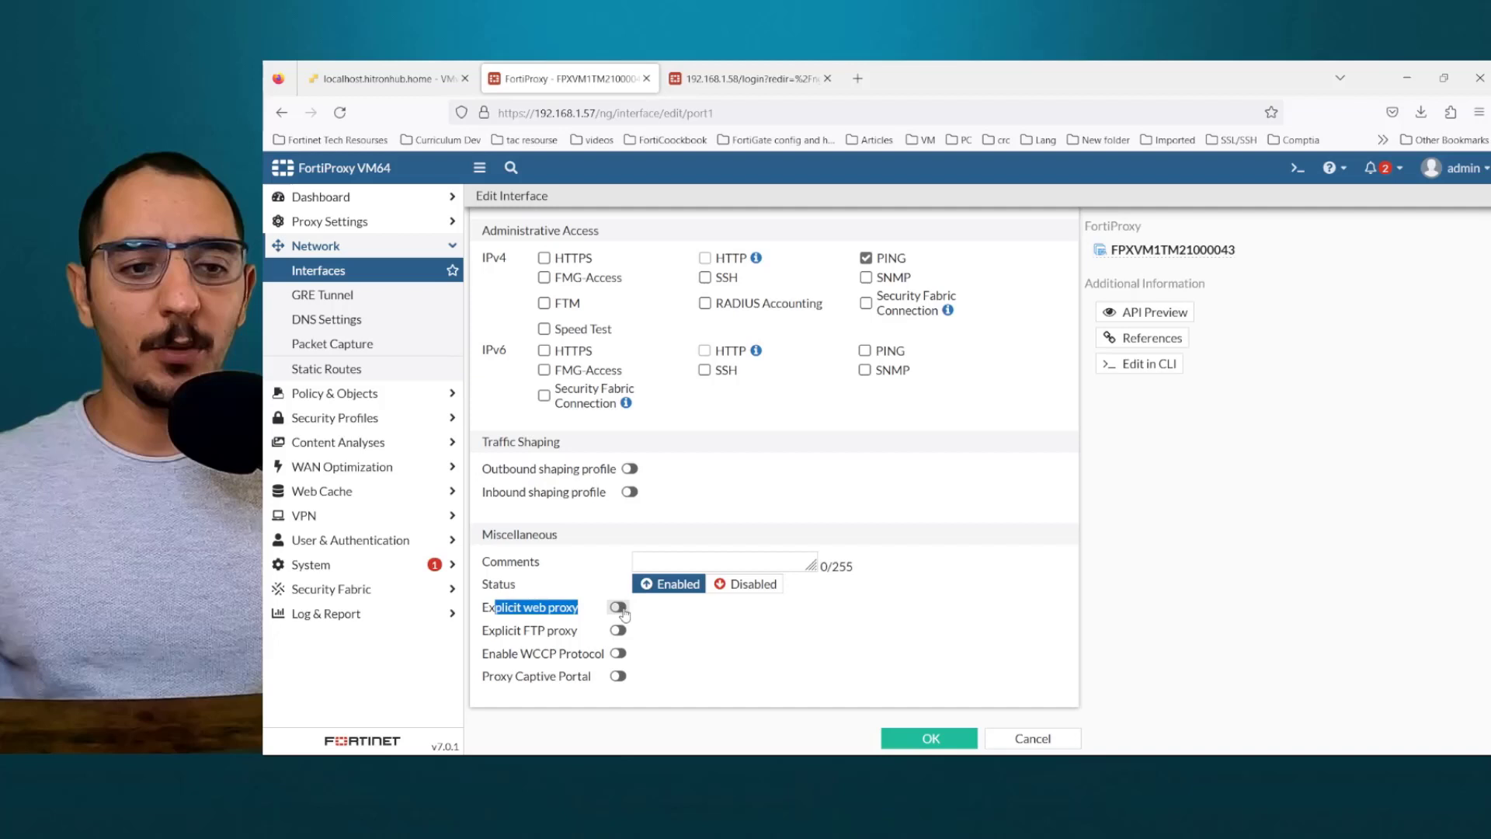
pyautogui.click(616, 607)
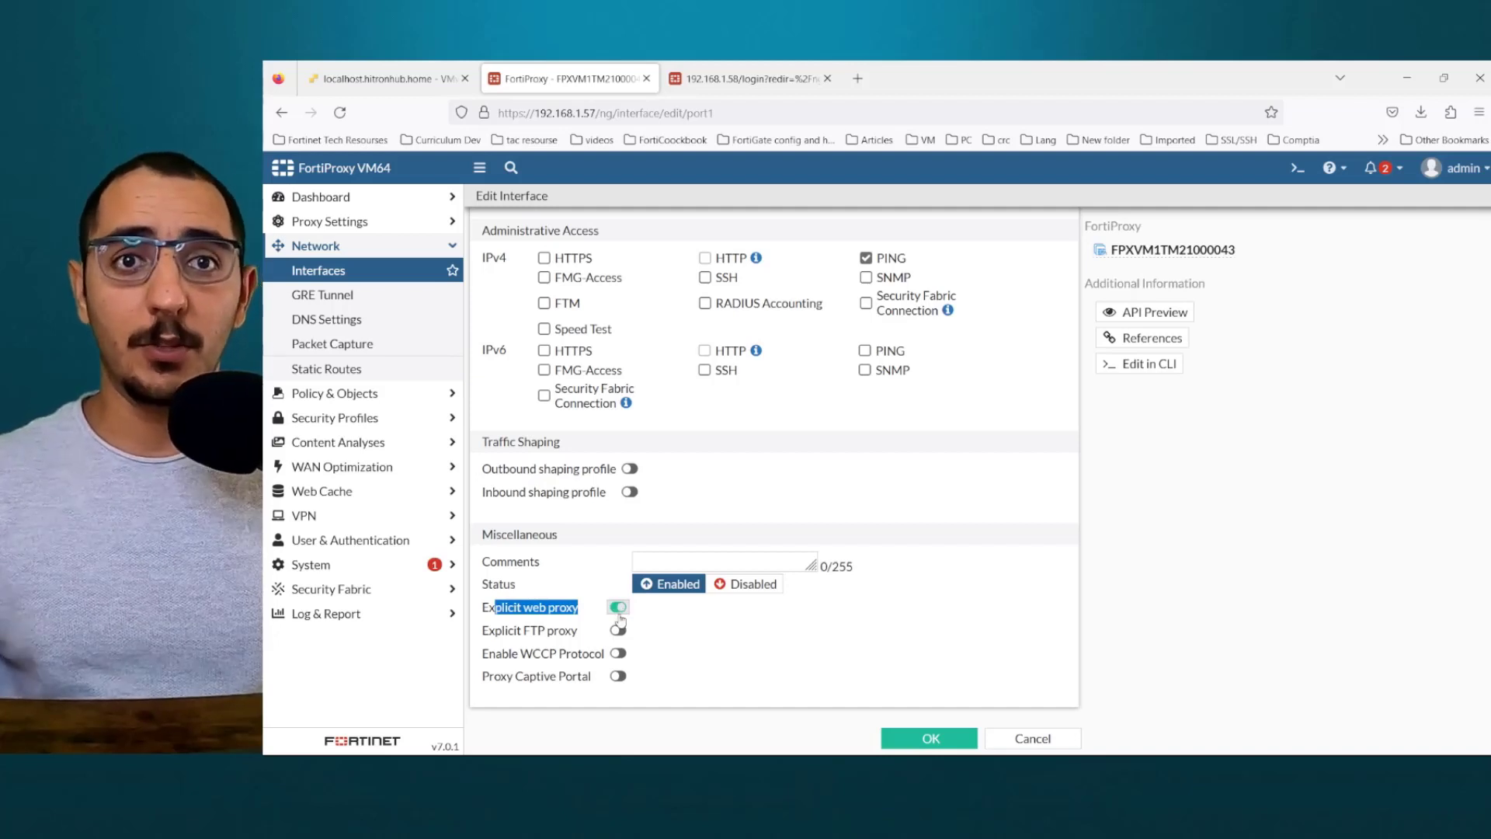
pyautogui.click(929, 738)
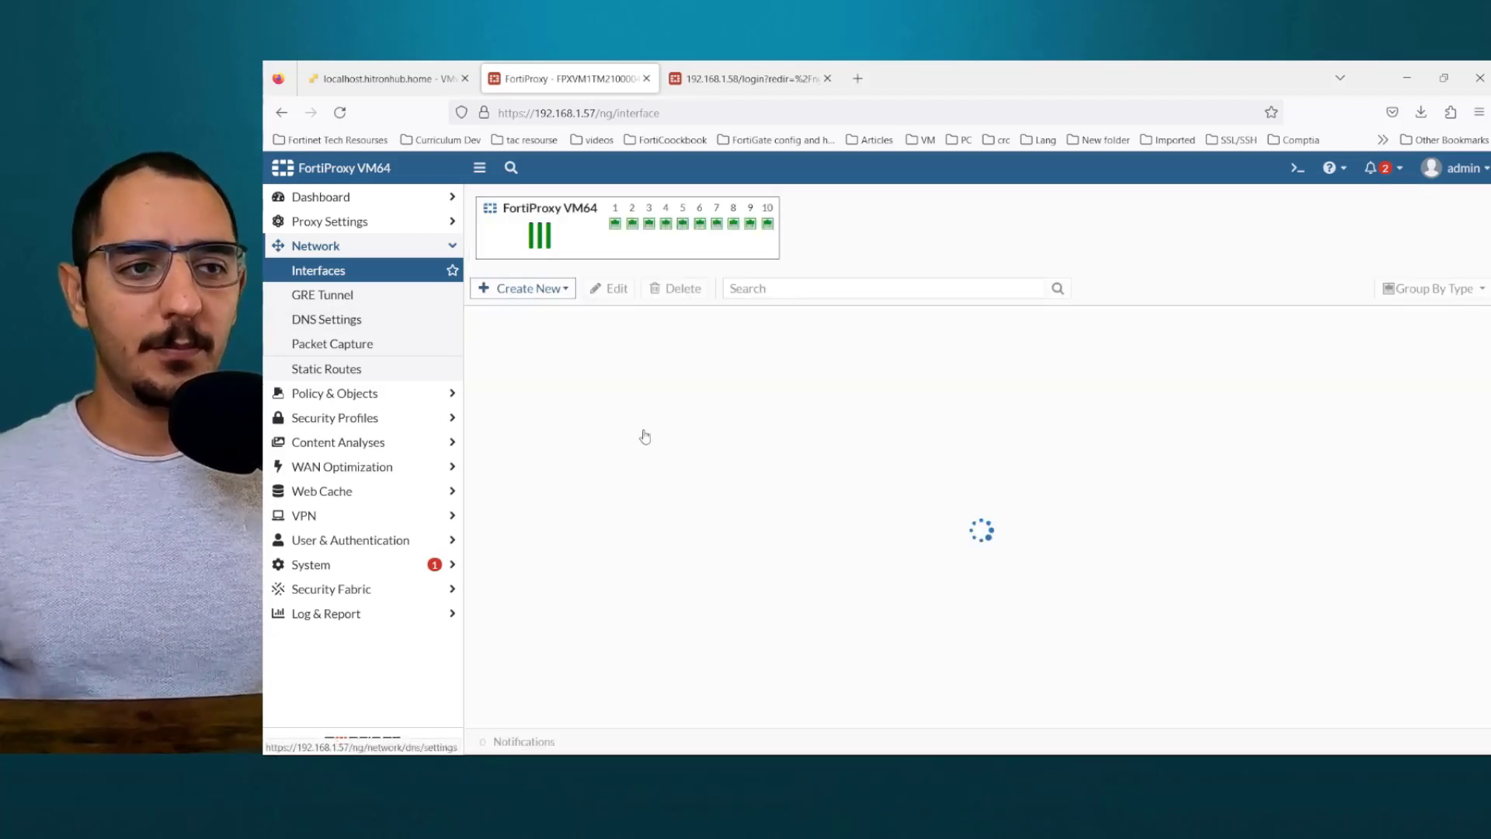
pyautogui.click(329, 221)
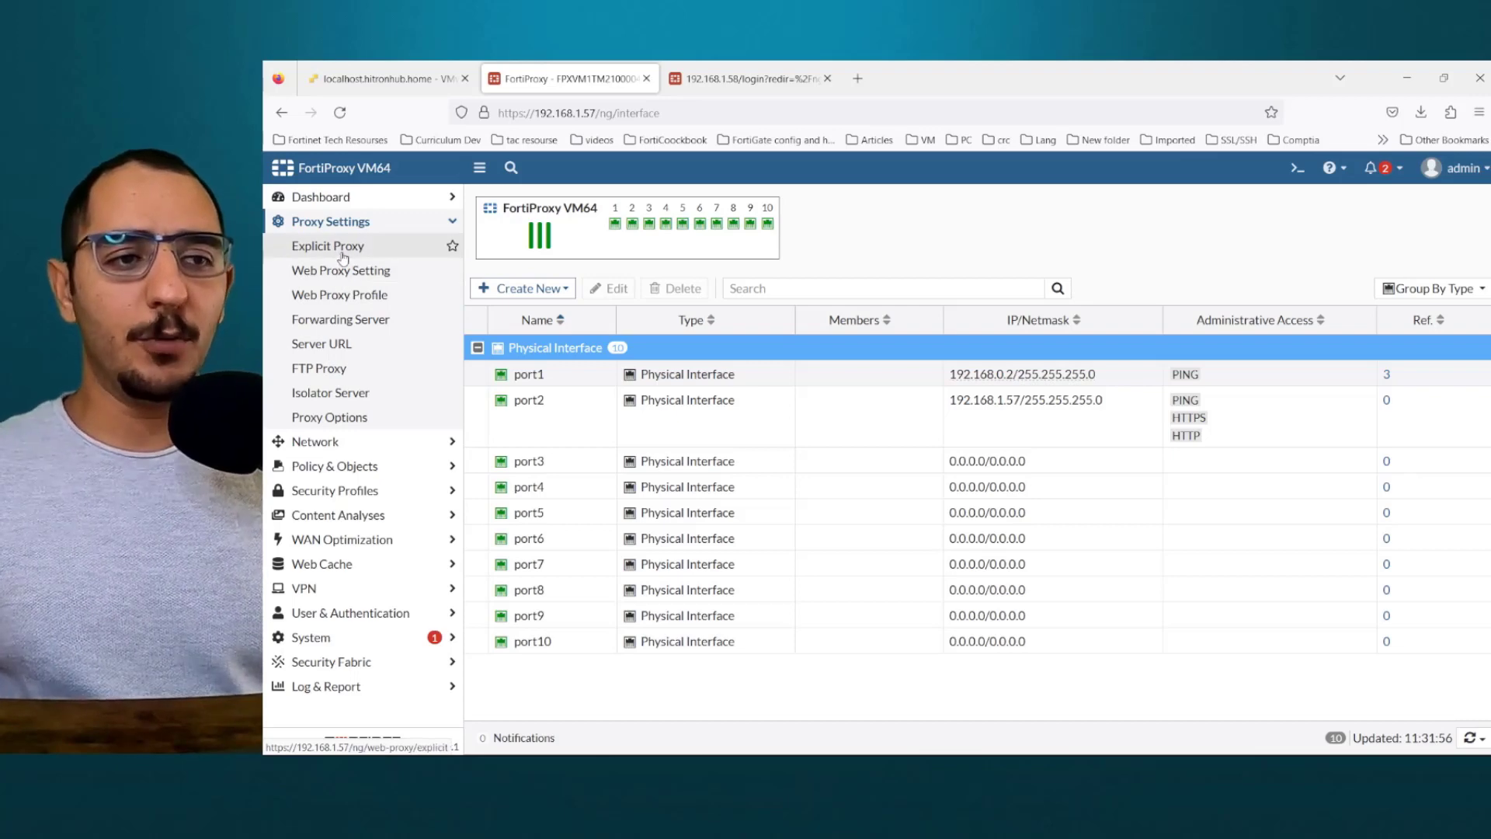
# Edit the web-proxy explicit proxy and set port1 as its listening interface, keeping HTTP port 8080.
pyautogui.click(328, 245)
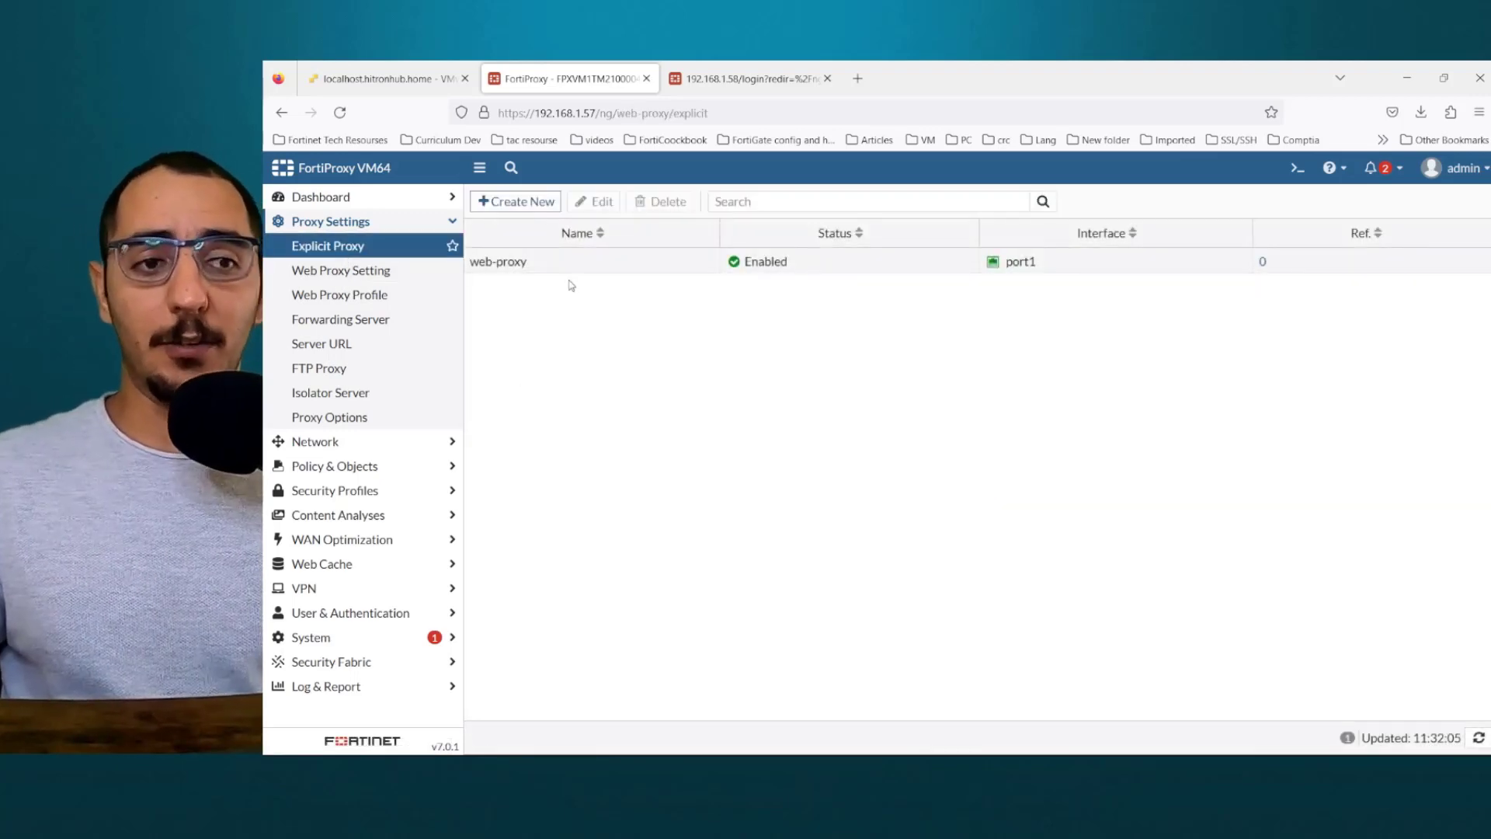
pyautogui.click(497, 261)
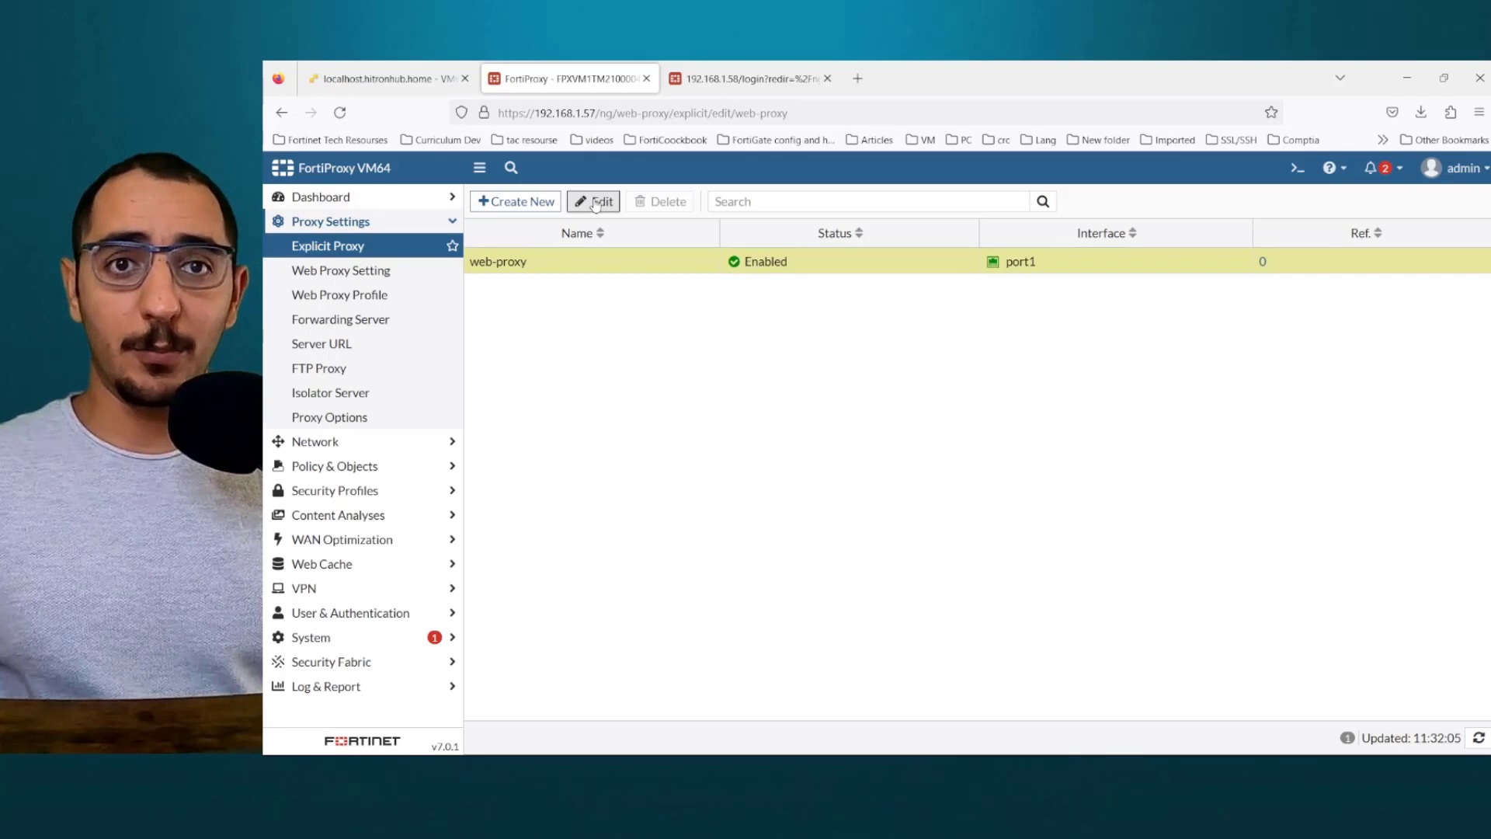
pyautogui.click(591, 200)
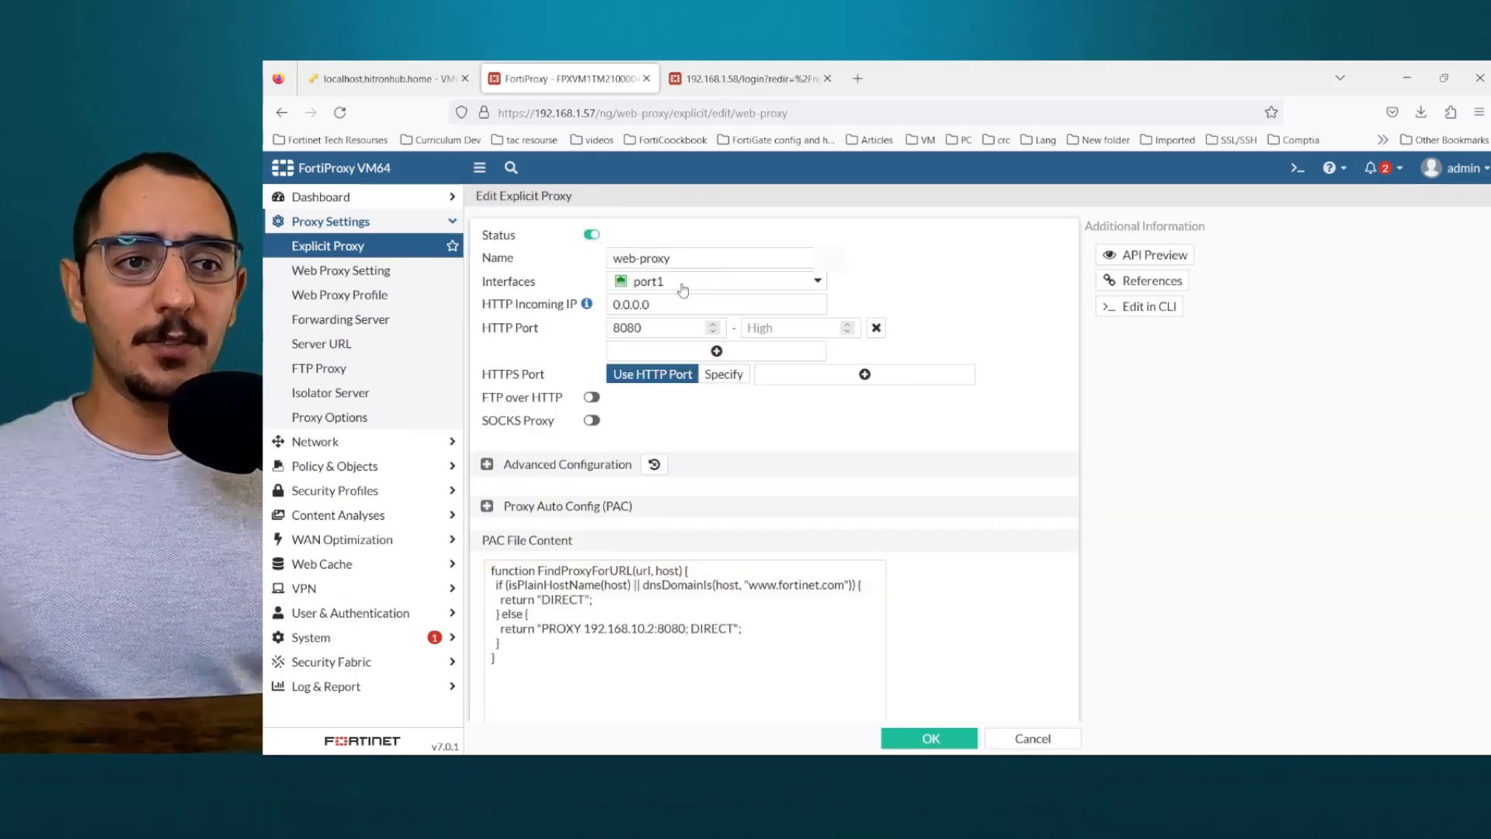
pyautogui.click(716, 279)
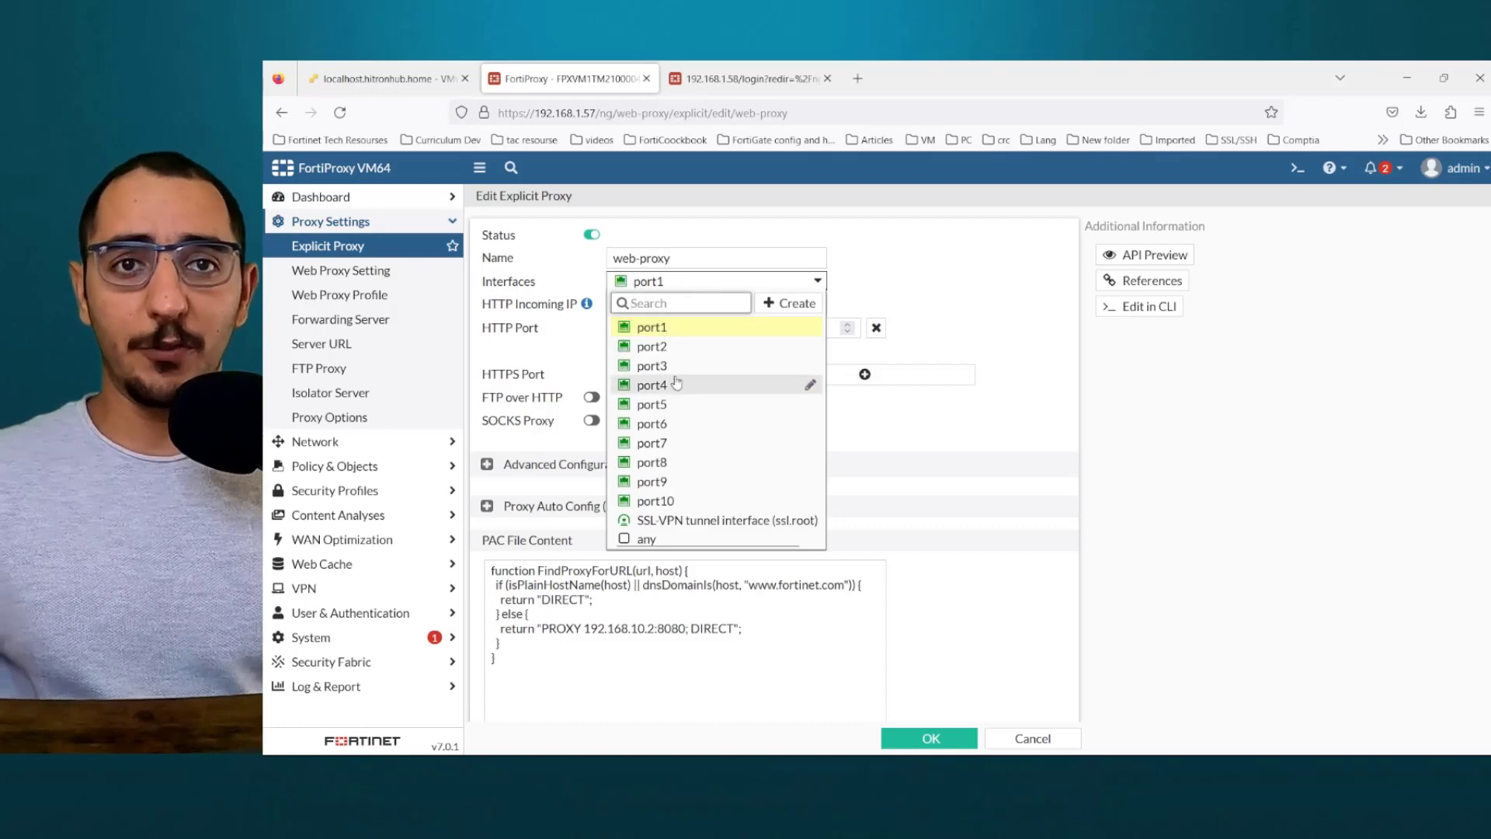
pyautogui.moveTo(651, 365)
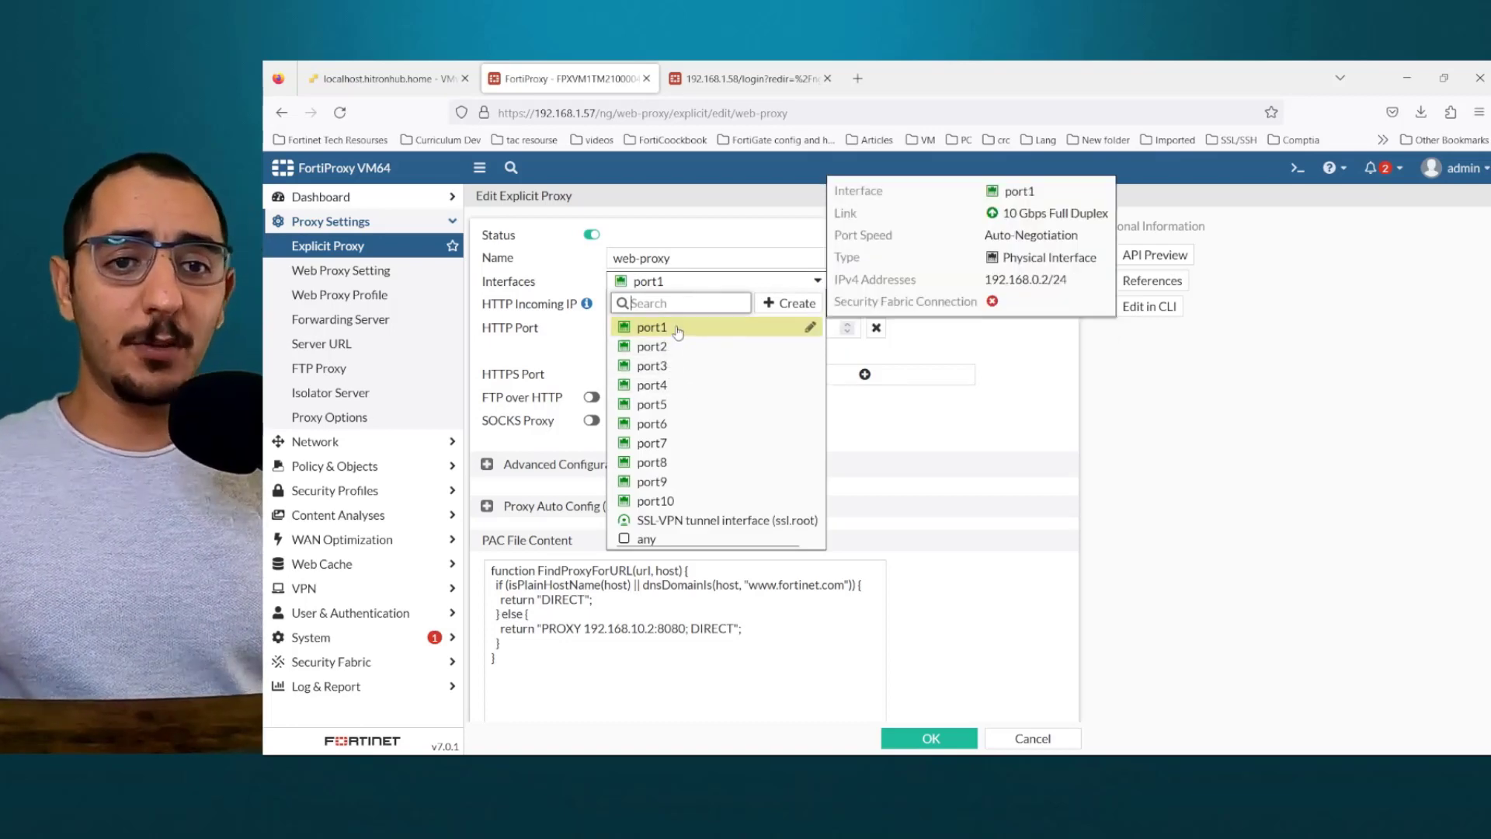
pyautogui.click(651, 327)
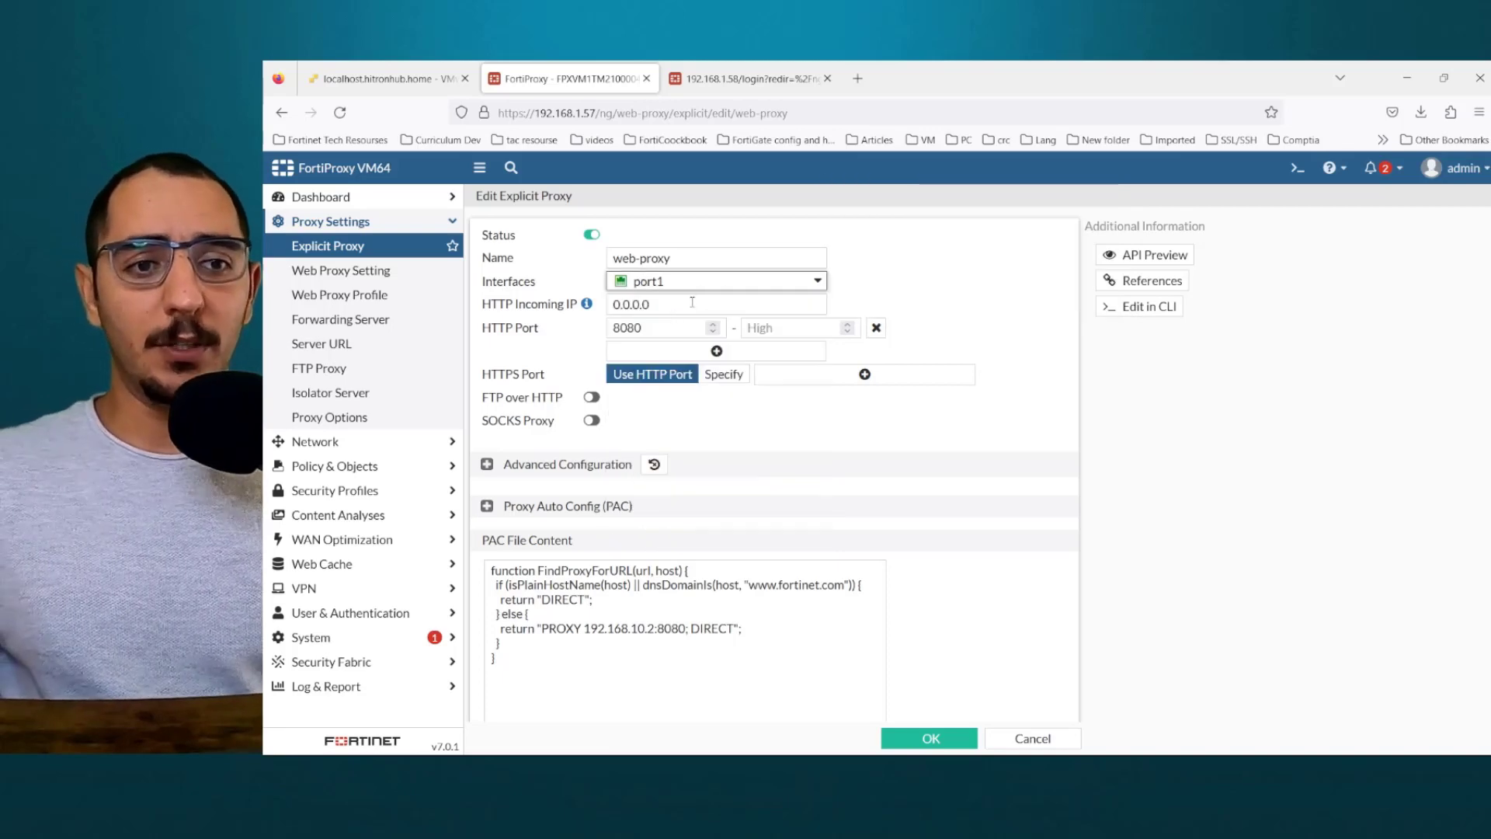
pyautogui.doubleClick(630, 303)
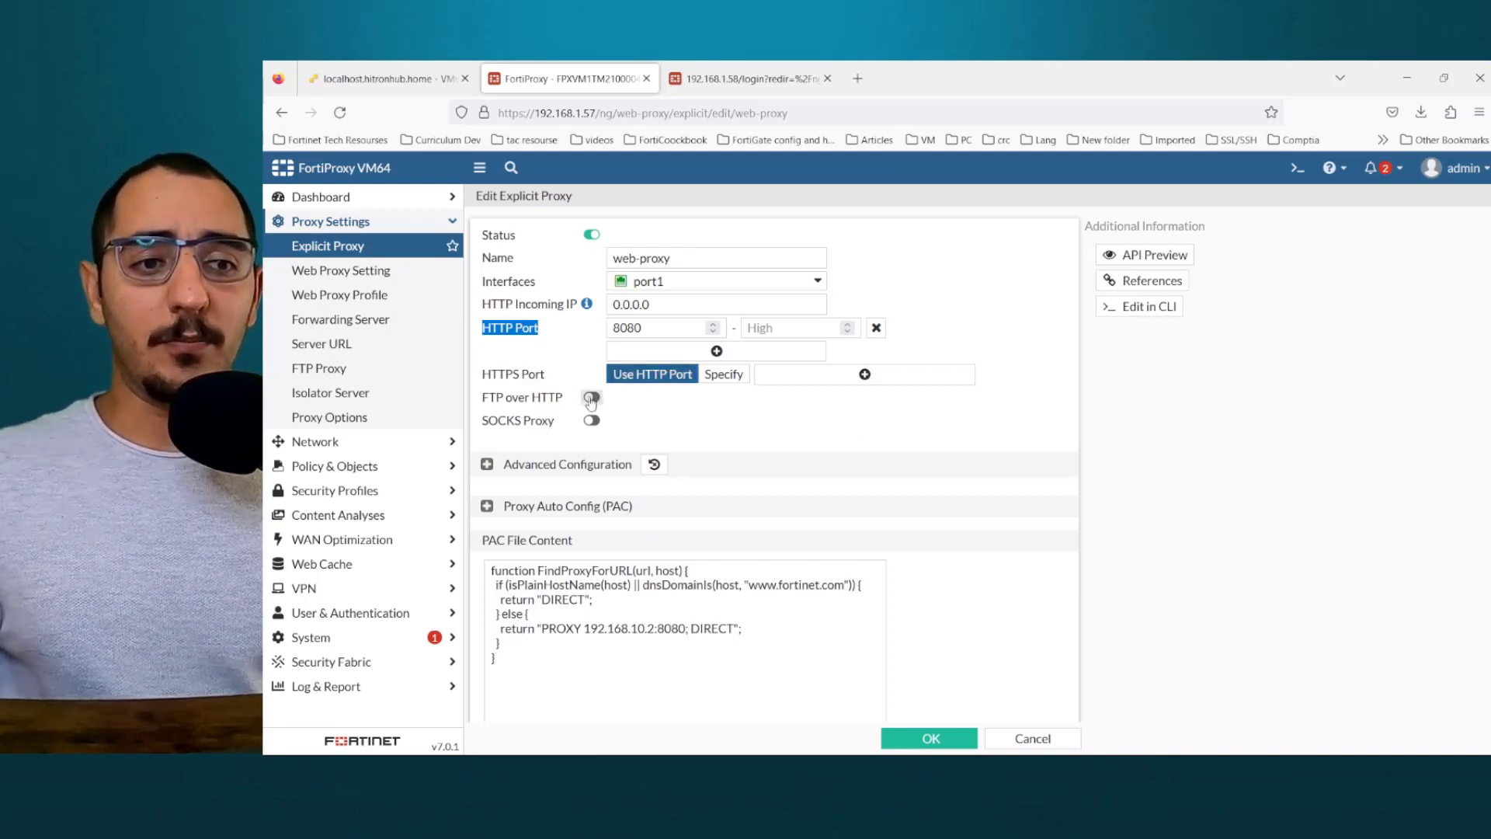
# Toggle FTP over HTTP on and back off, then save the web-proxy explicit proxy.
pyautogui.click(590, 397)
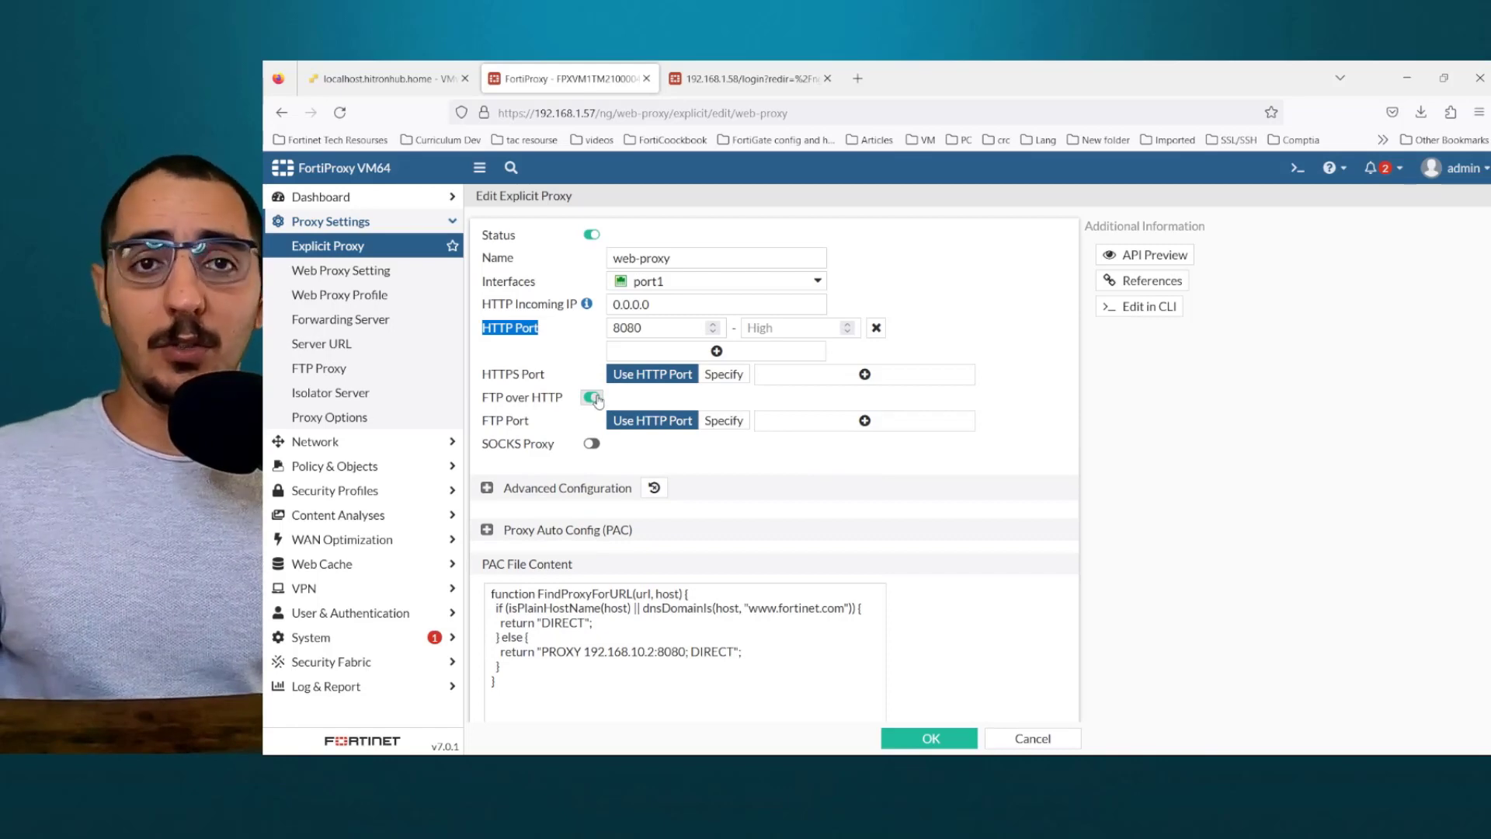
pyautogui.click(592, 396)
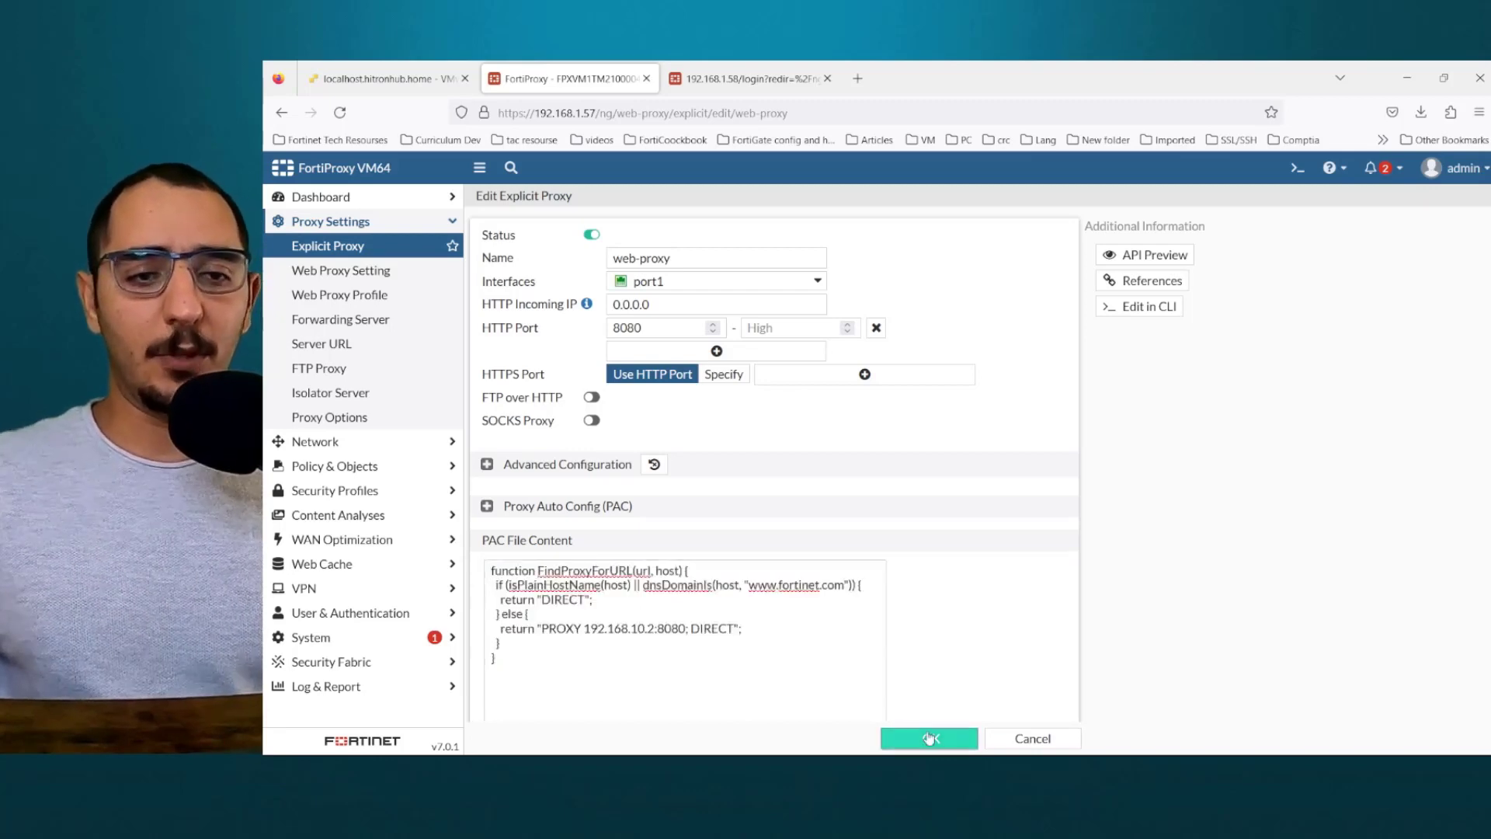
pyautogui.click(928, 738)
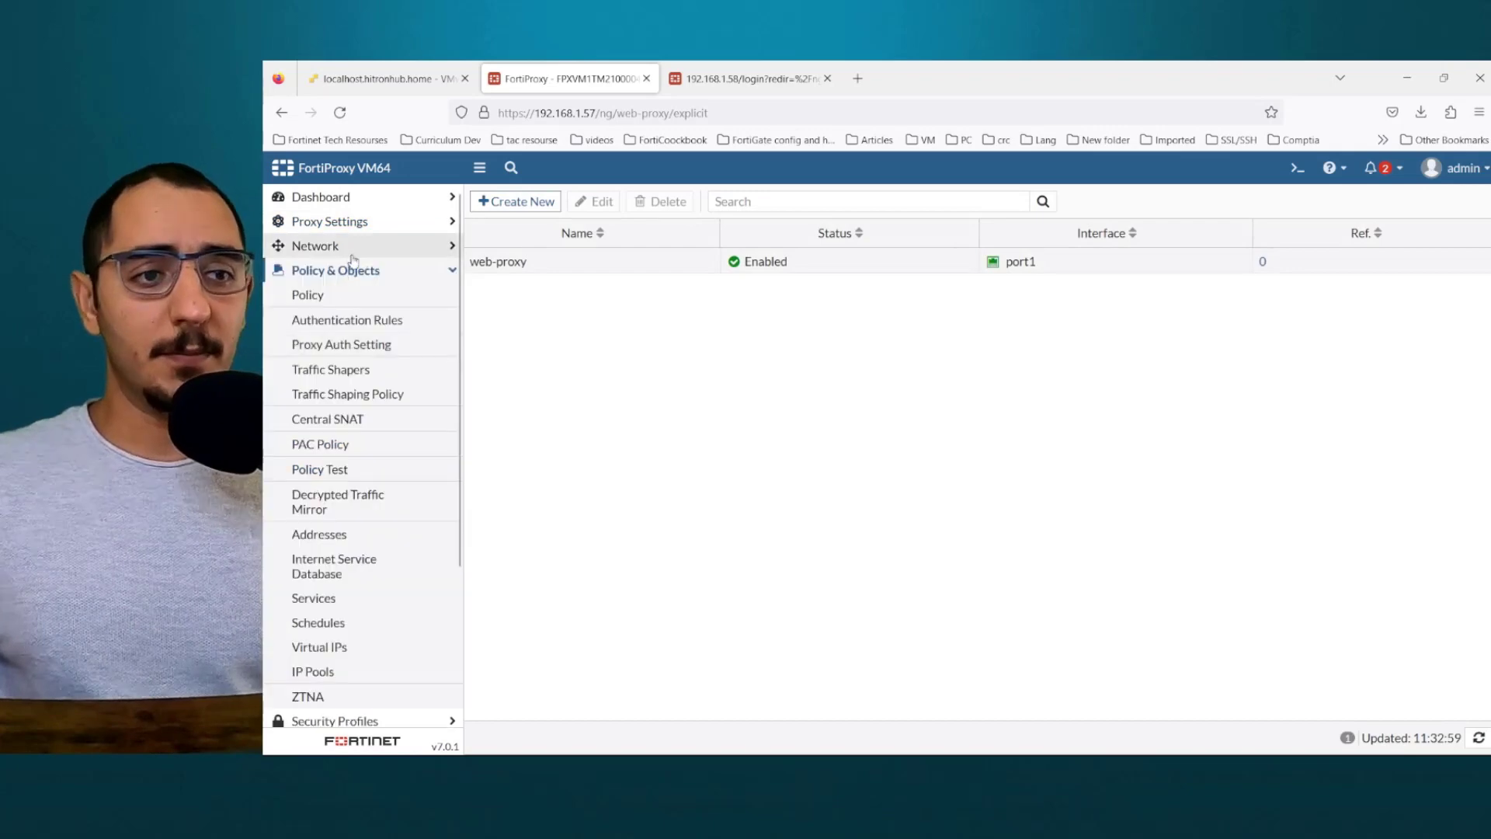
# Create a new proxy policy of type Explicit under Policy & Objects and name it Explicit-Proxy.
pyautogui.click(308, 294)
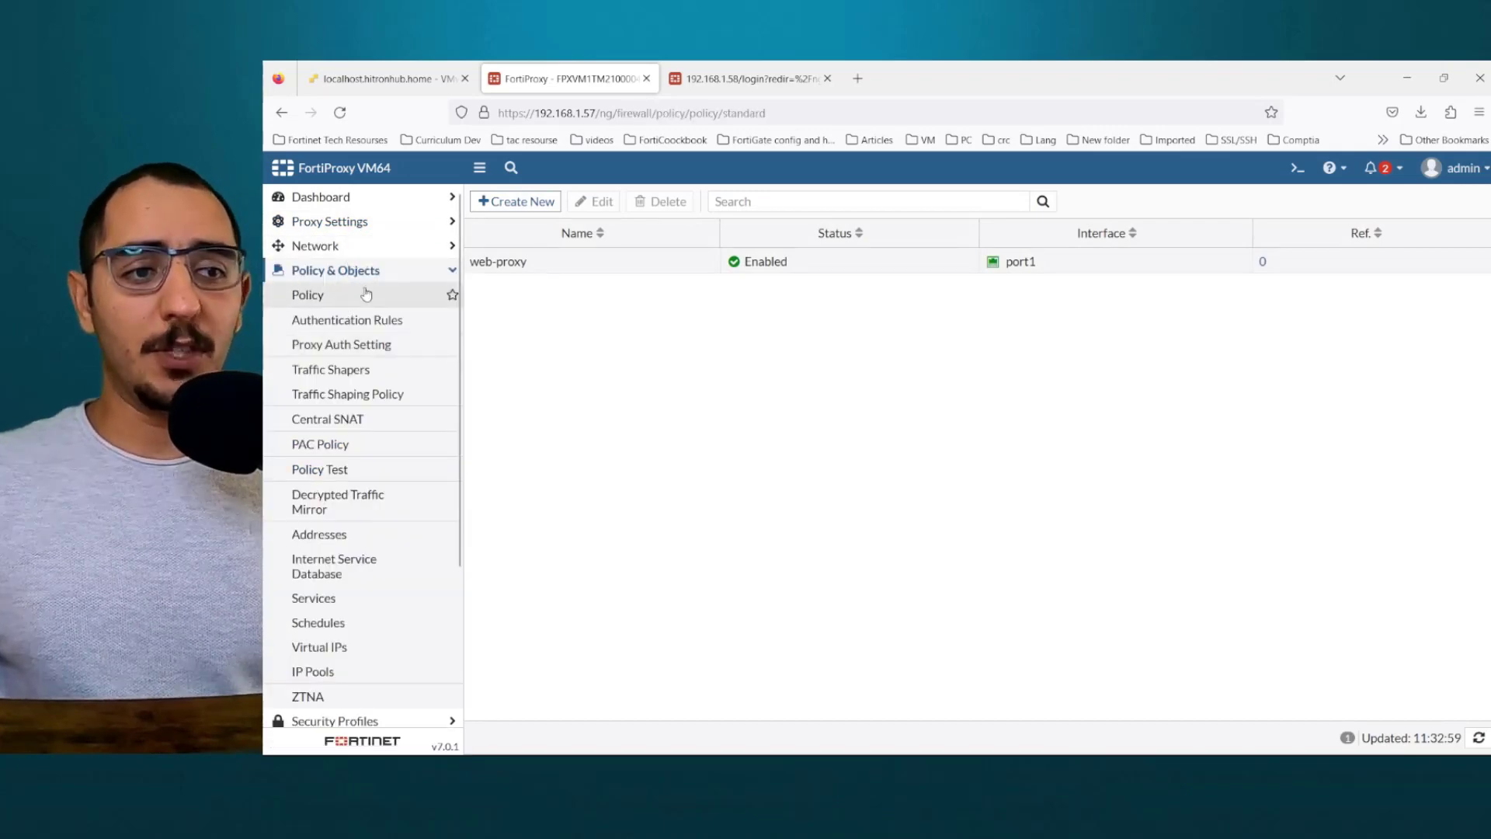
pyautogui.click(307, 293)
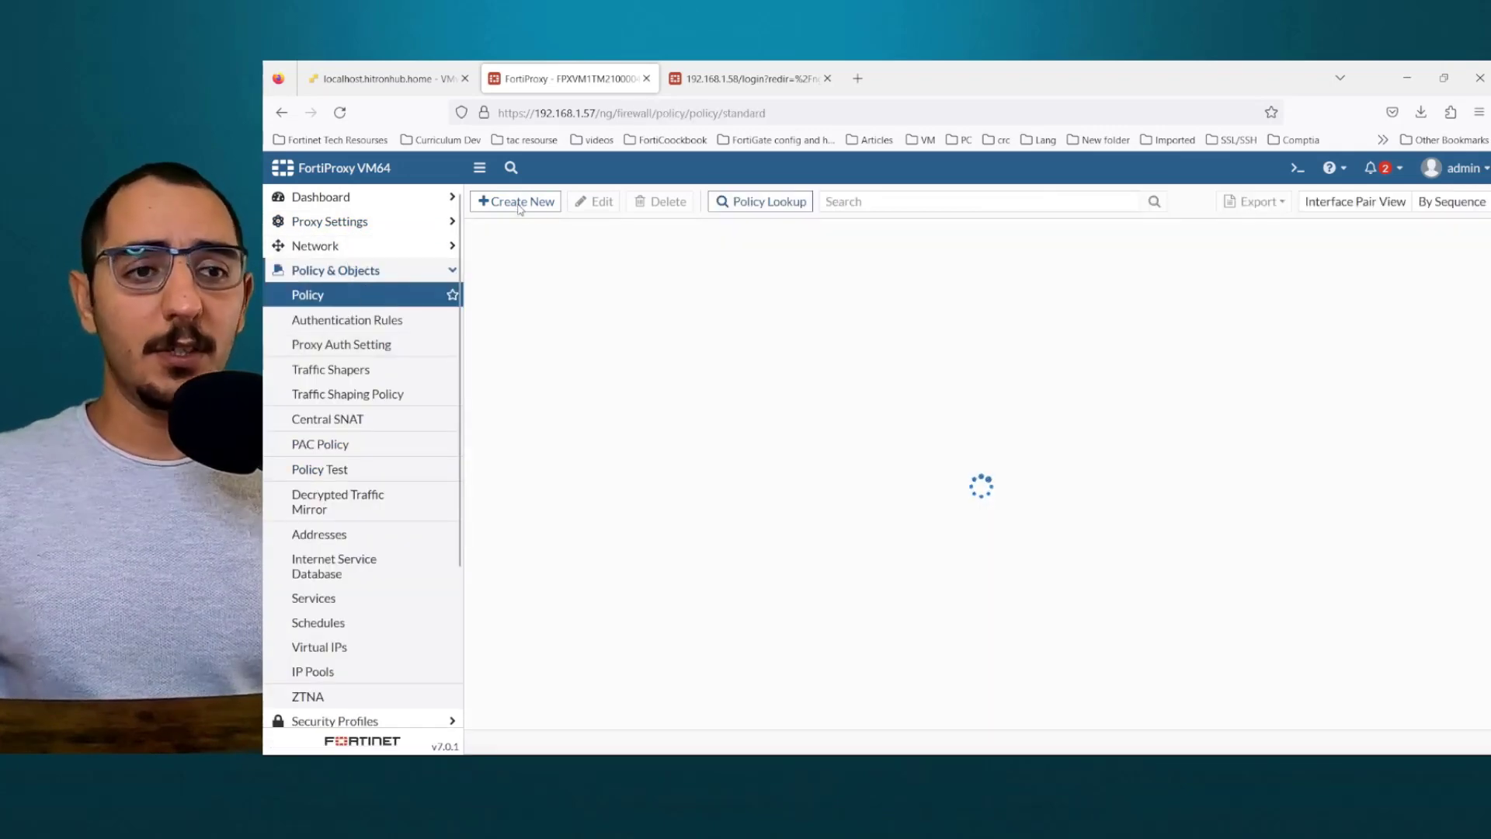
pyautogui.click(516, 200)
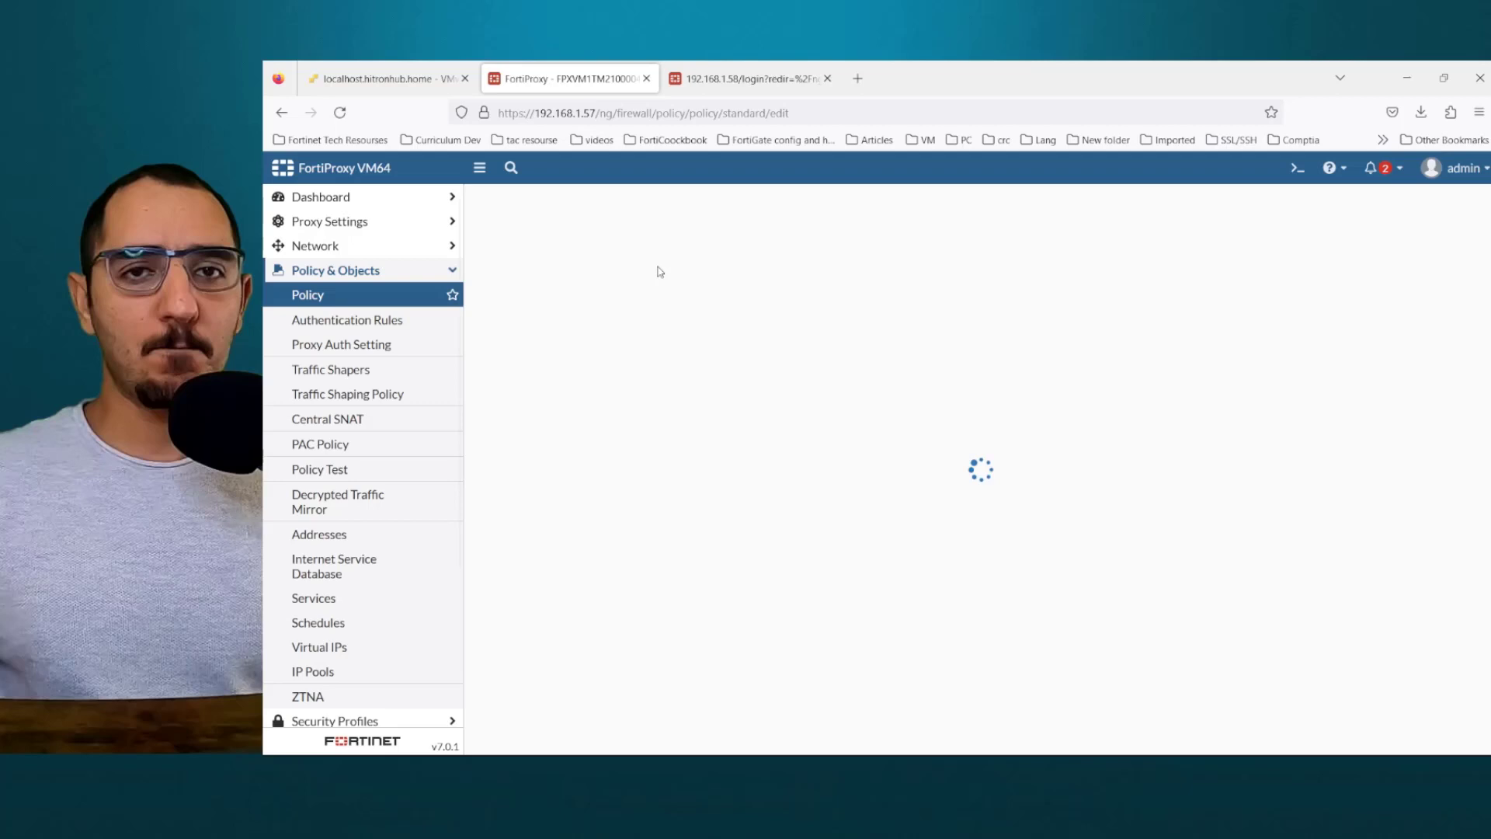
pyautogui.click(704, 235)
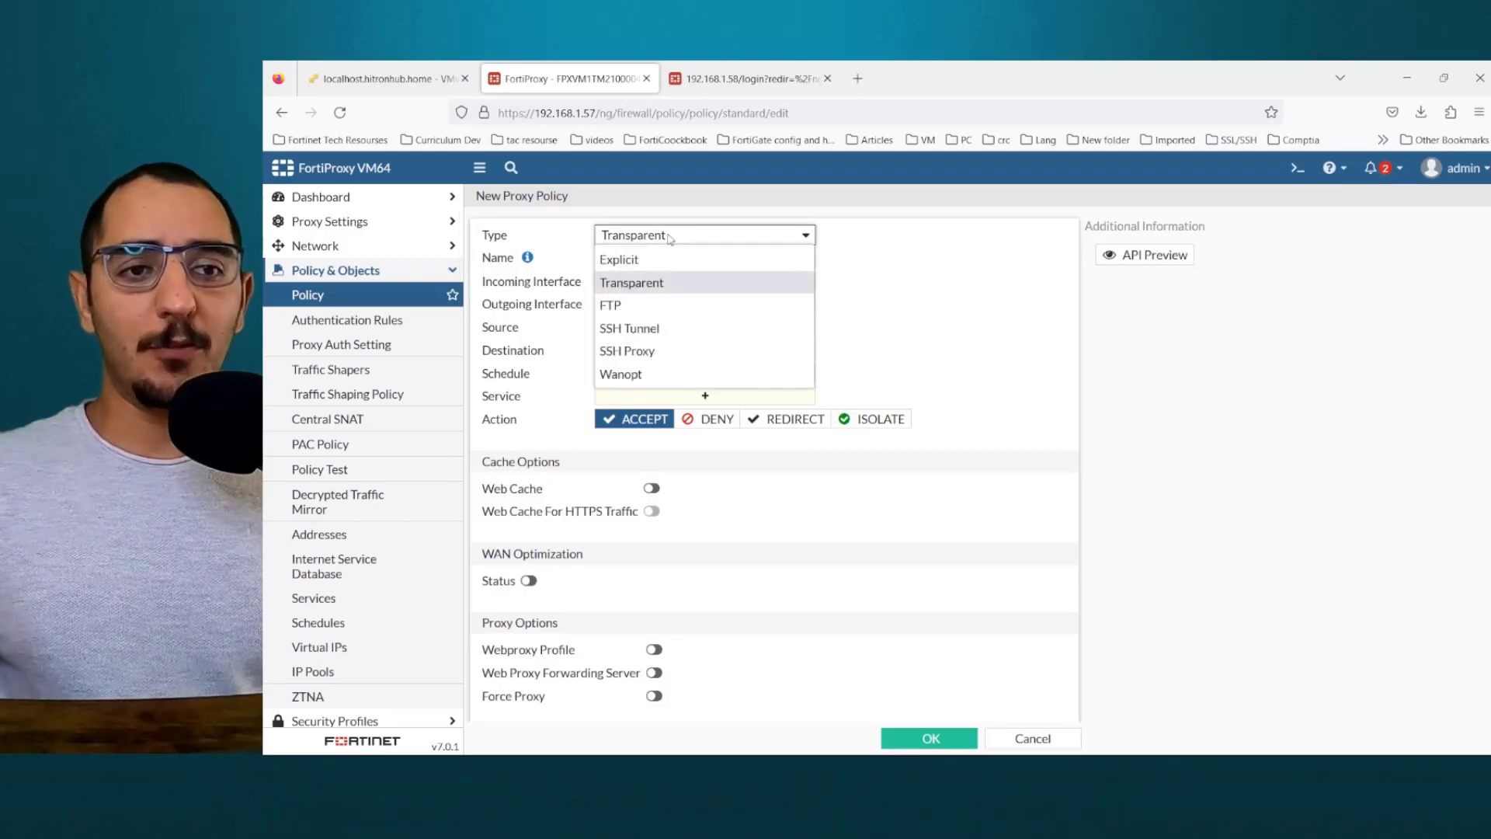
pyautogui.click(618, 259)
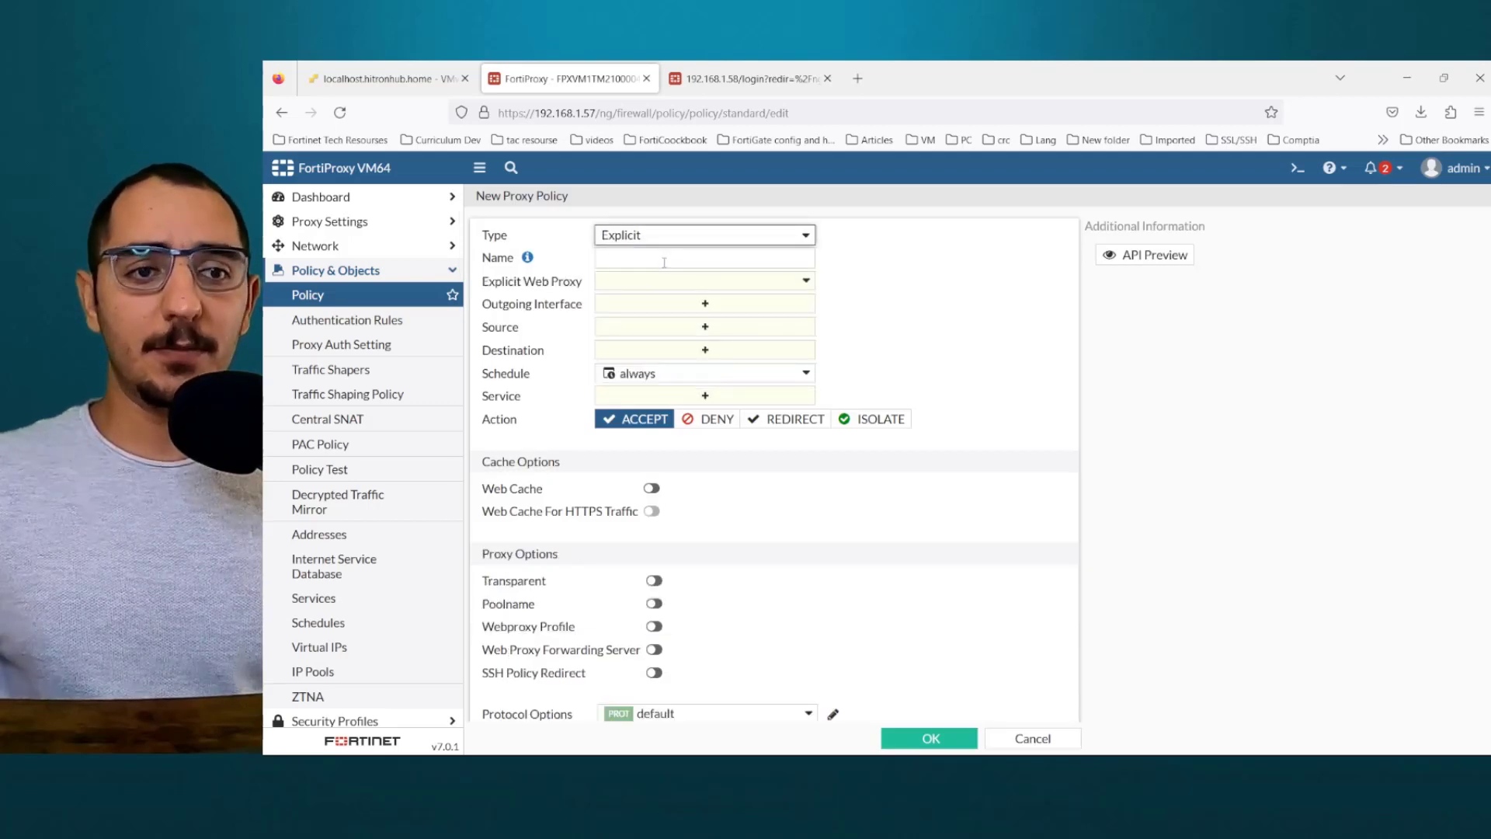
pyautogui.write('Explicit-Proxy')
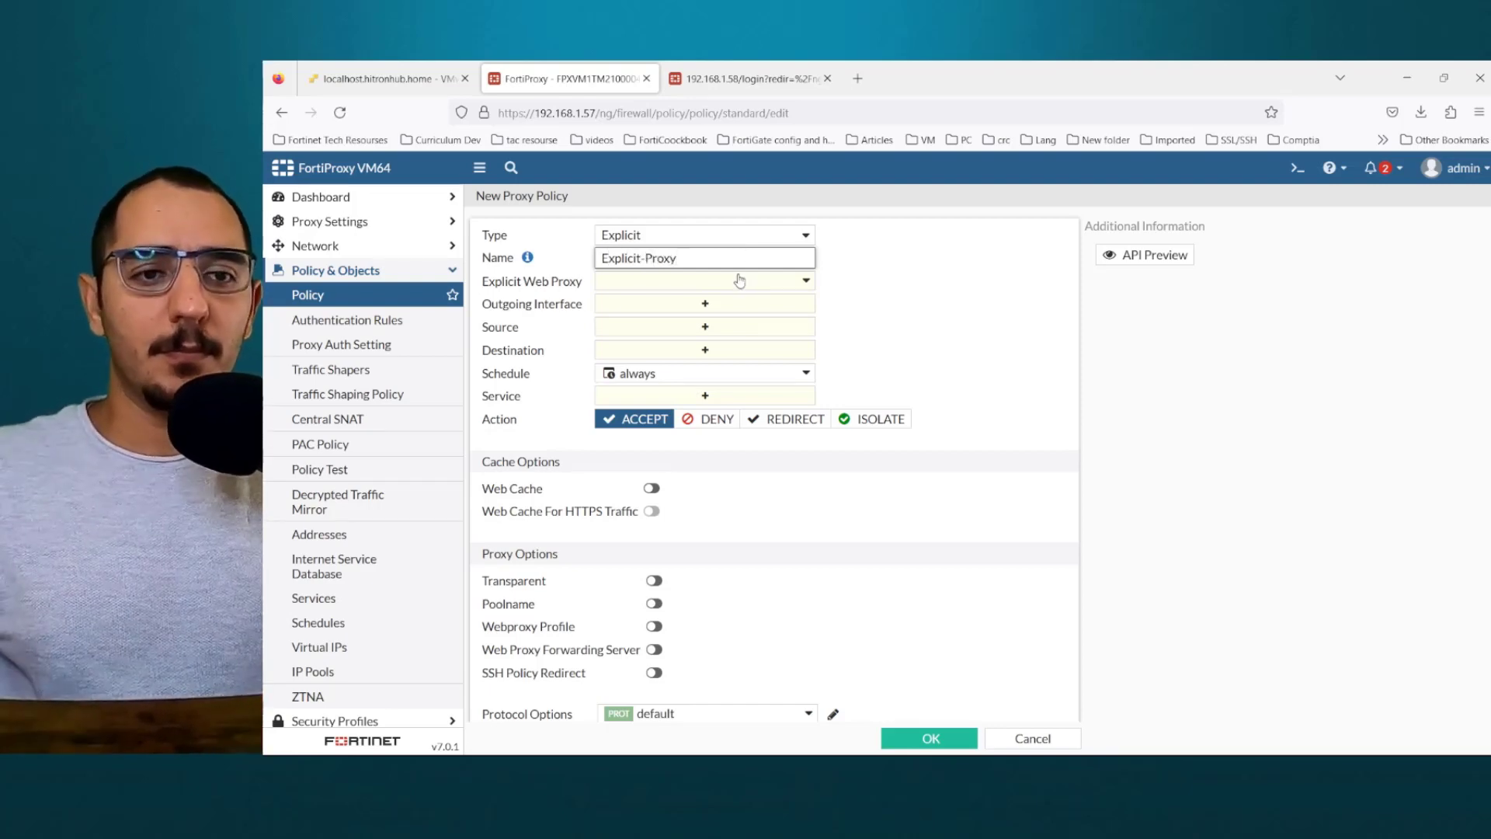
# Attach web-proxy, set outgoing interface port1, source and destination all, and service webproxy.
pyautogui.click(703, 279)
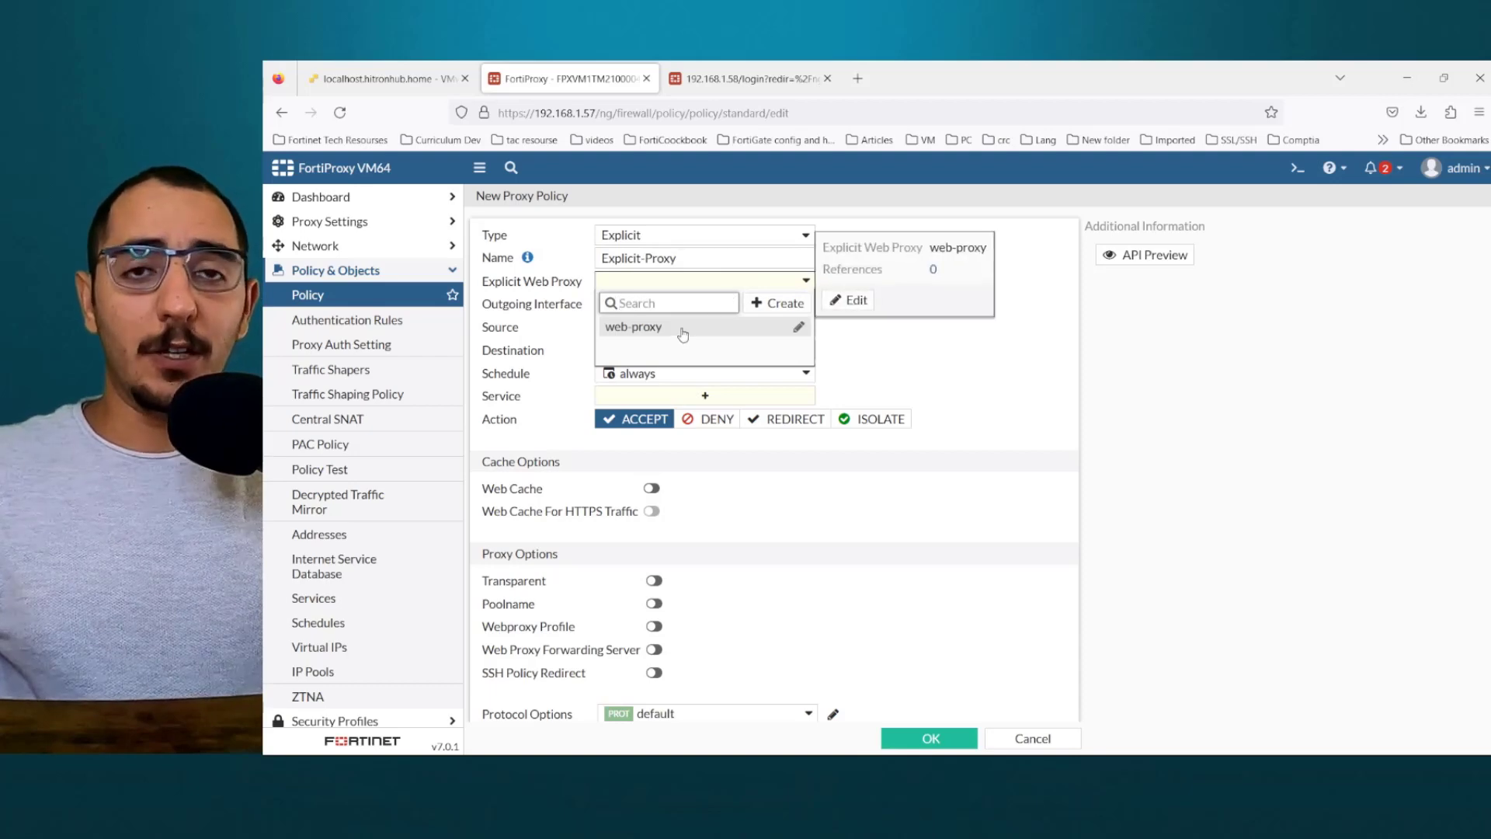
pyautogui.click(633, 326)
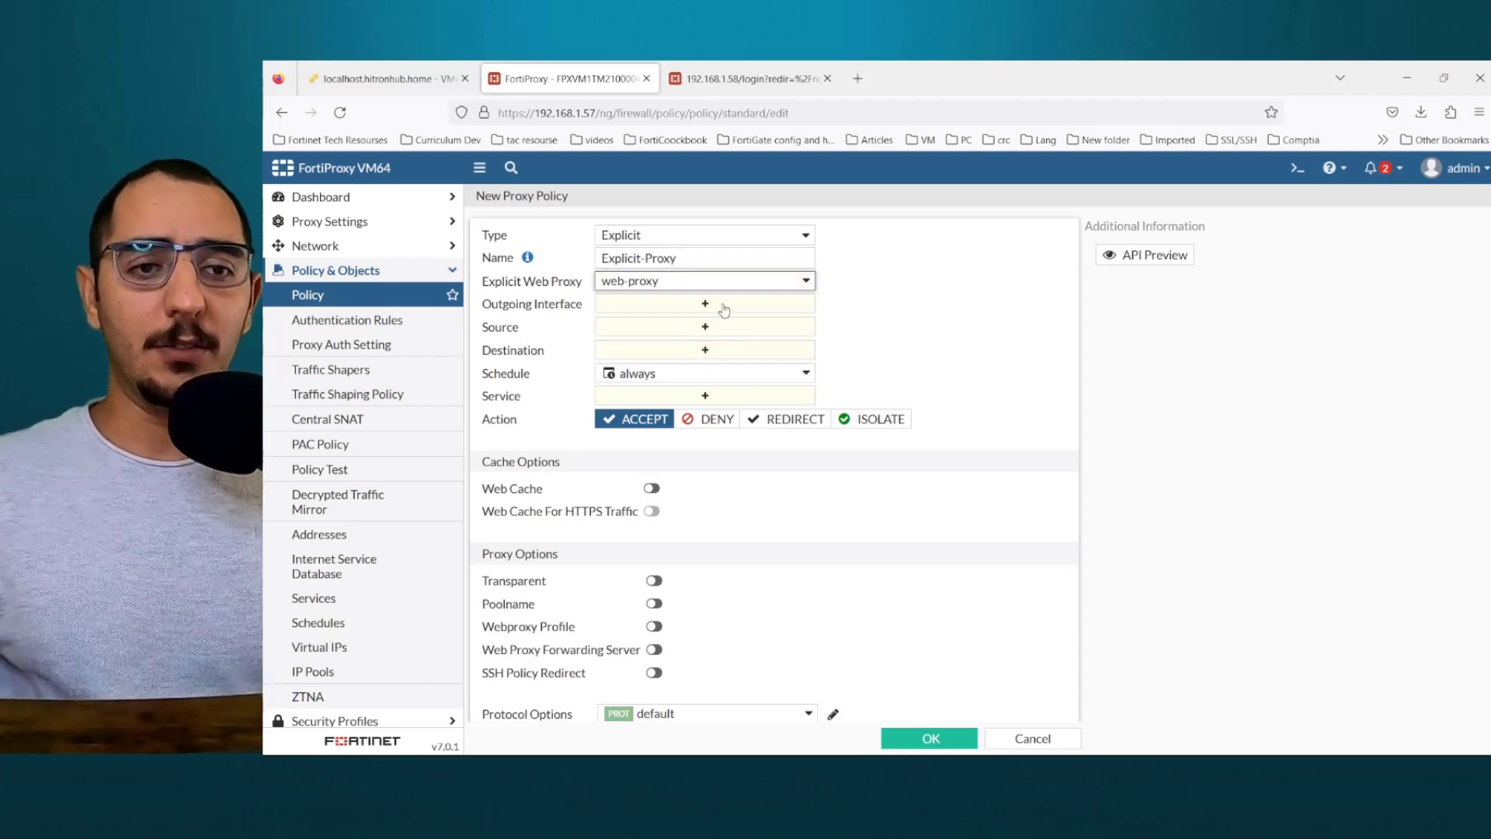
pyautogui.click(704, 302)
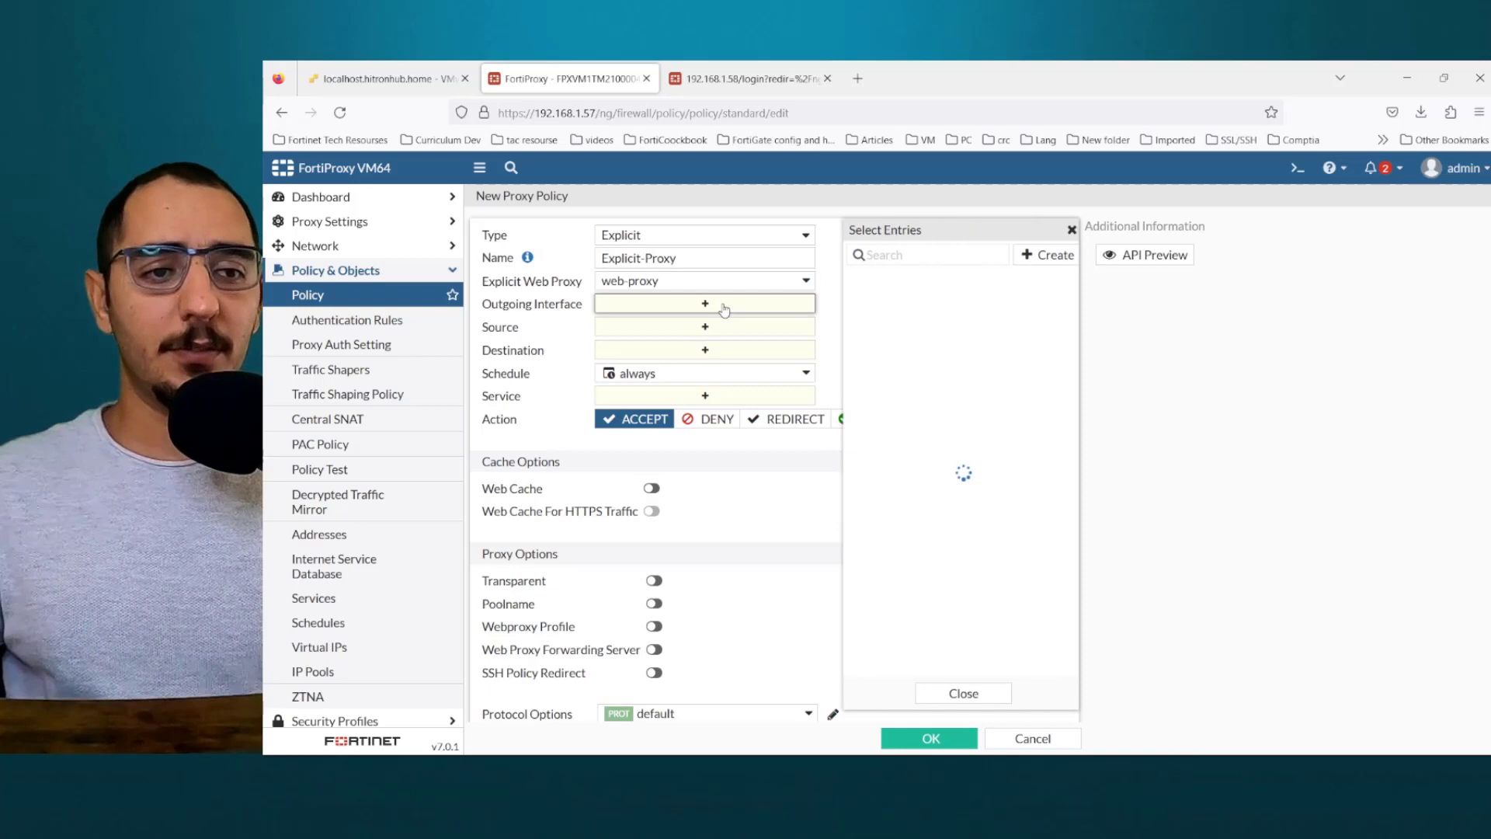
pyautogui.click(882, 278)
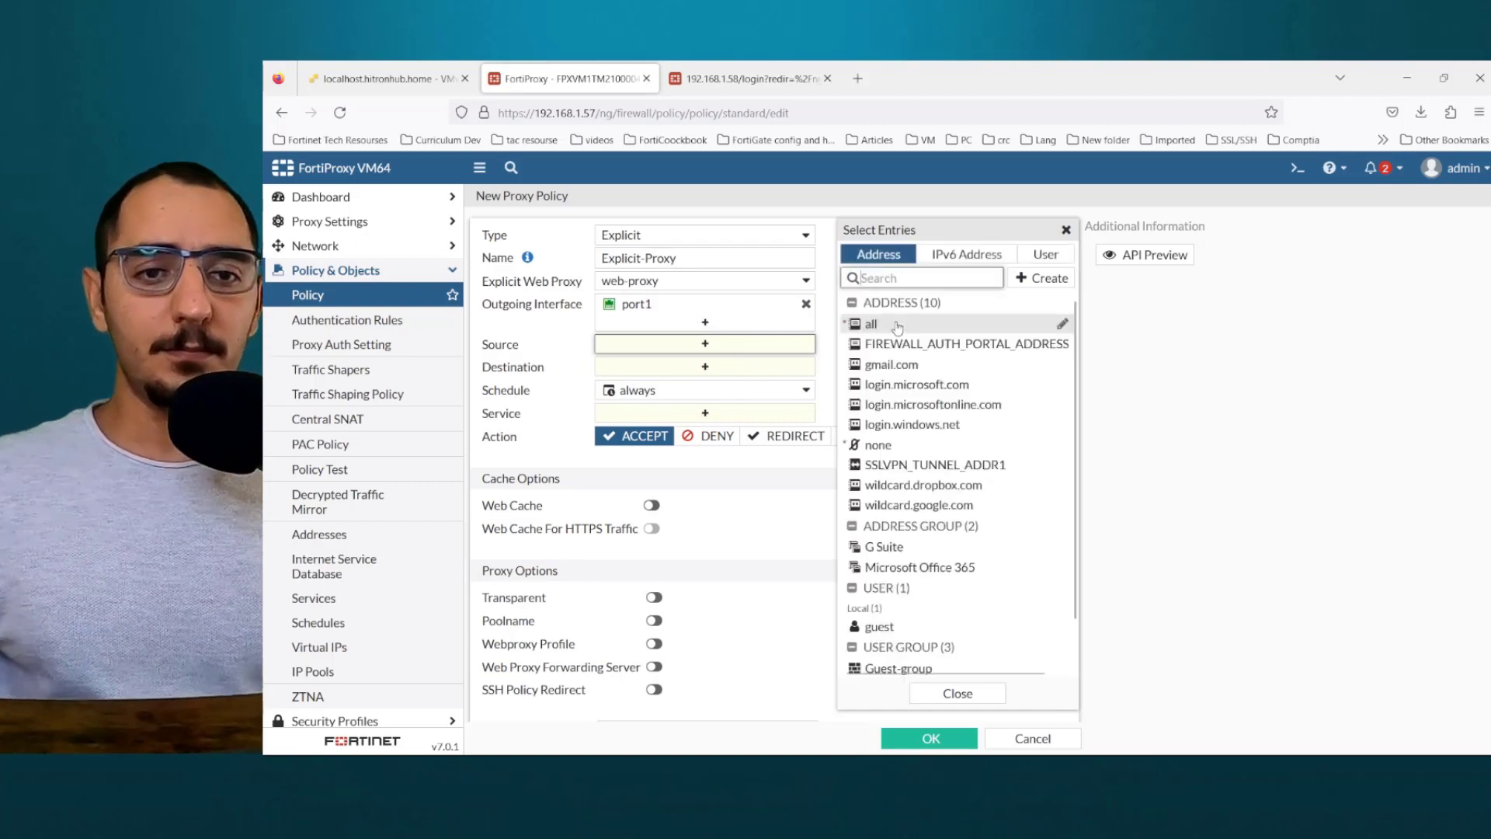
pyautogui.click(871, 323)
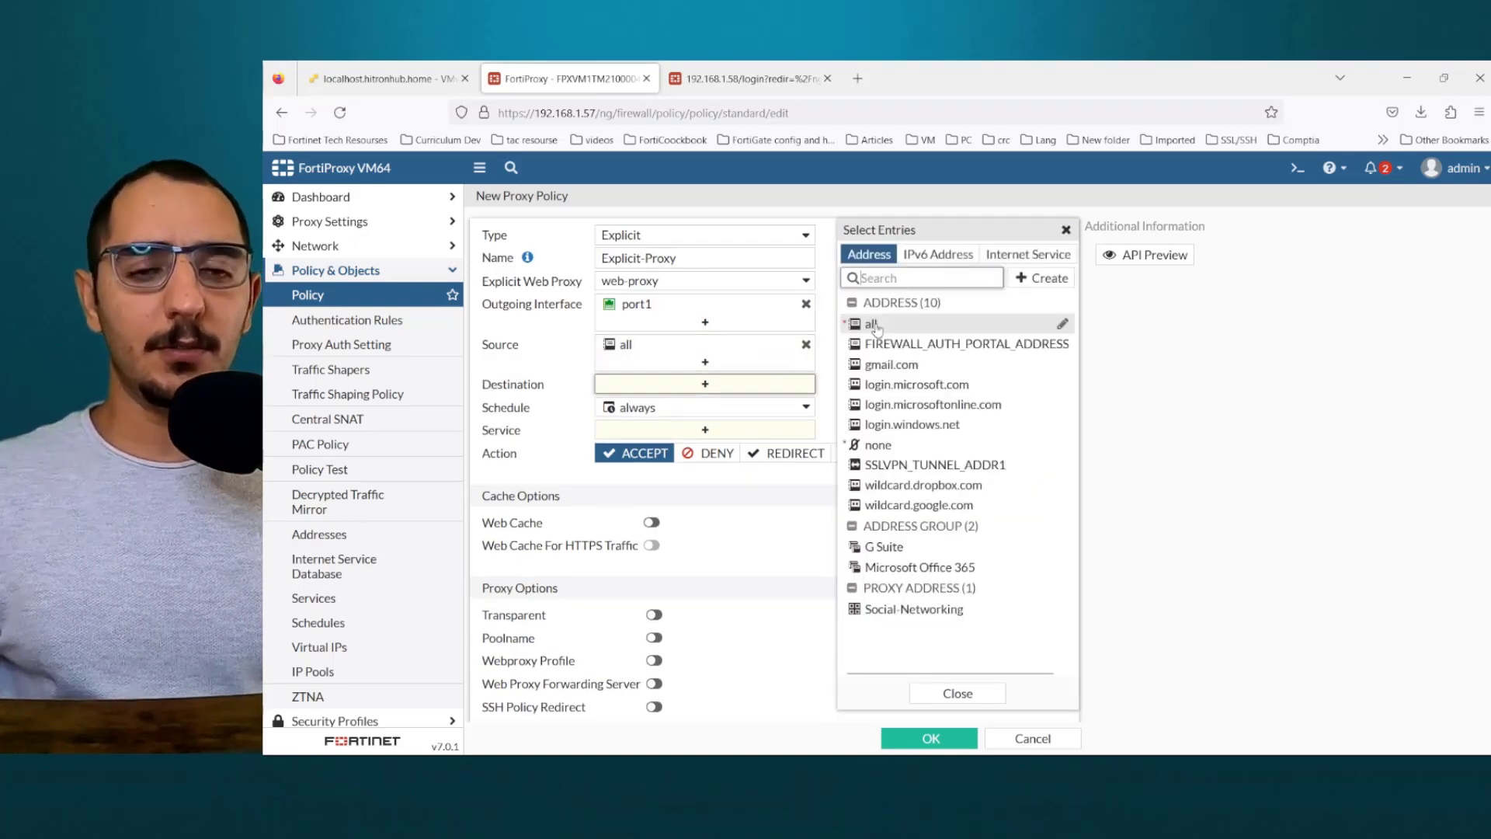
pyautogui.click(871, 323)
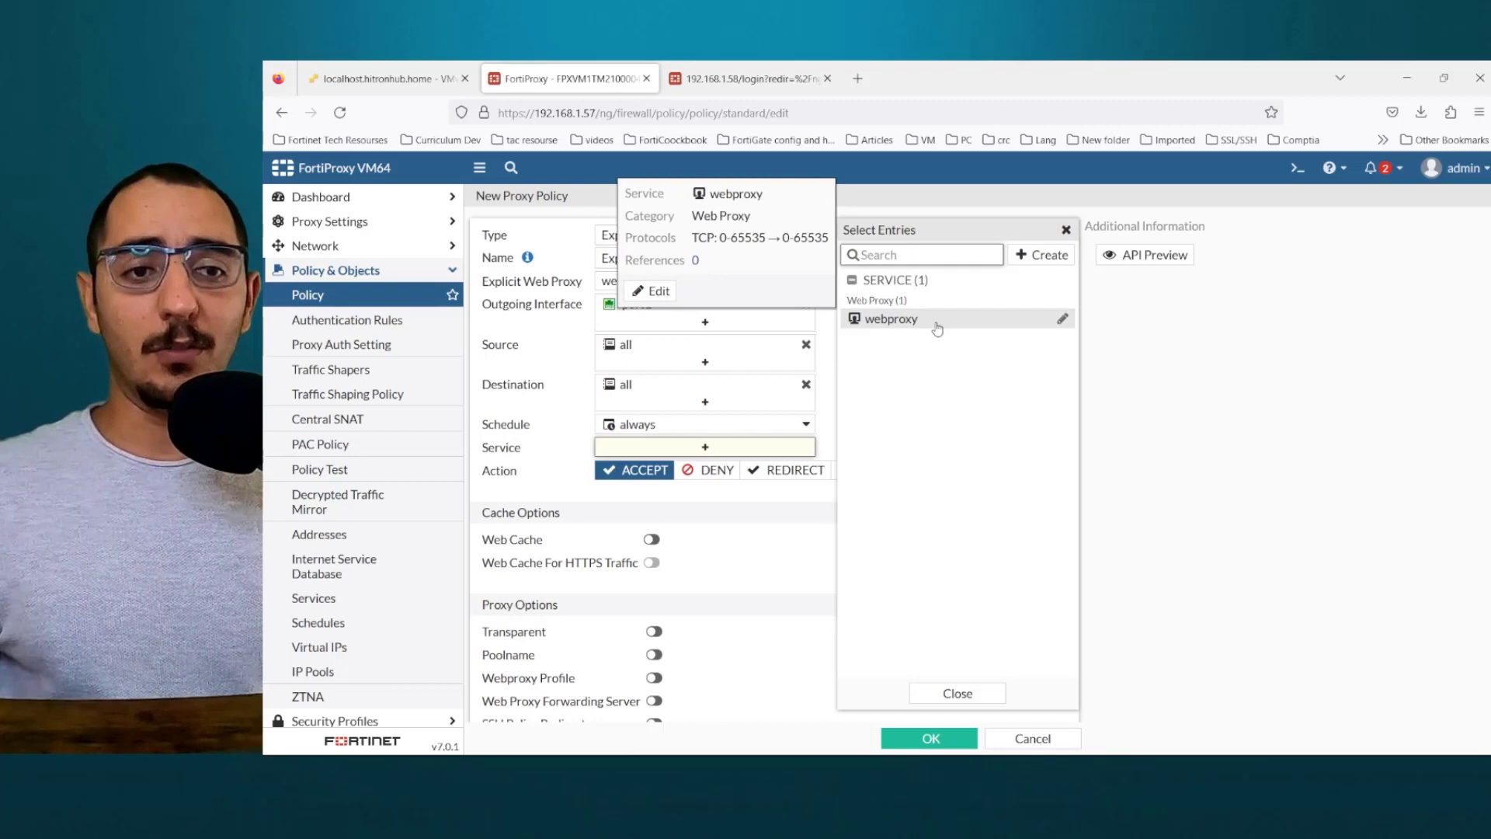
pyautogui.click(889, 318)
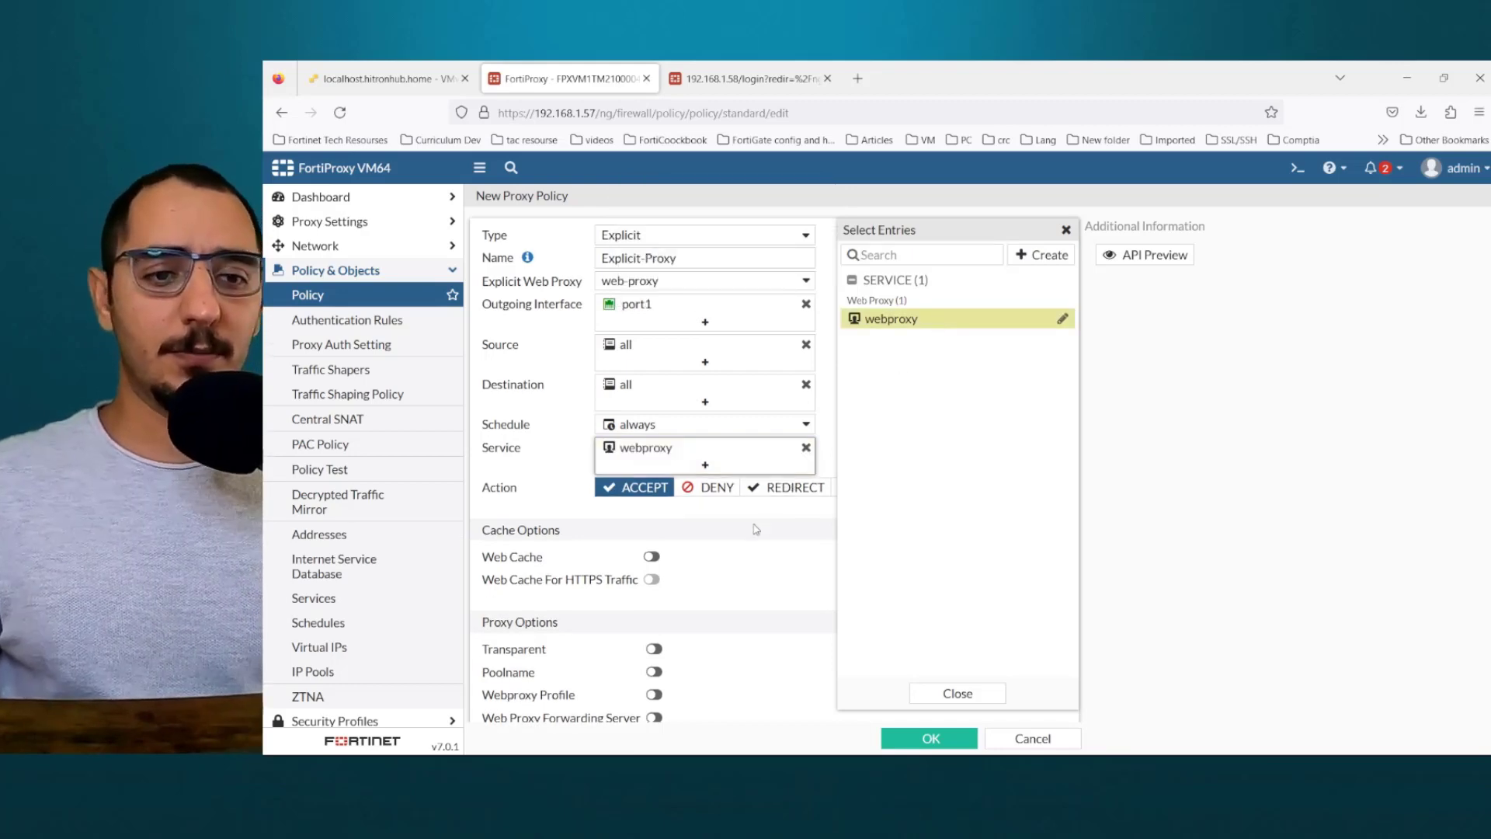
pyautogui.click(956, 693)
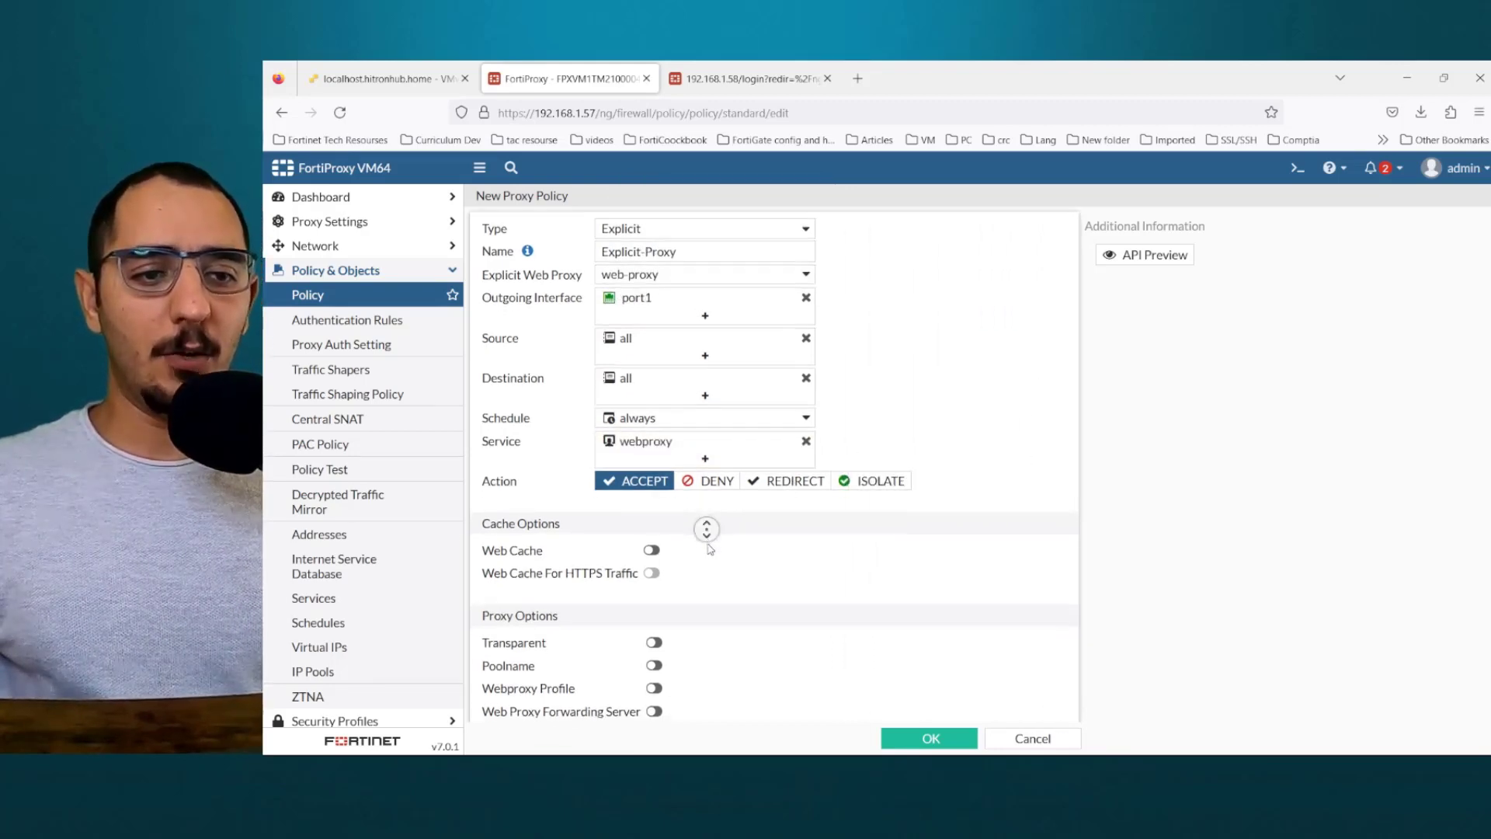
# Scroll through Protocol Options and the no-inspection SSL/SSH profile down to Logging Options, leaving defaults.
pyautogui.scroll(-3)
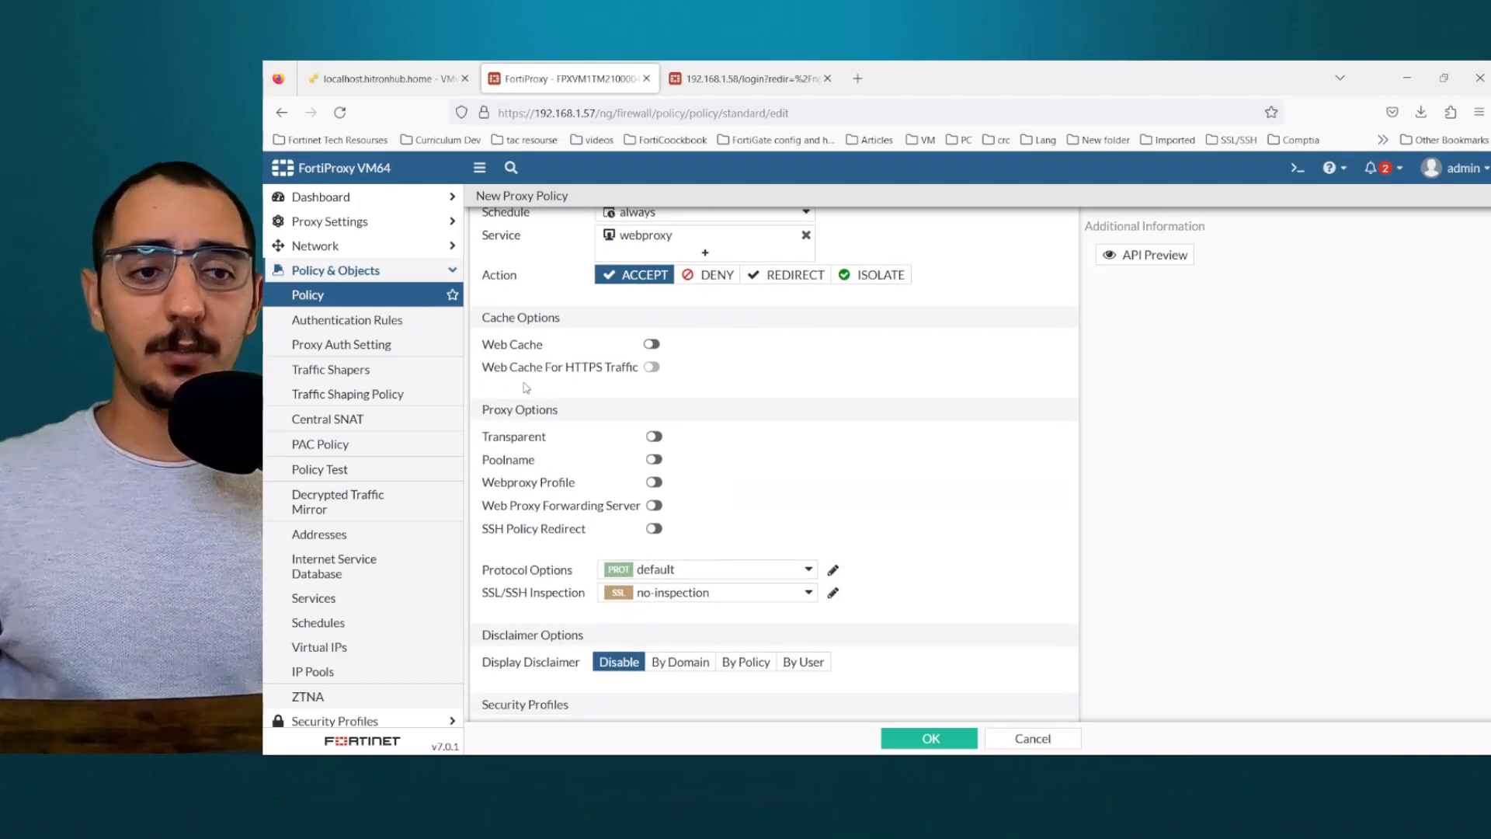
pyautogui.moveTo(726, 387)
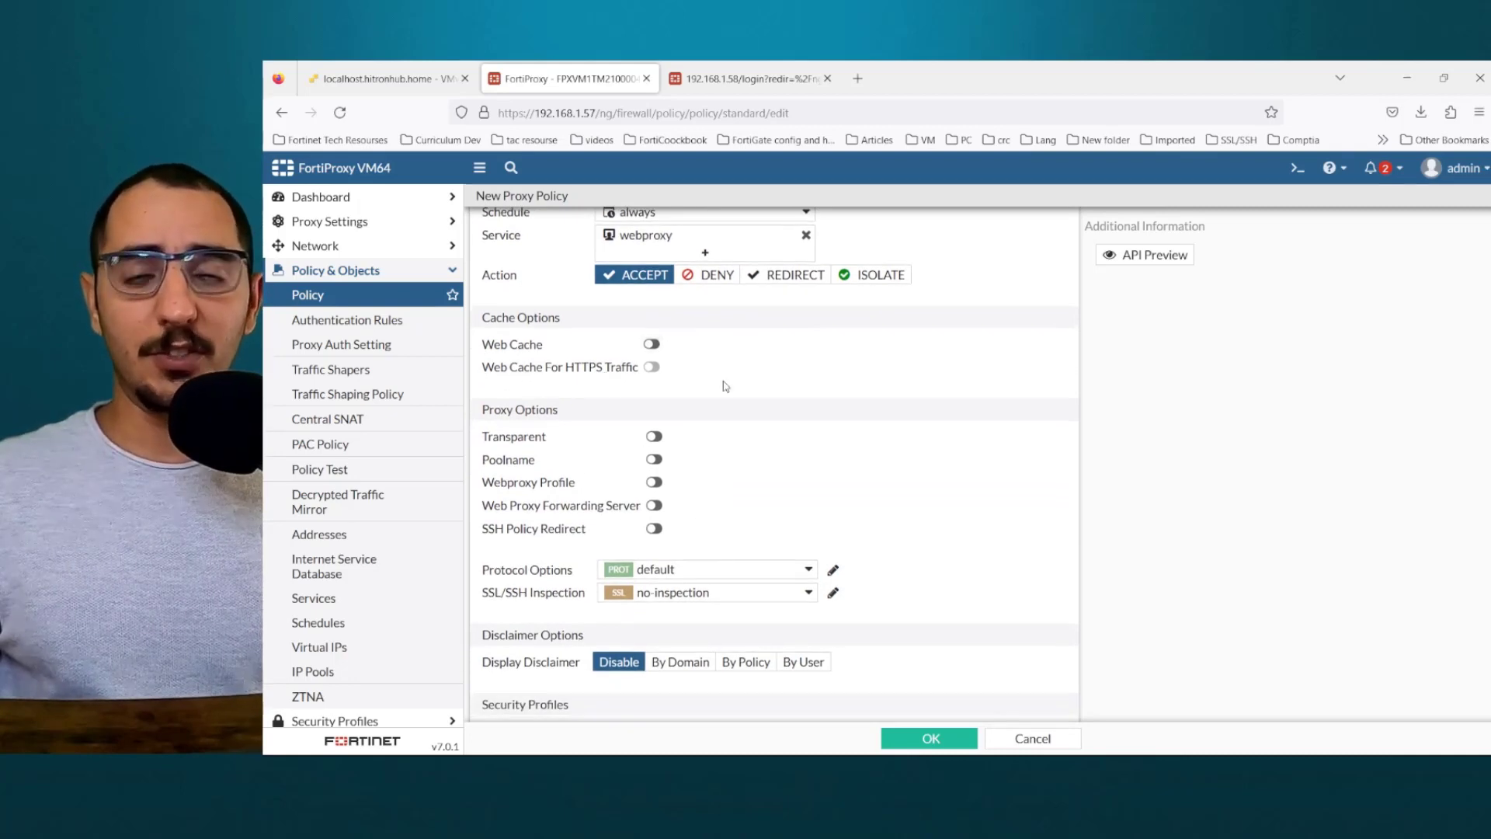
pyautogui.scroll(-3)
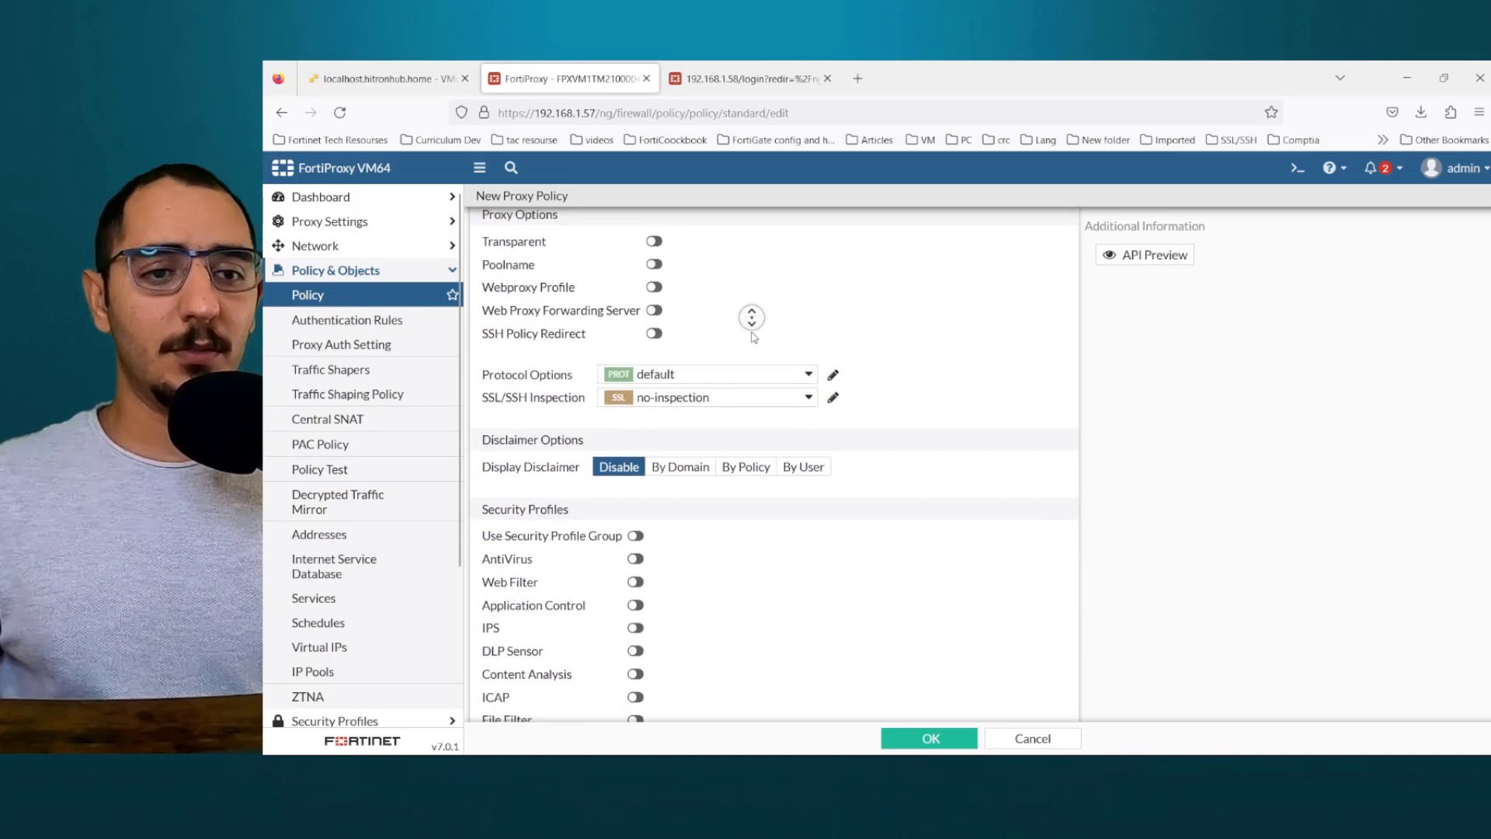
pyautogui.scroll(-3)
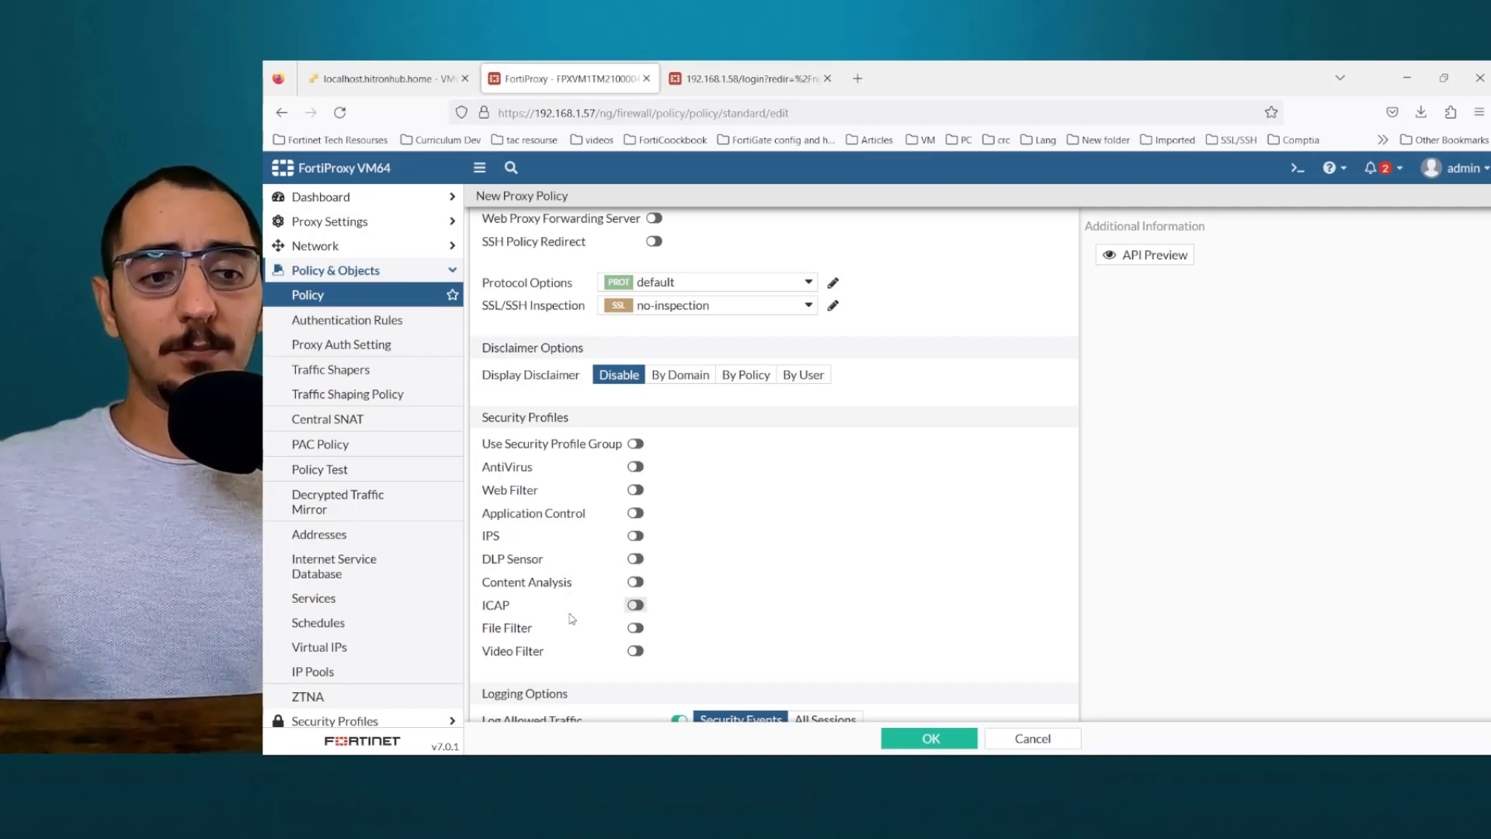
pyautogui.moveTo(567, 594)
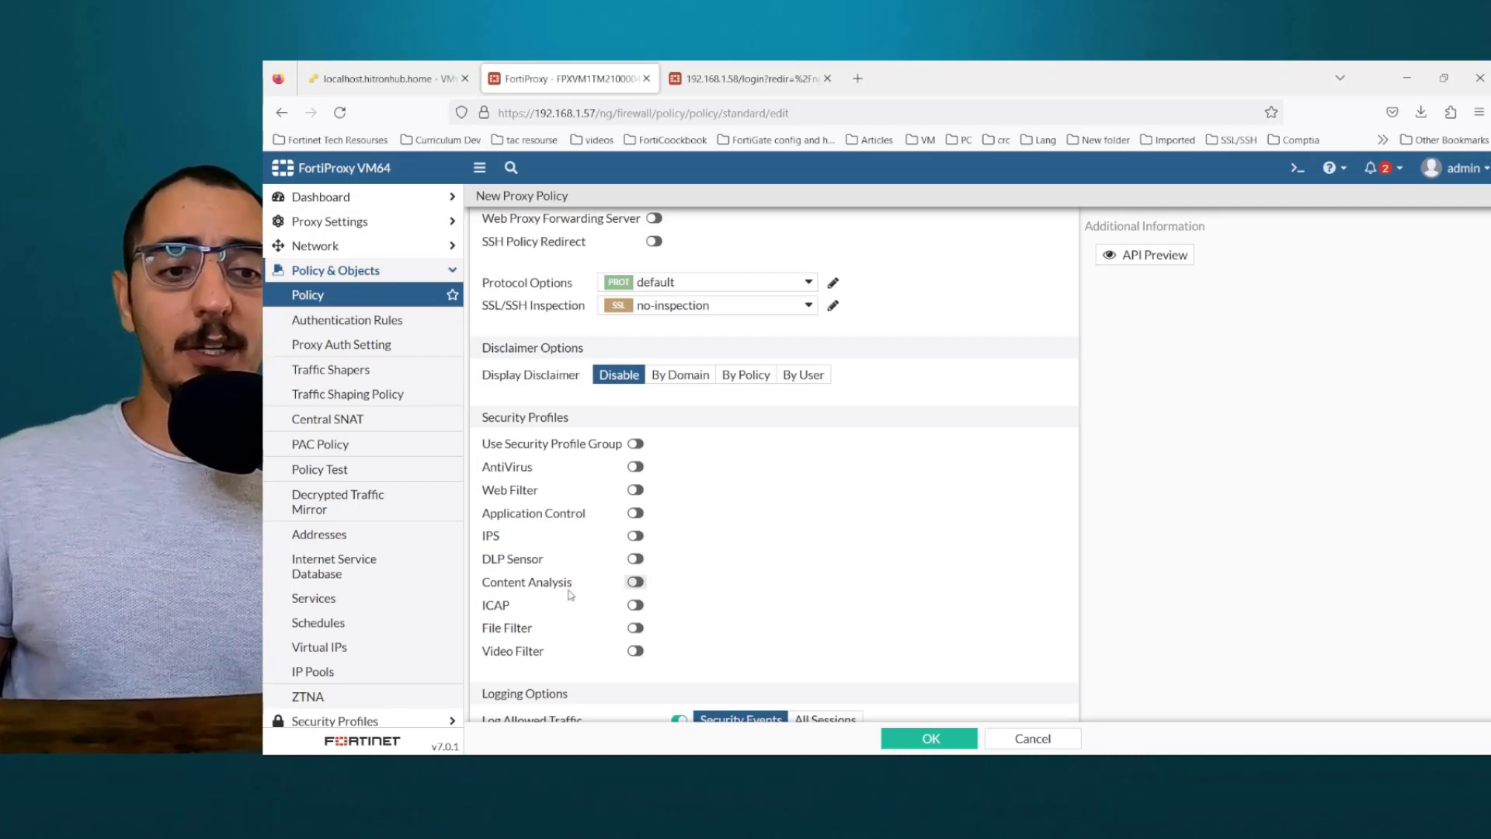
pyautogui.moveTo(764, 508)
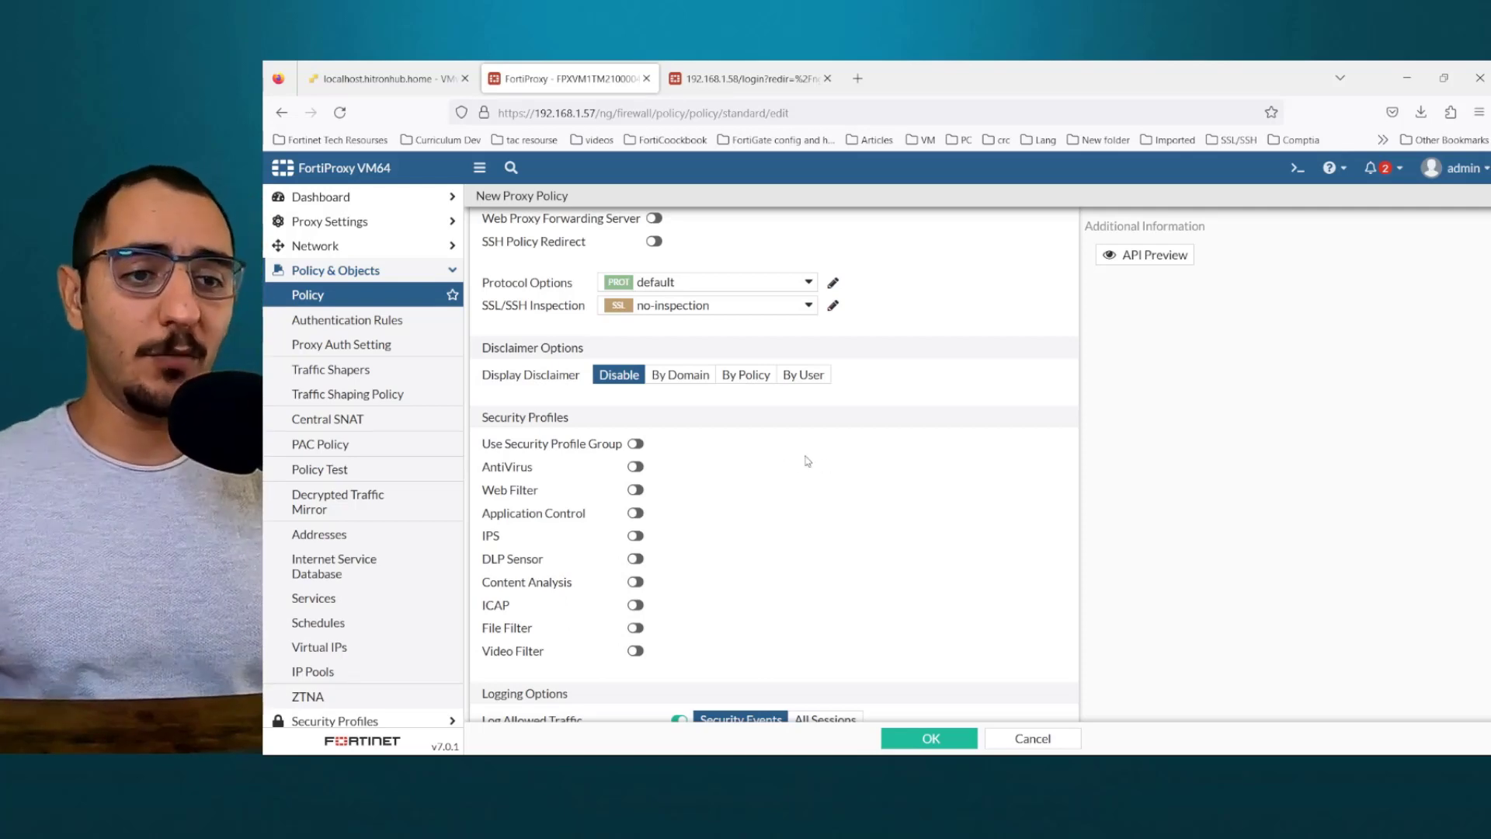
pyautogui.scroll(-3)
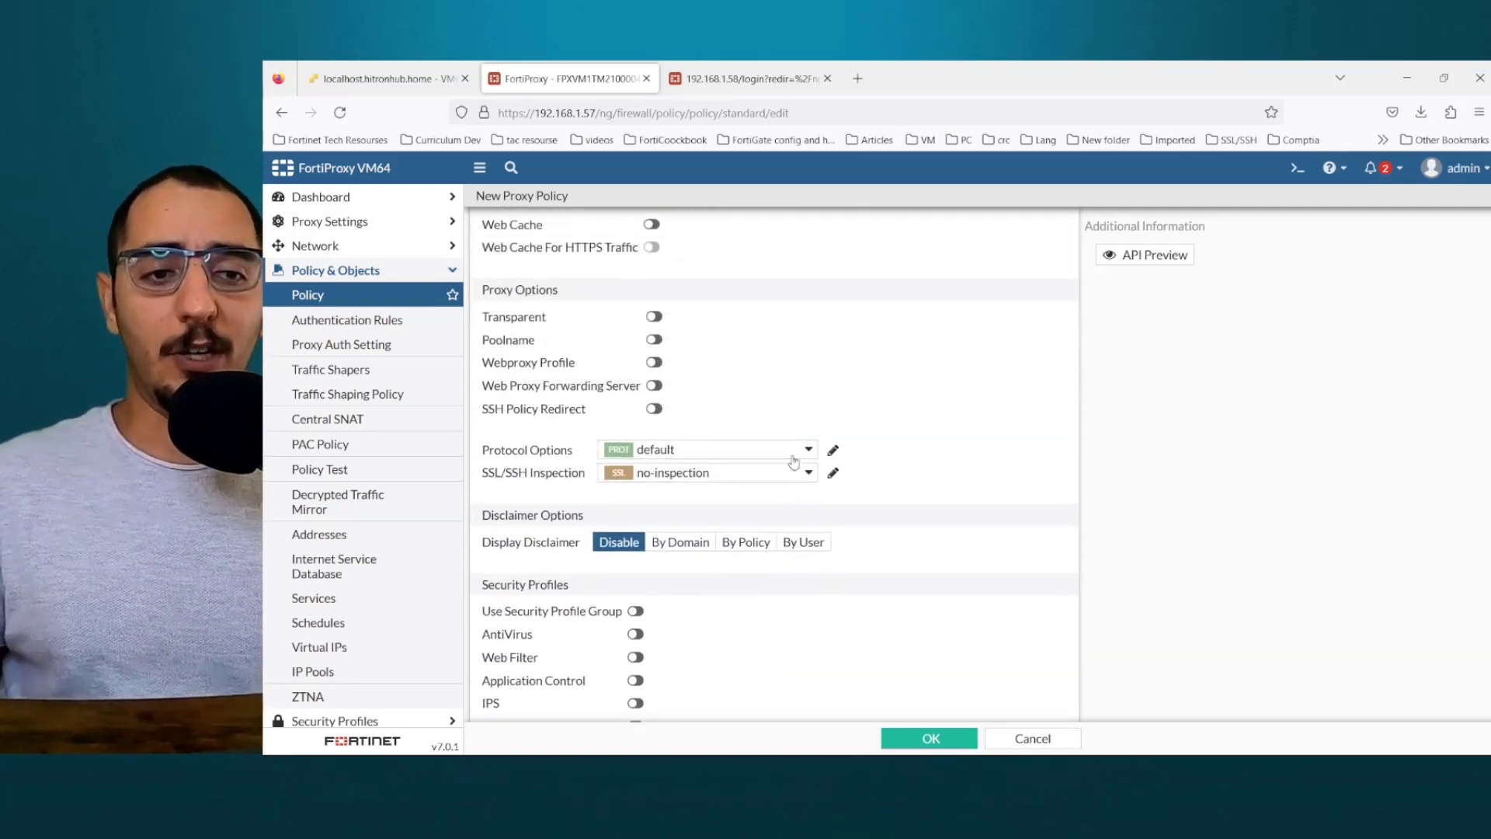
pyautogui.moveTo(502, 479)
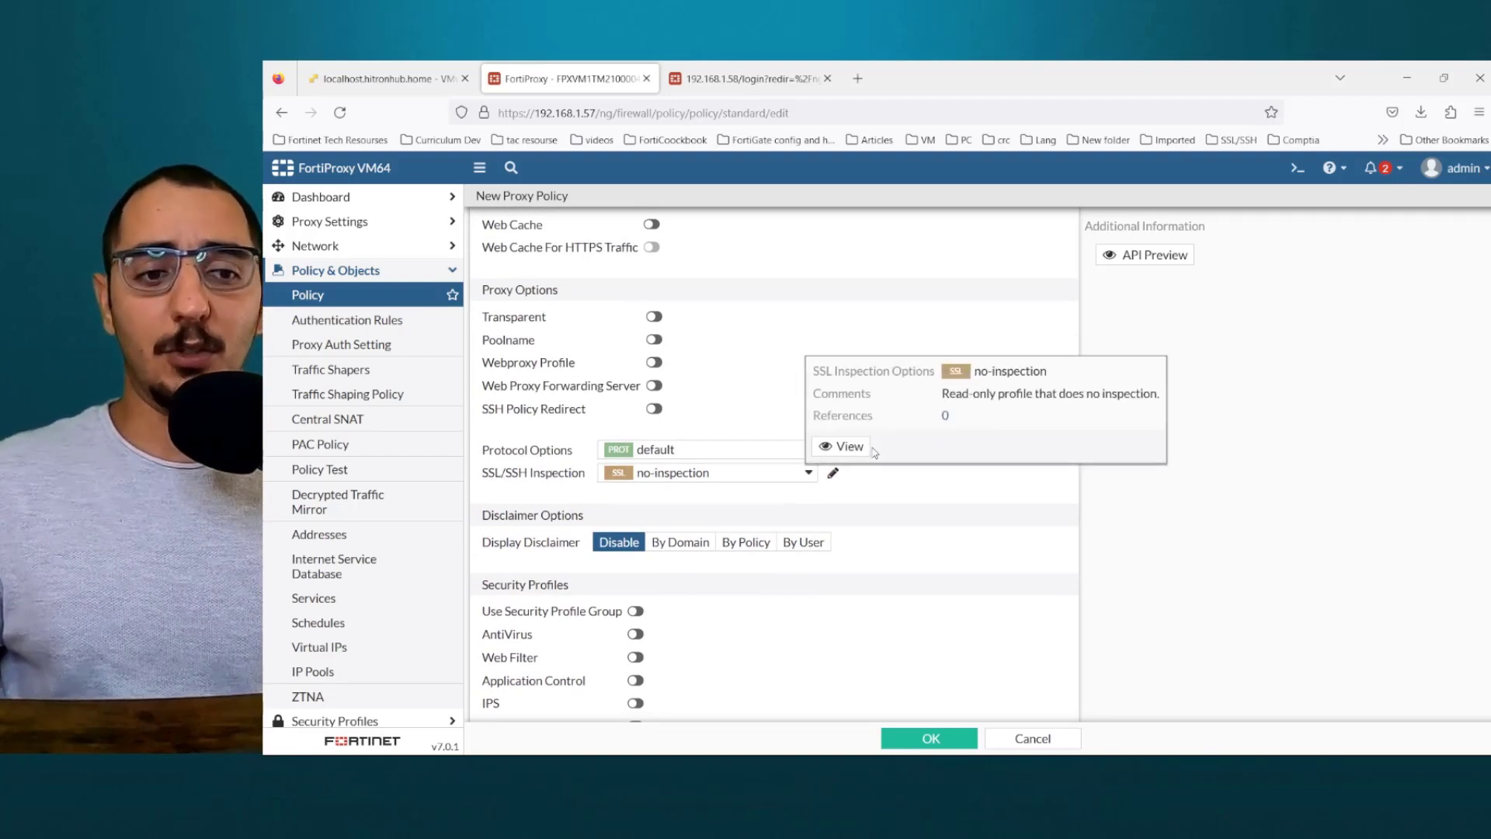
pyautogui.scroll(-3)
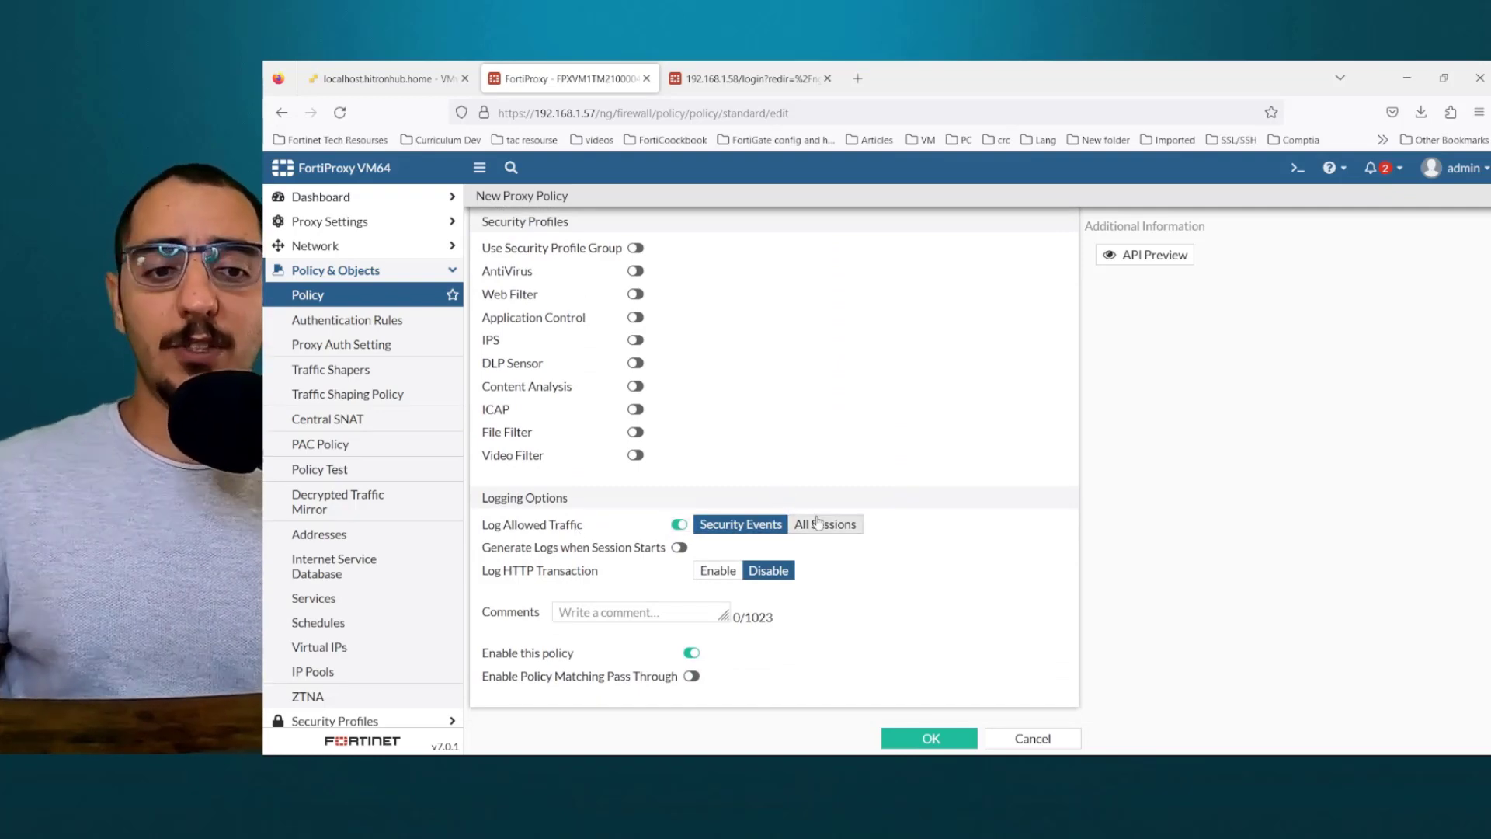
# Set Log Allowed Traffic to All Sessions and save the Explicit-Proxy policy.
pyautogui.click(825, 523)
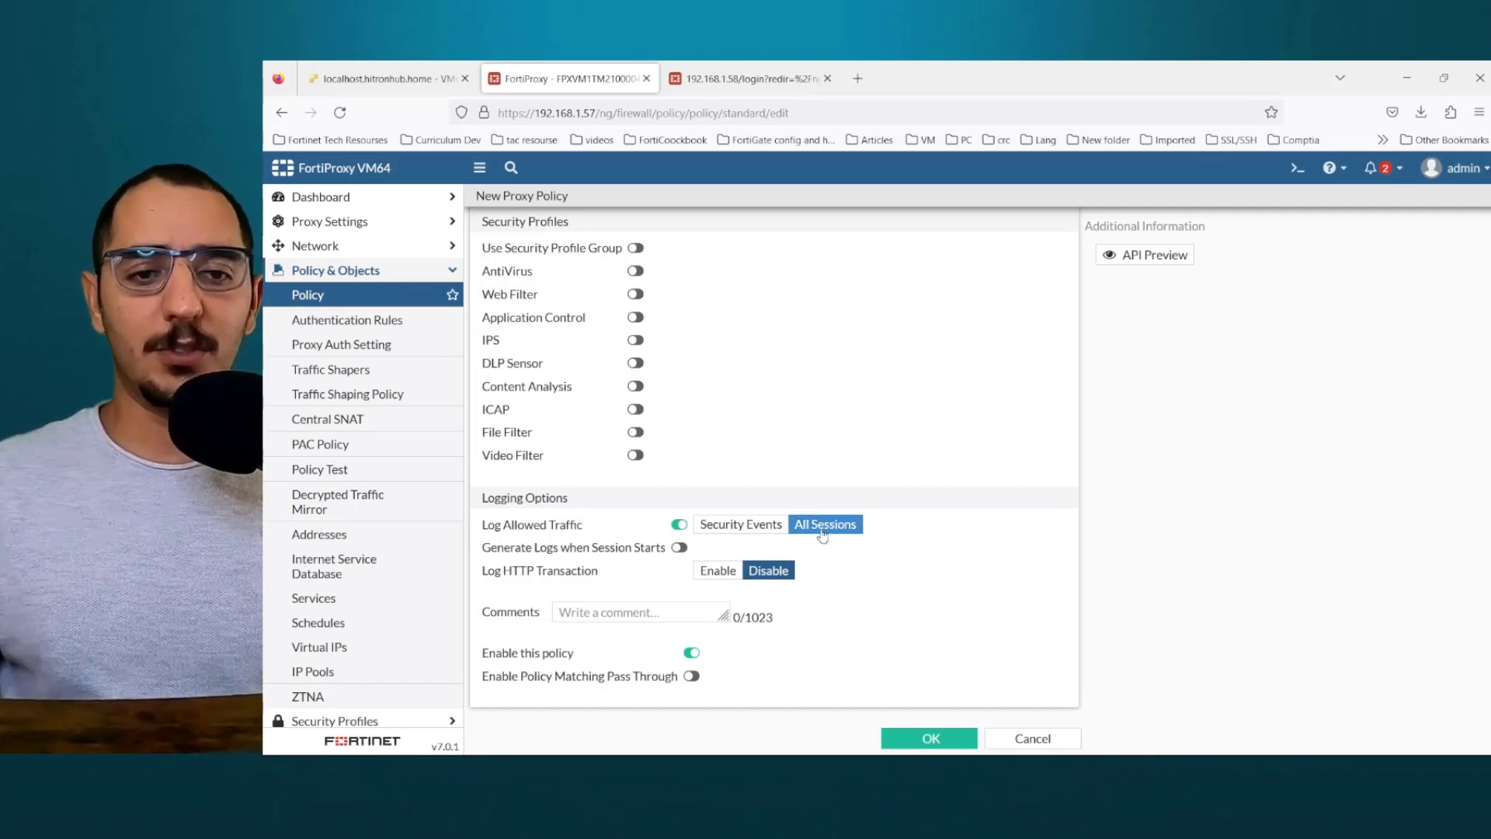
pyautogui.moveTo(928, 737)
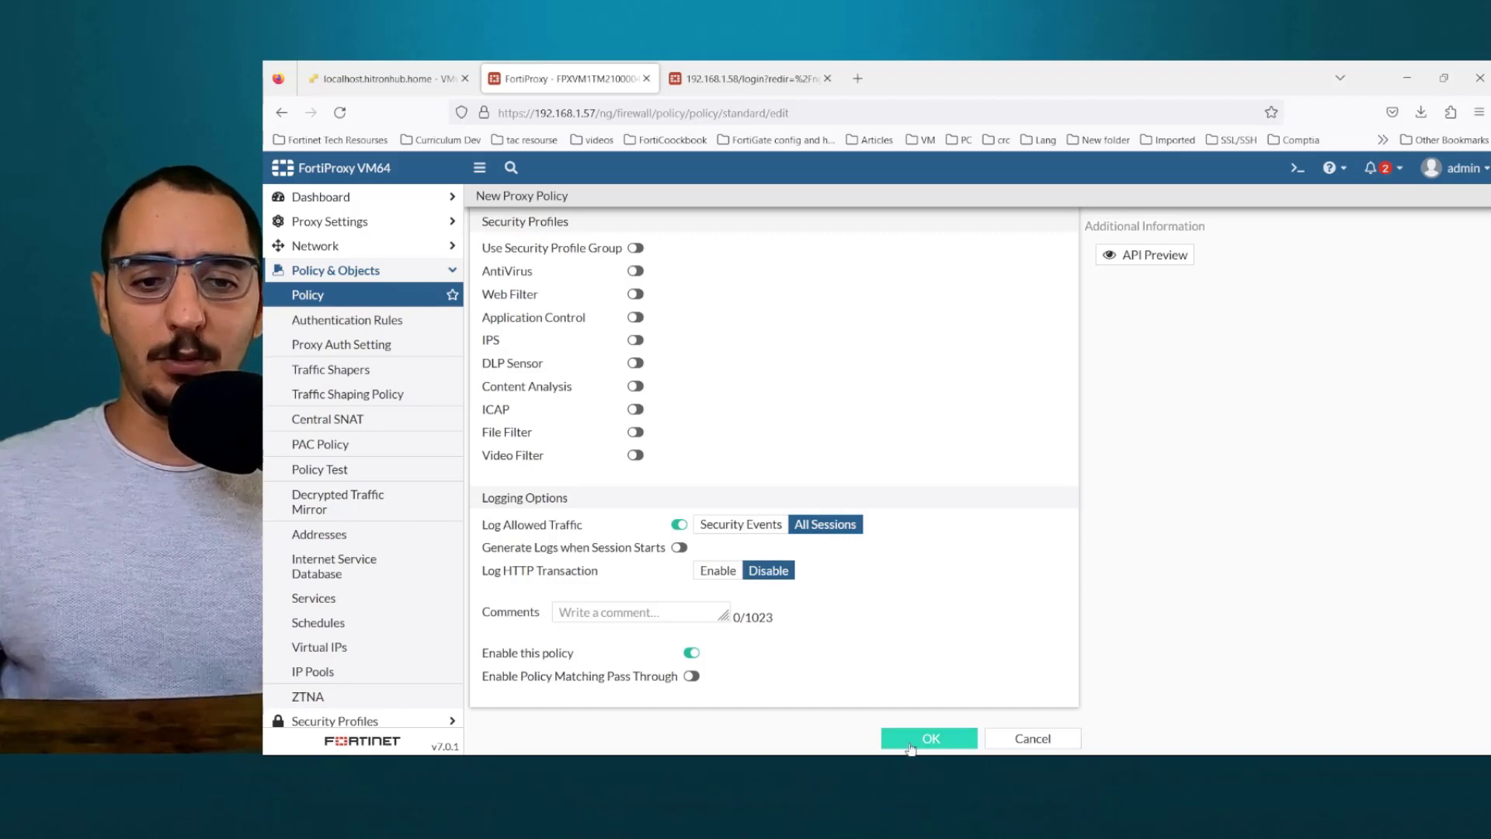
pyautogui.click(929, 737)
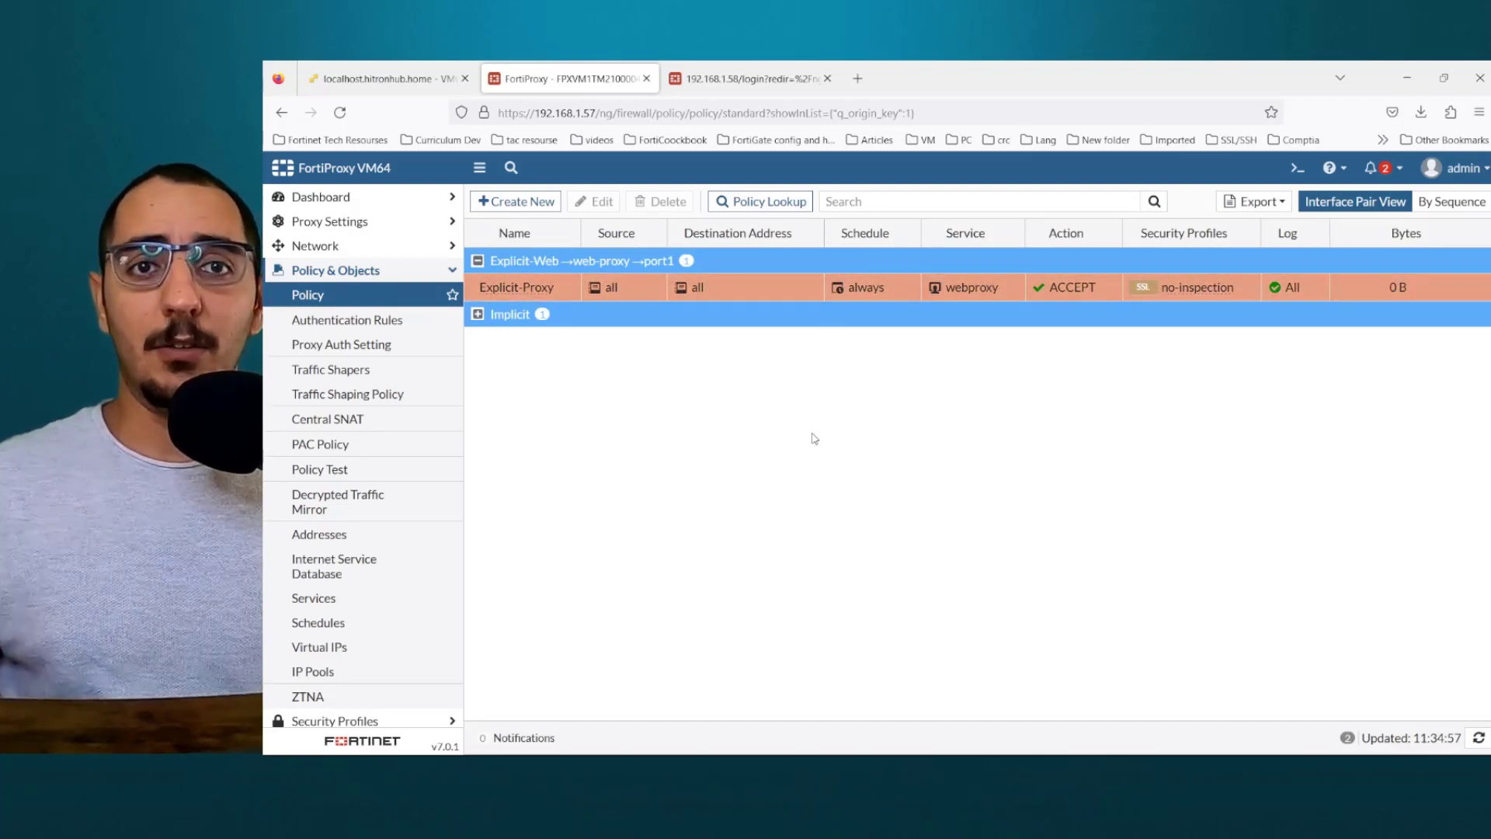
pyautogui.moveTo(755, 371)
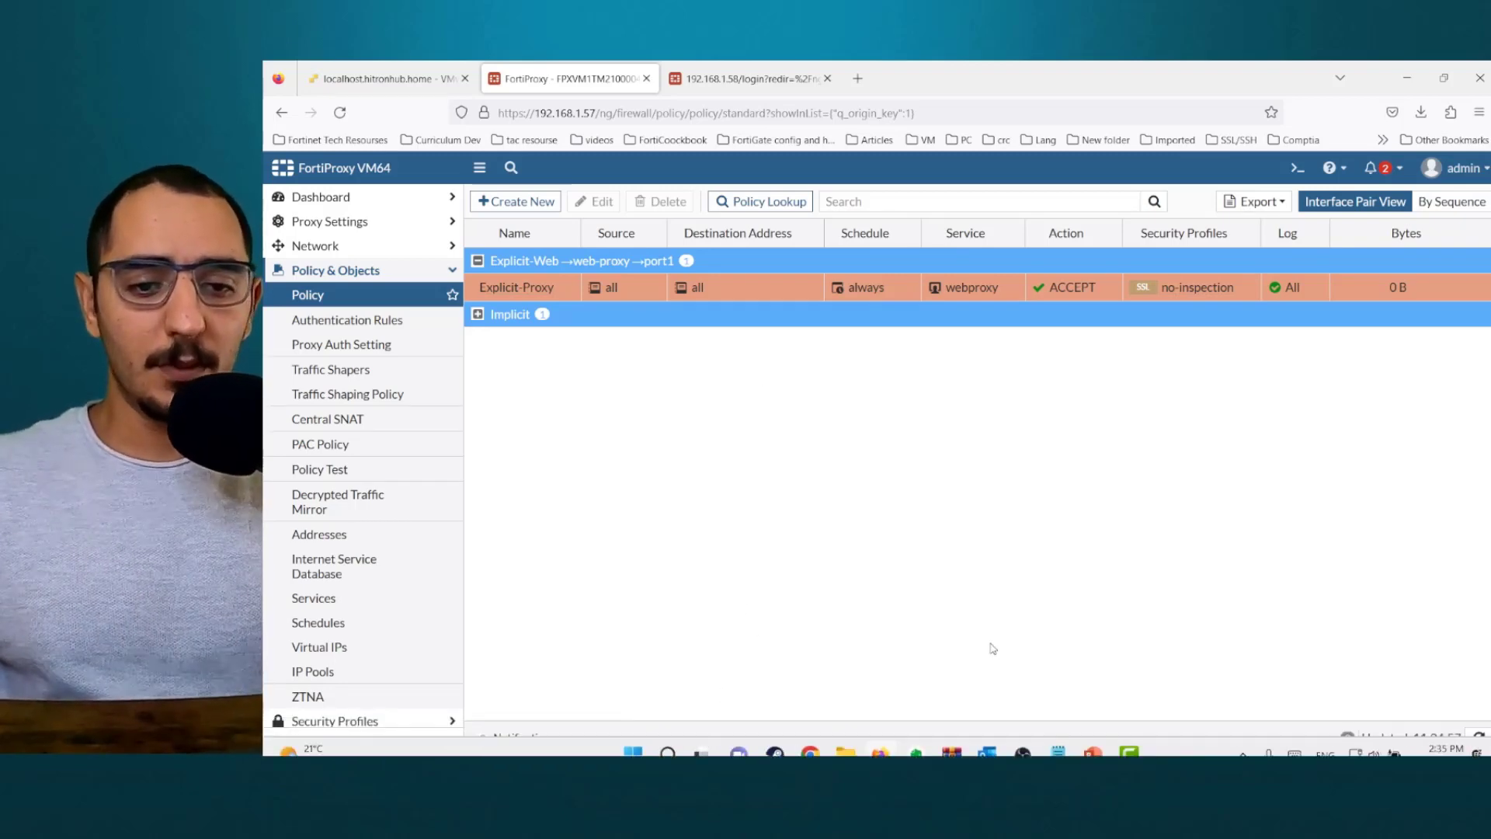
# Switch to the ESXi browser tab showing the Windows 10 VM console.
pyautogui.click(385, 77)
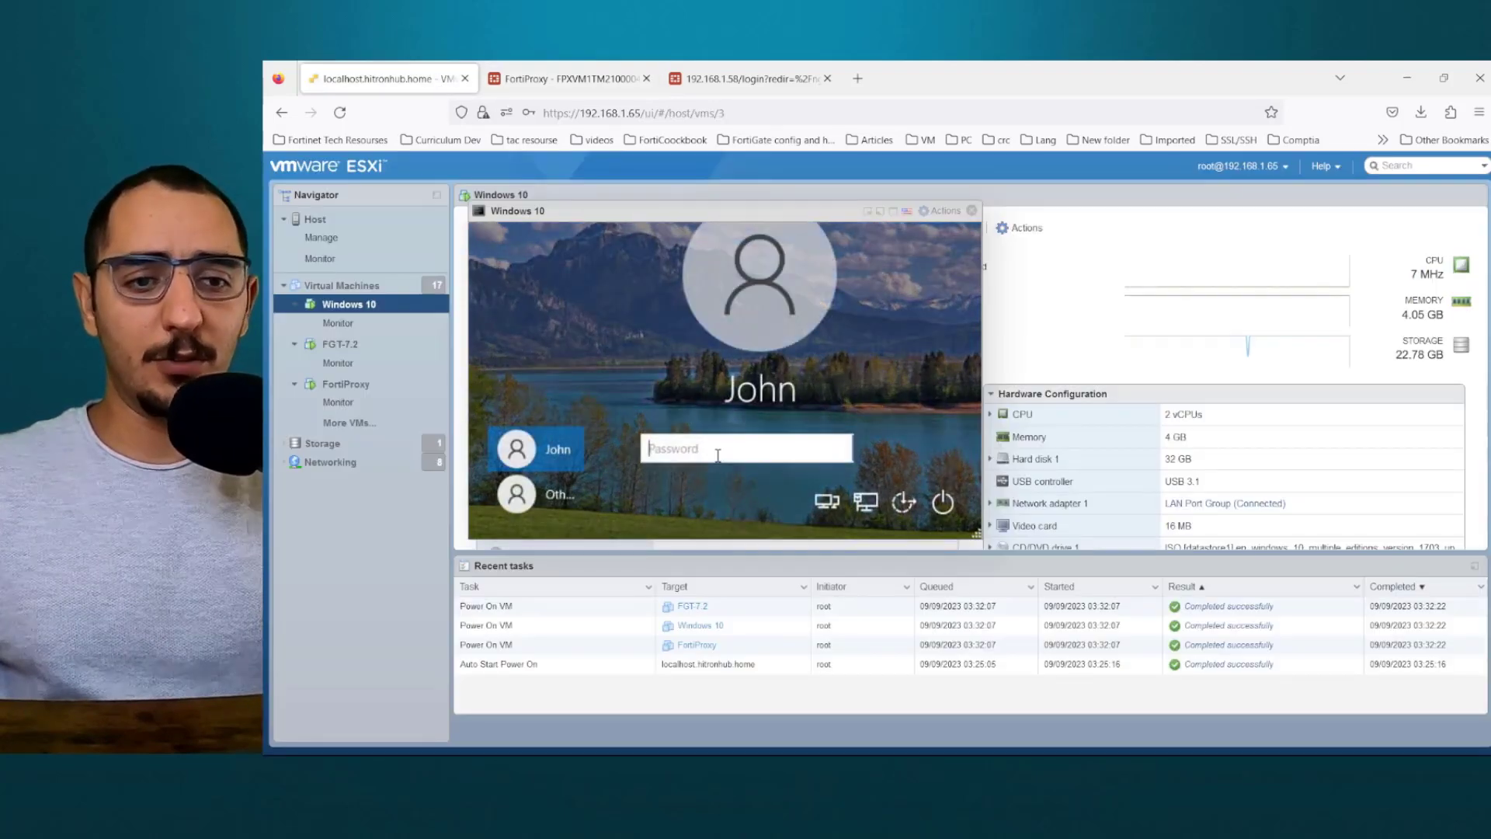
# Enter the password at the Windows 10 login screen to sign in to the VM.
pyautogui.write('password')
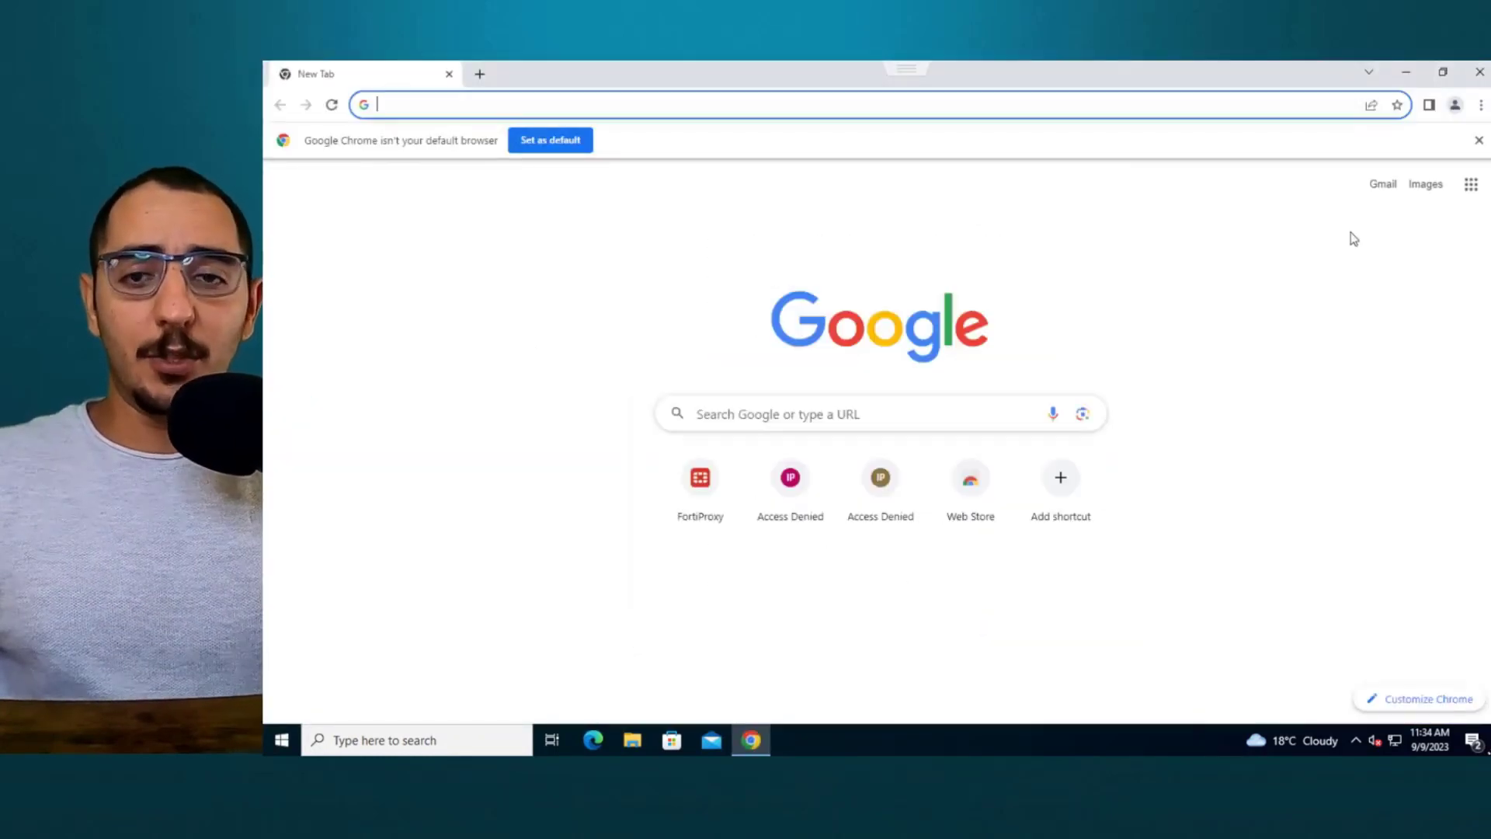
# From Chrome's Settings > System, open the computer's Windows proxy settings.
pyautogui.click(1480, 104)
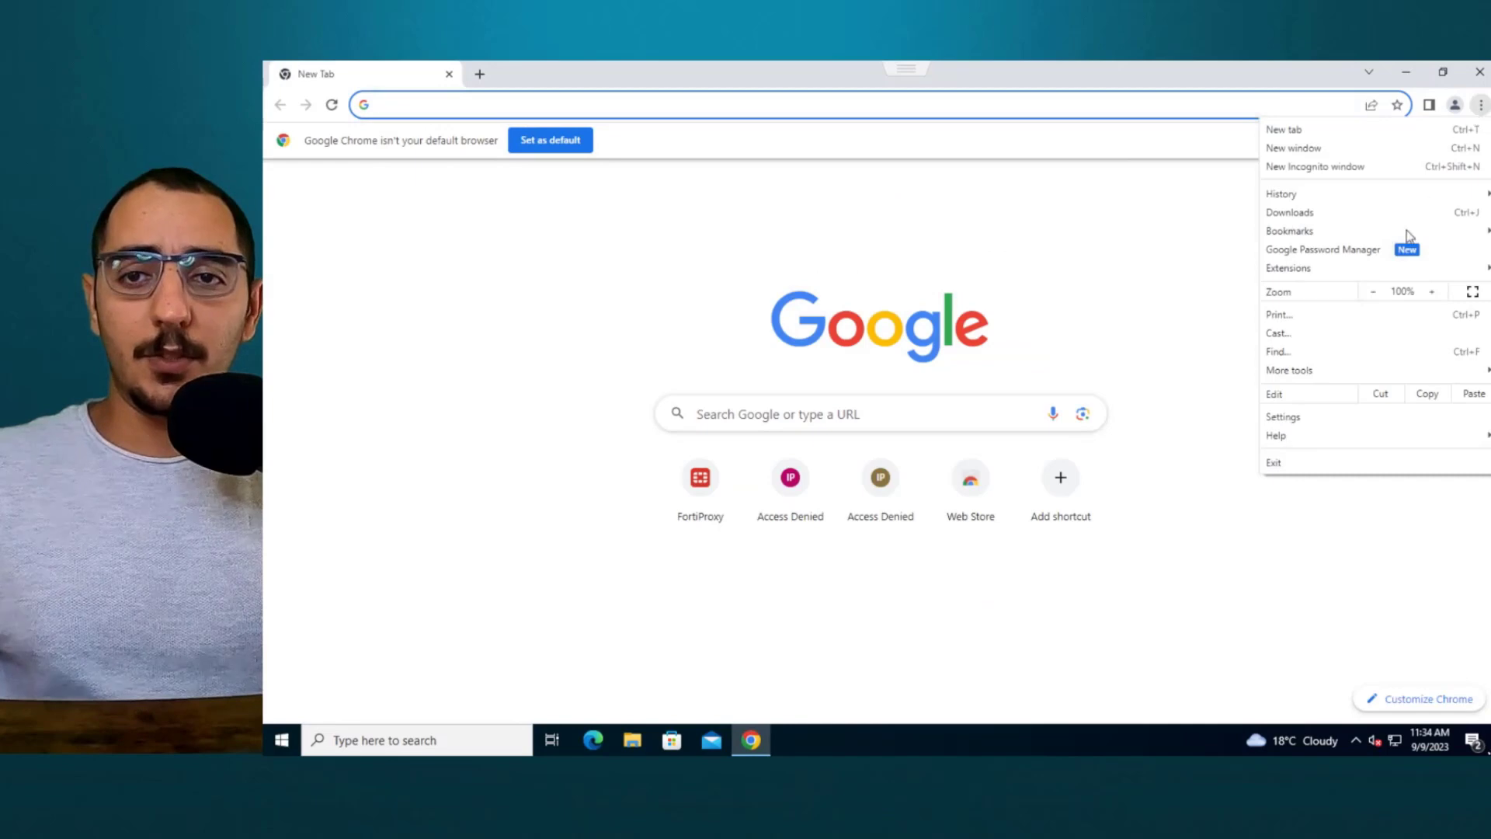
pyautogui.click(1282, 417)
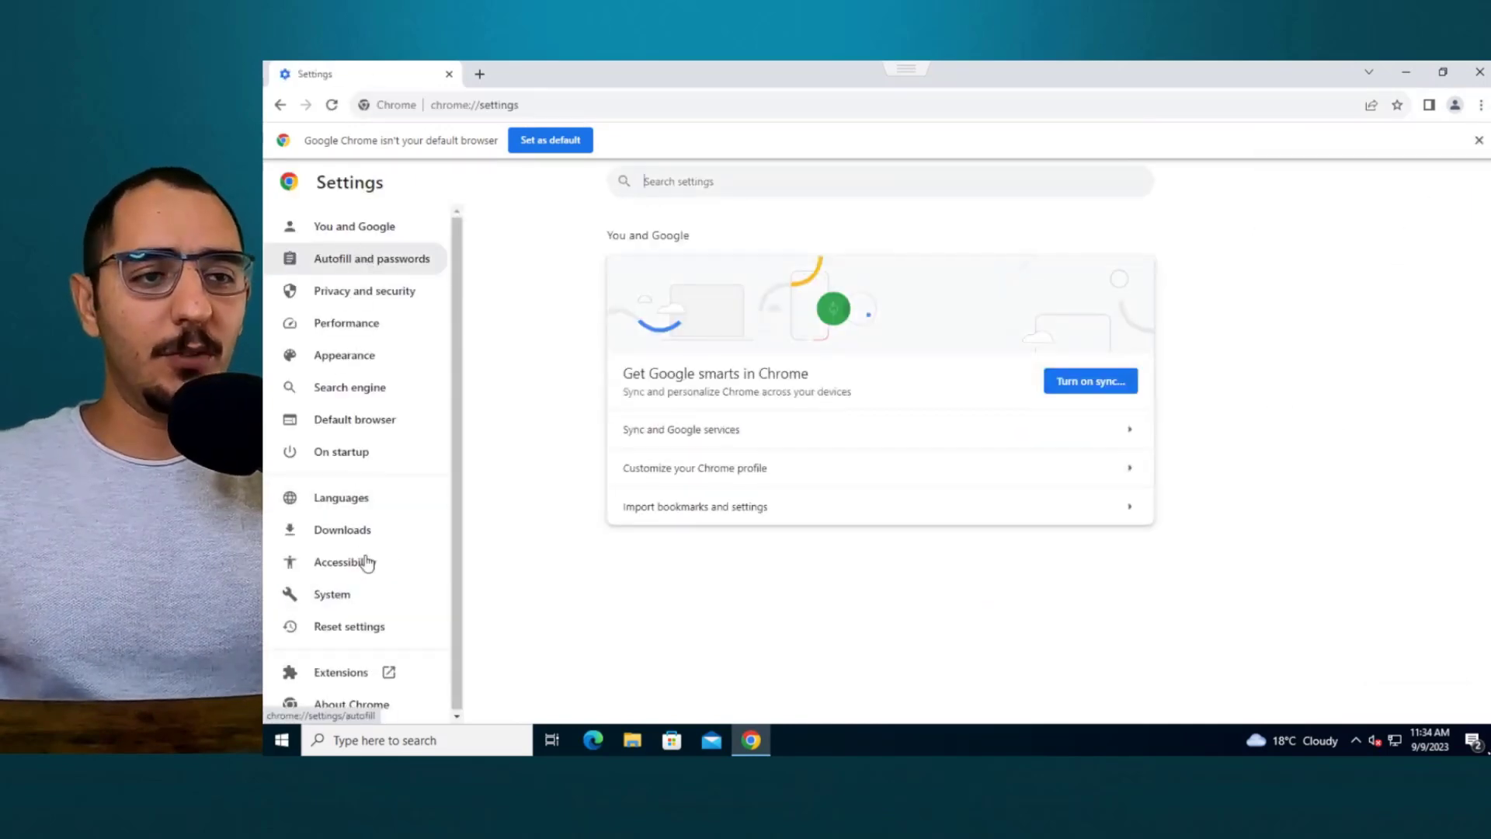
pyautogui.click(331, 593)
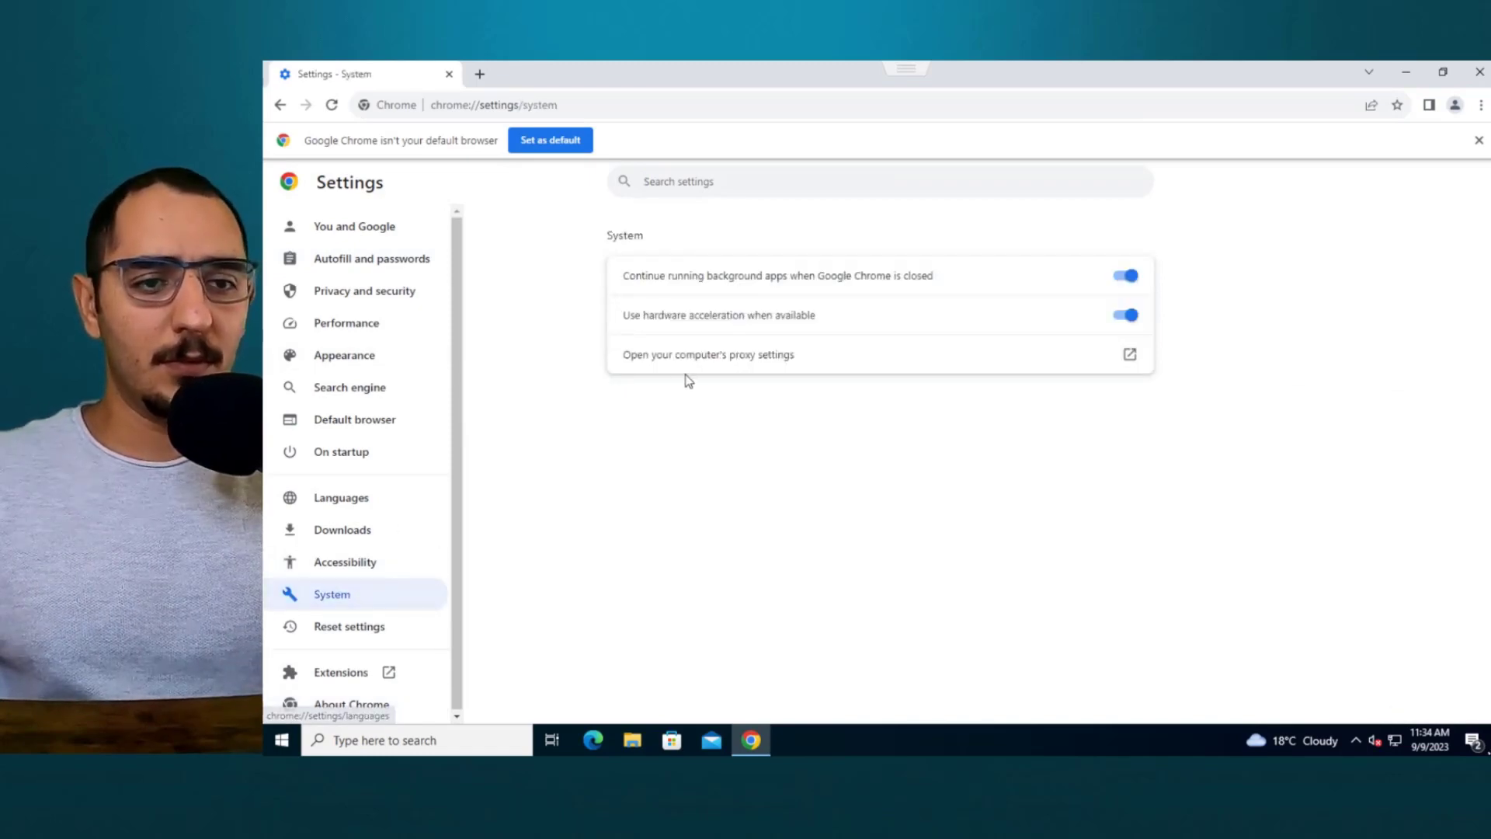
pyautogui.click(1129, 355)
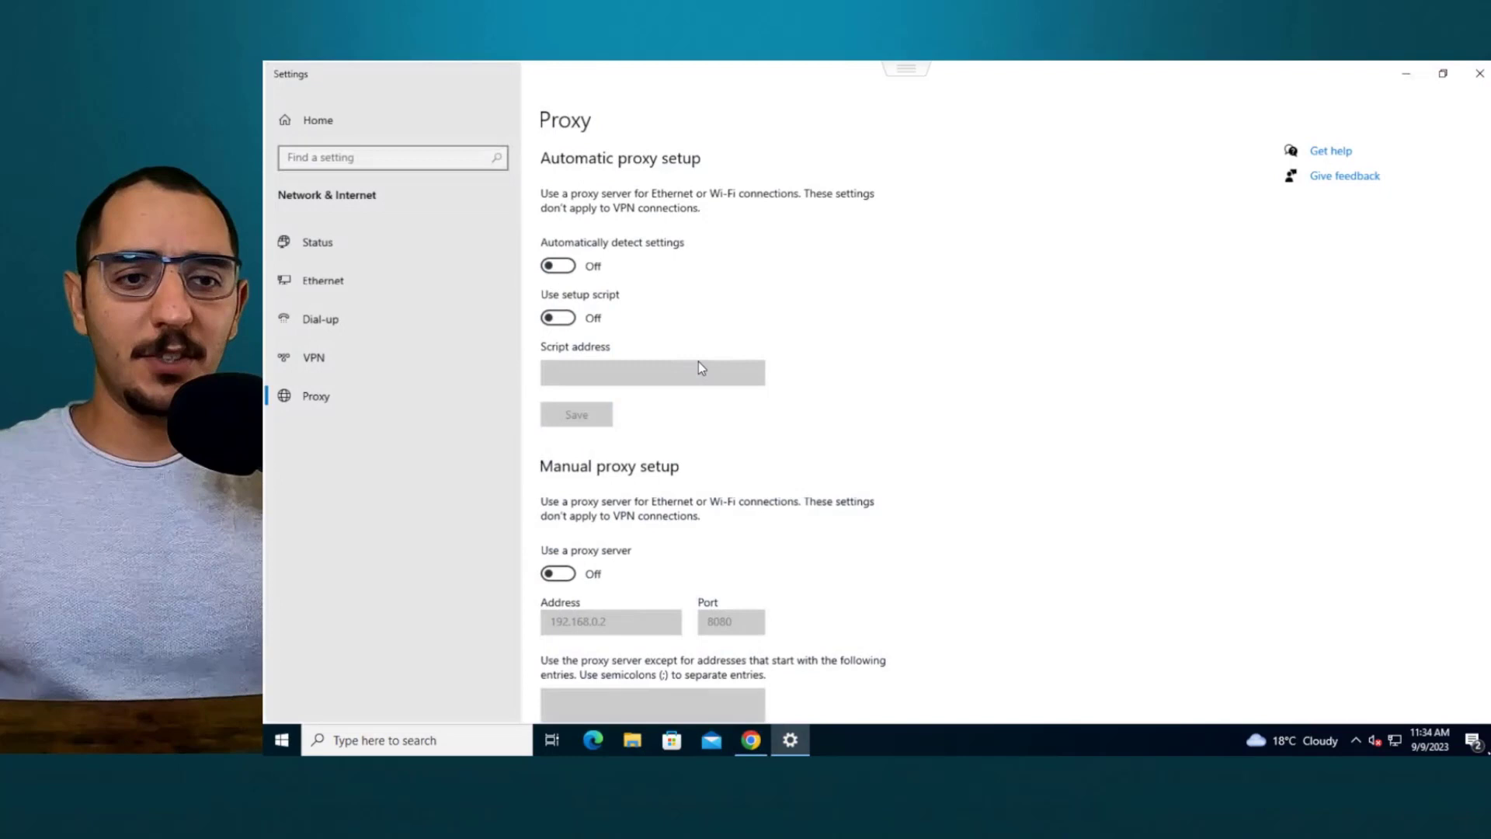
pyautogui.moveTo(579, 559)
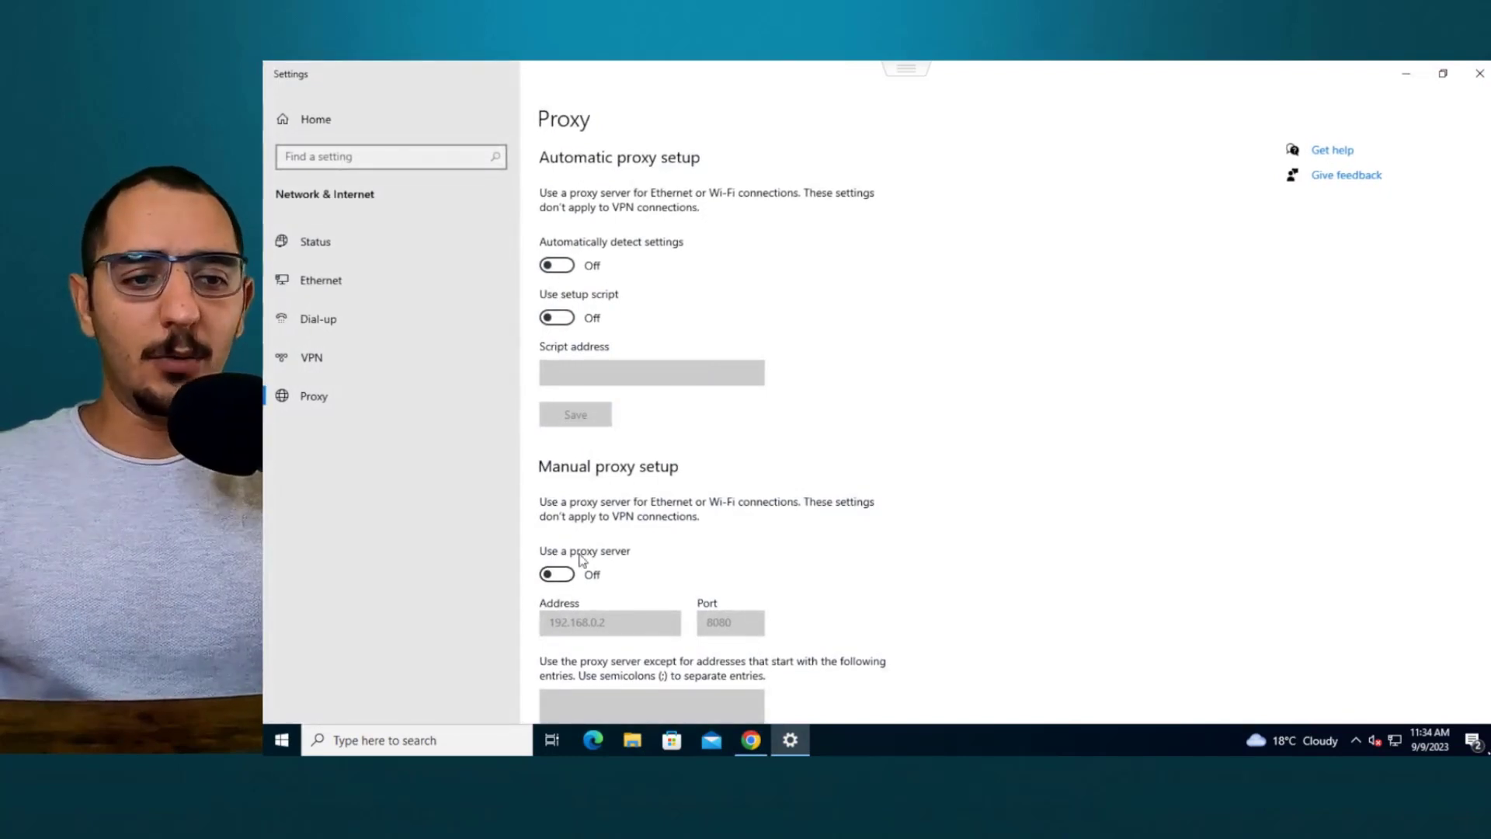
# Turn on the manual proxy server with address 192.168.0.2 and port 8080 and save.
pyautogui.click(556, 573)
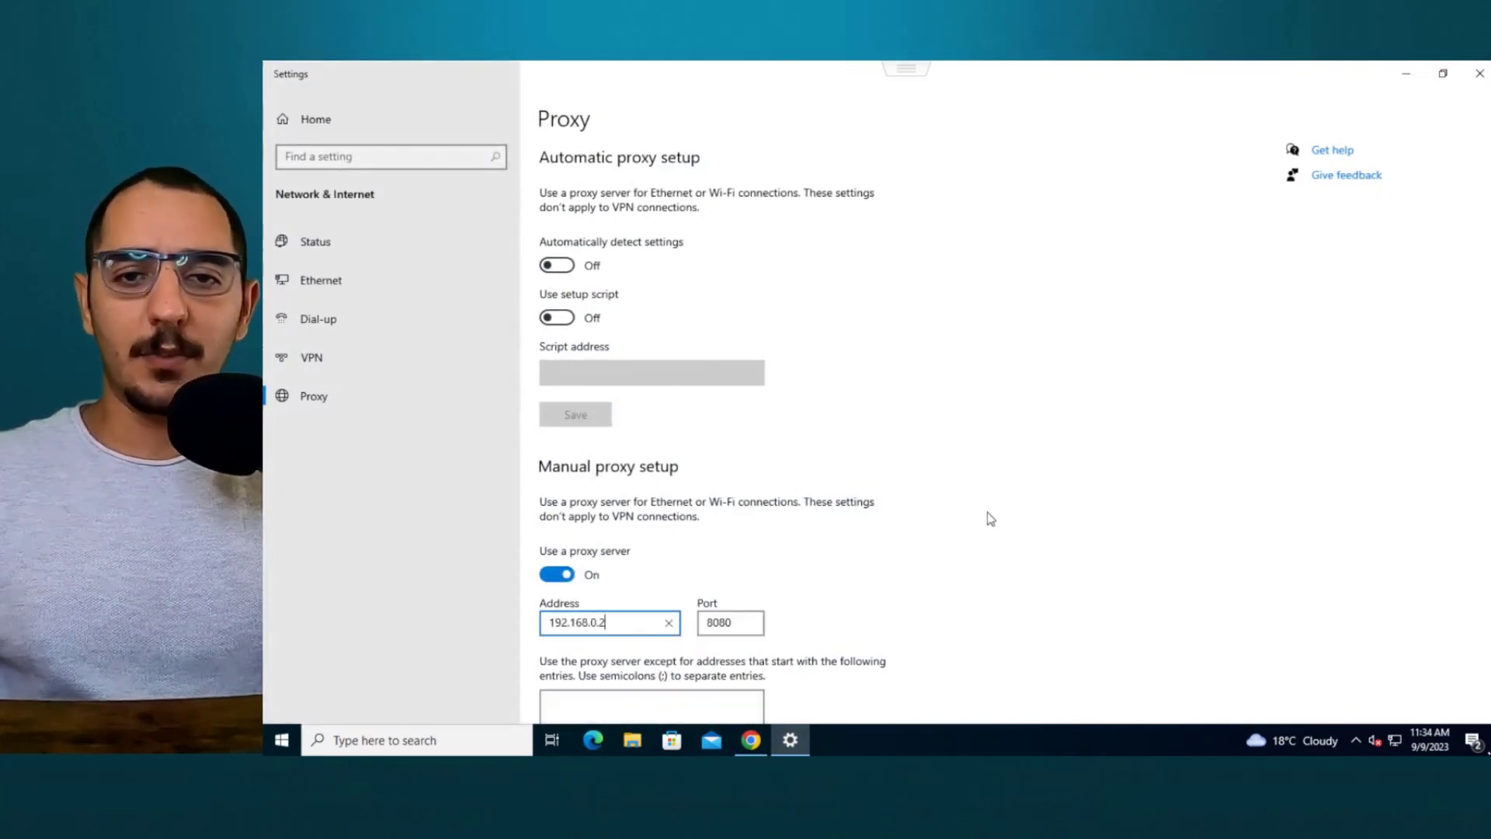
pyautogui.scroll(-3)
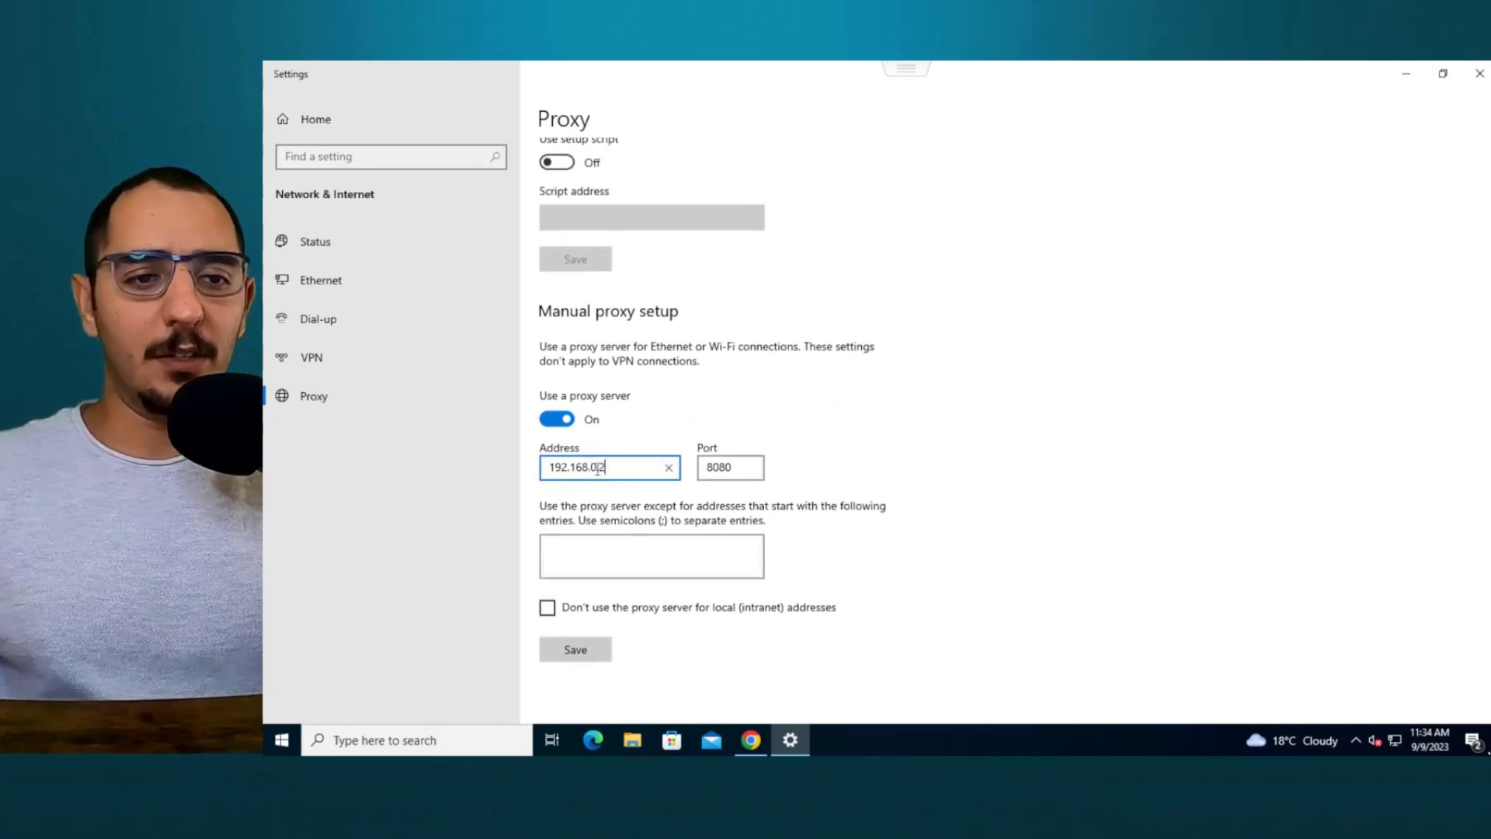
pyautogui.write('.')
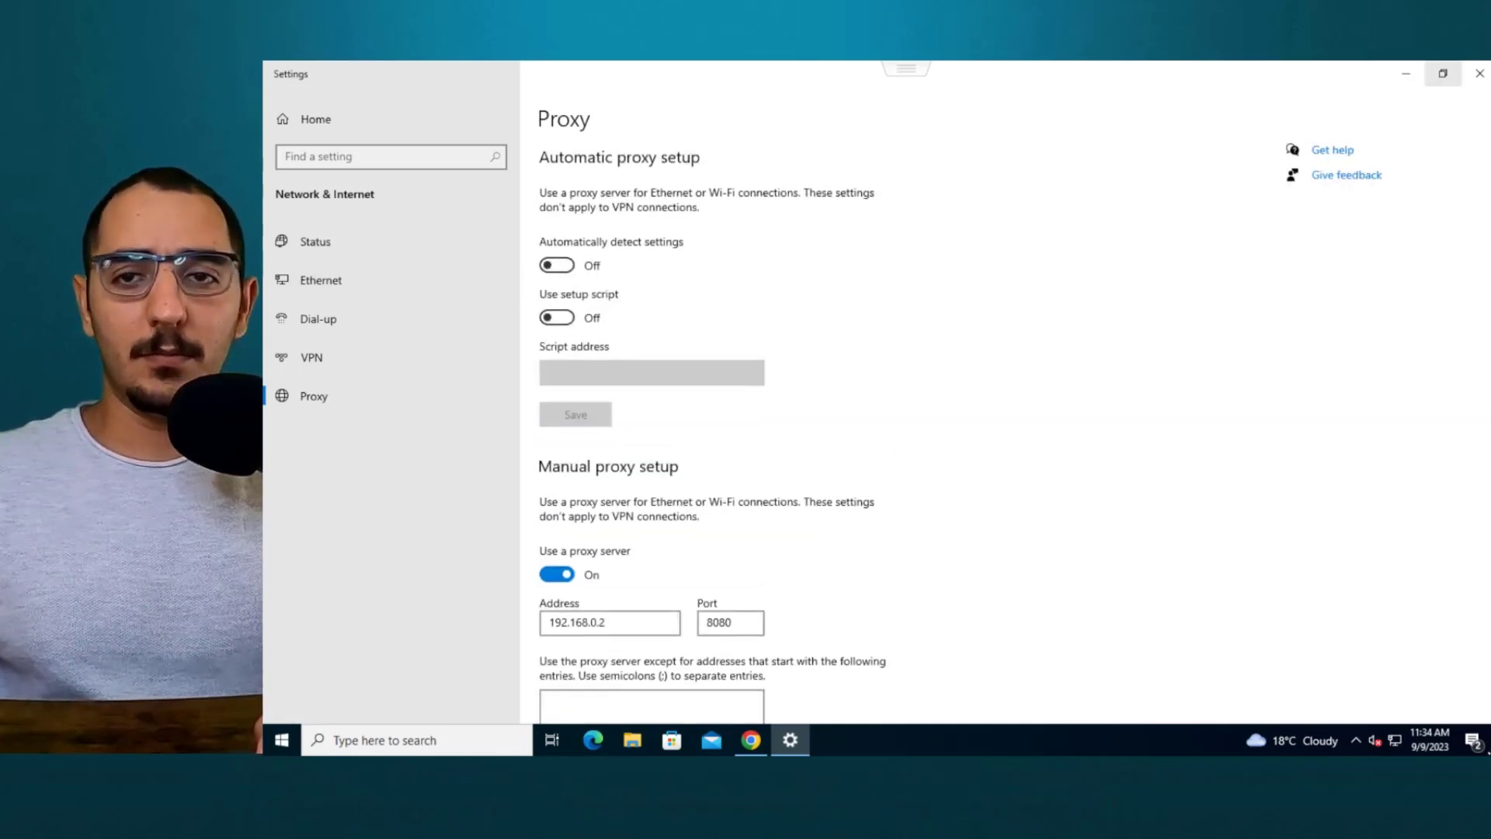
pyautogui.scroll(-3)
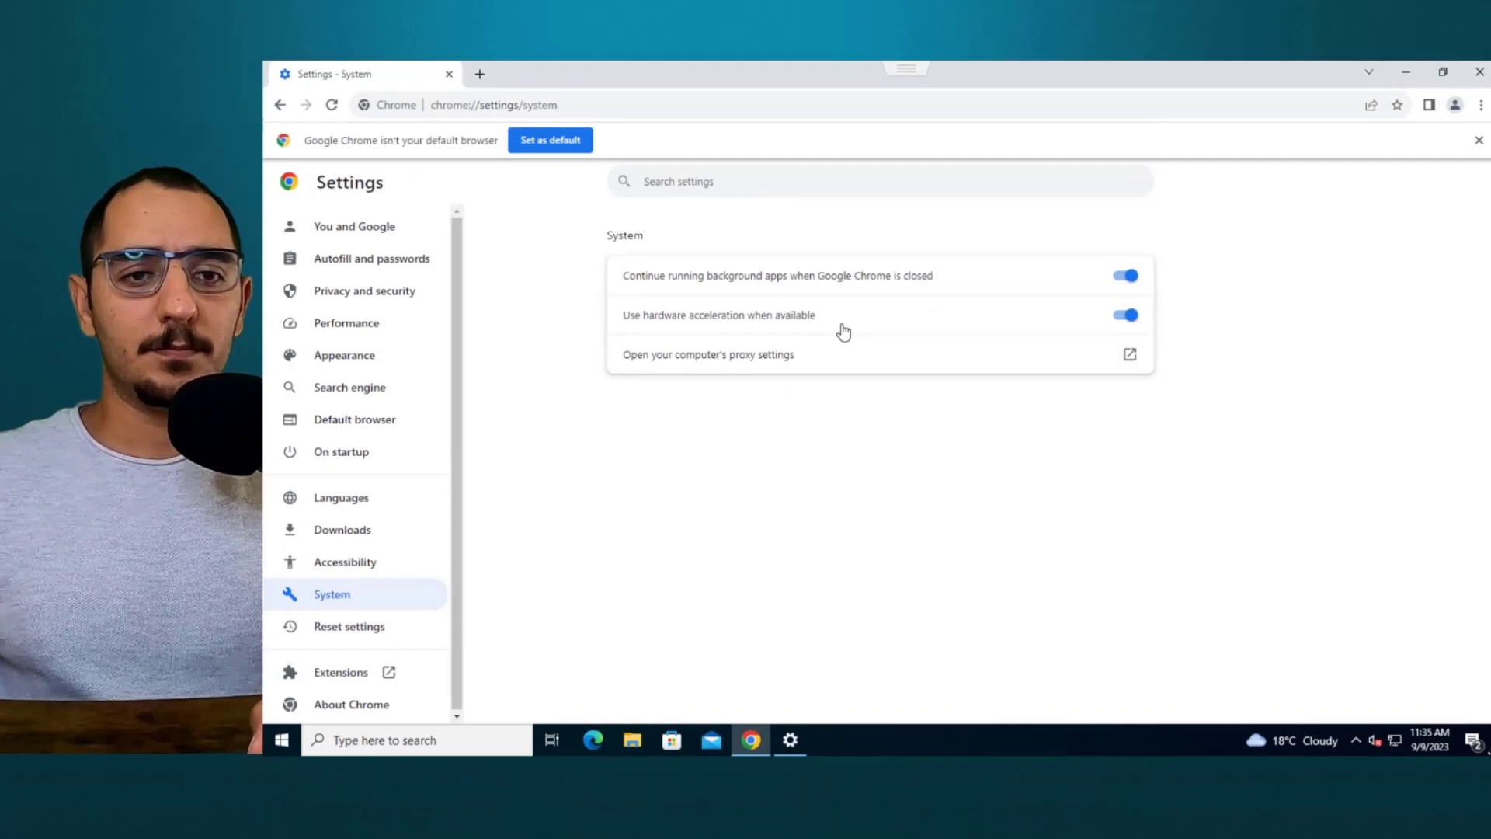
pyautogui.moveTo(828, 472)
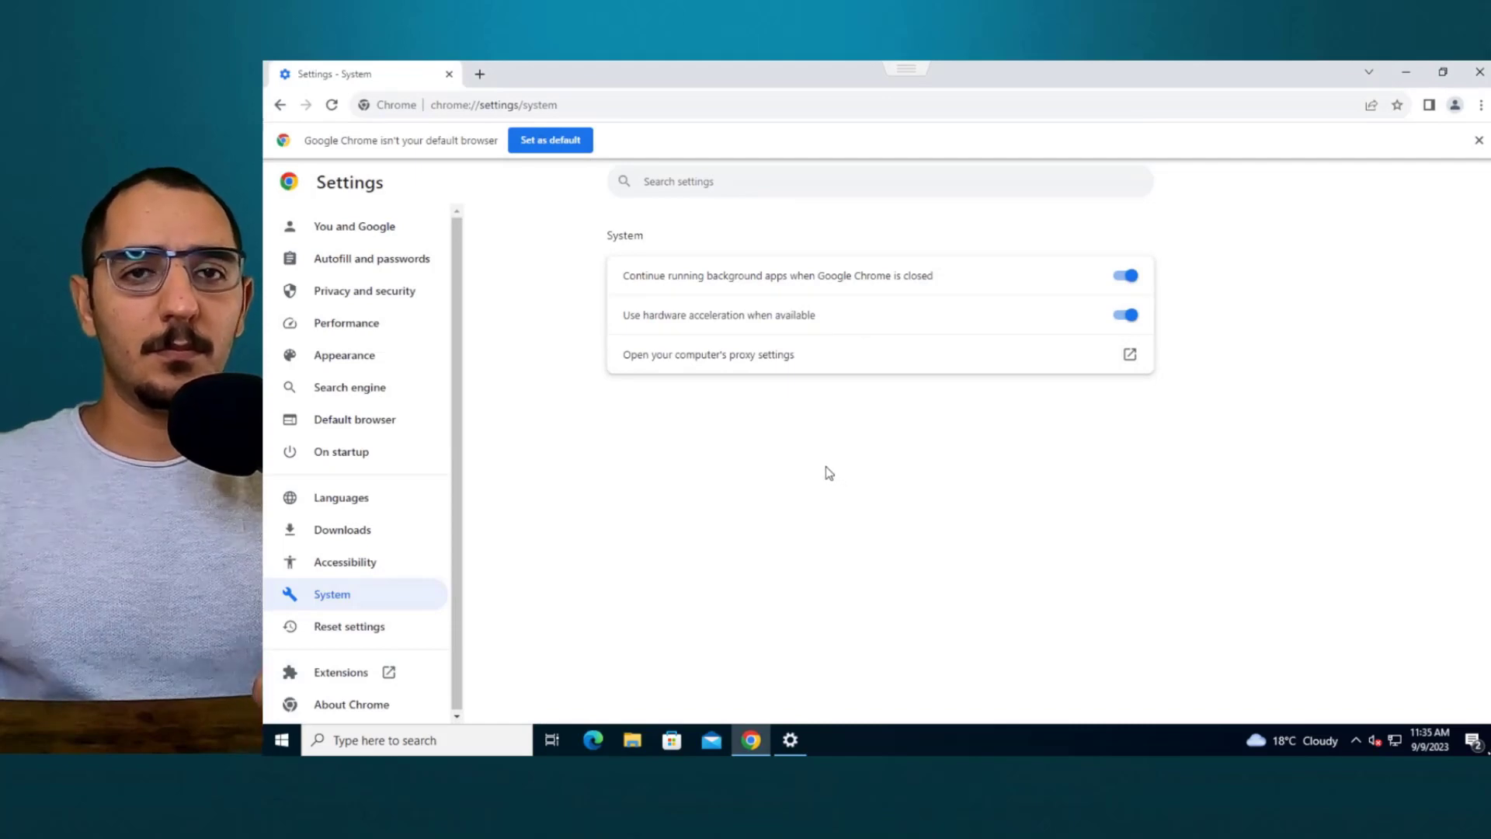
pyautogui.moveTo(478, 70)
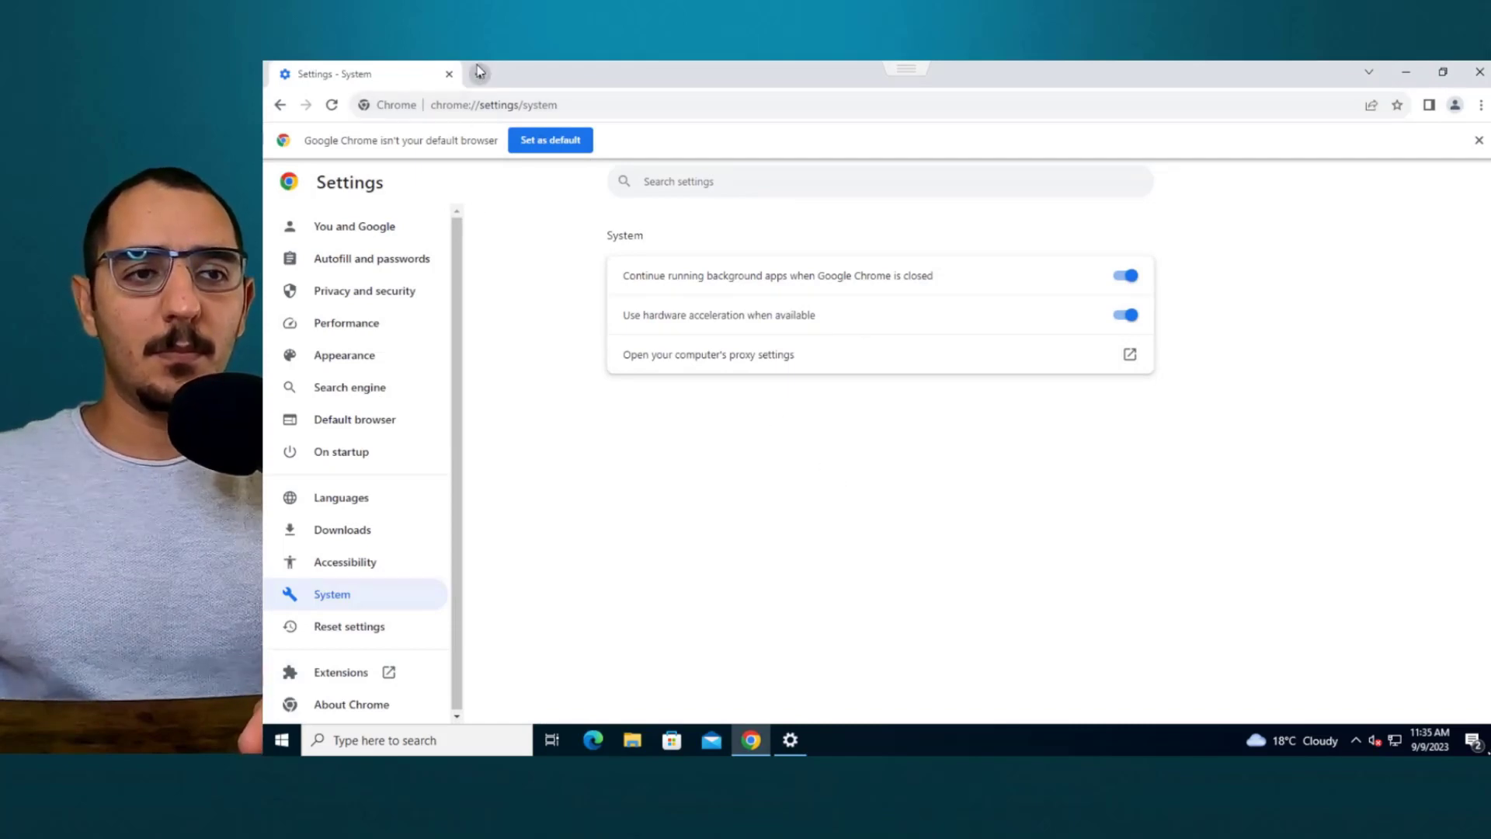
pyautogui.click(449, 73)
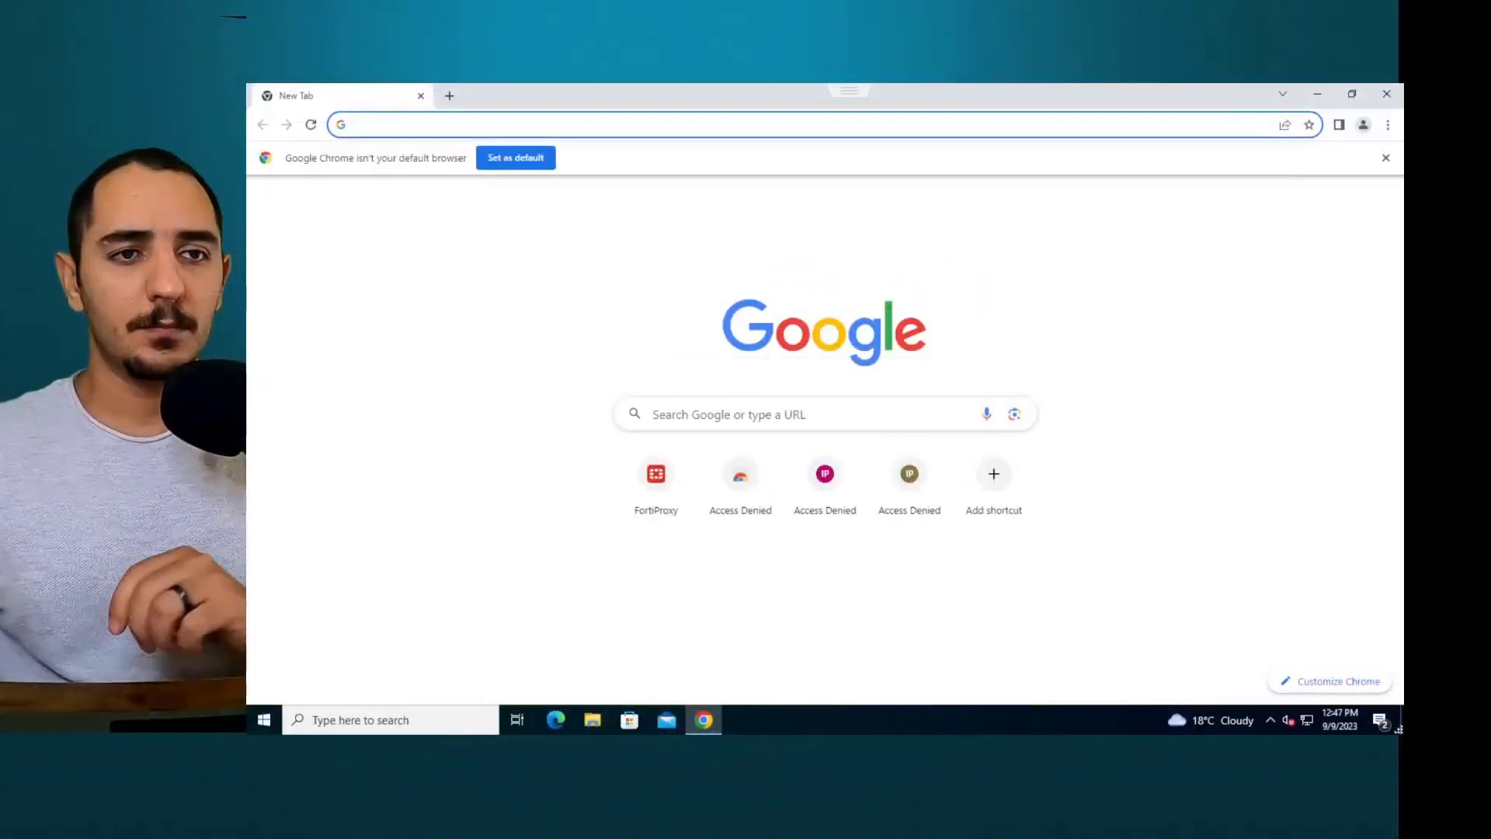
pyautogui.write('ww')
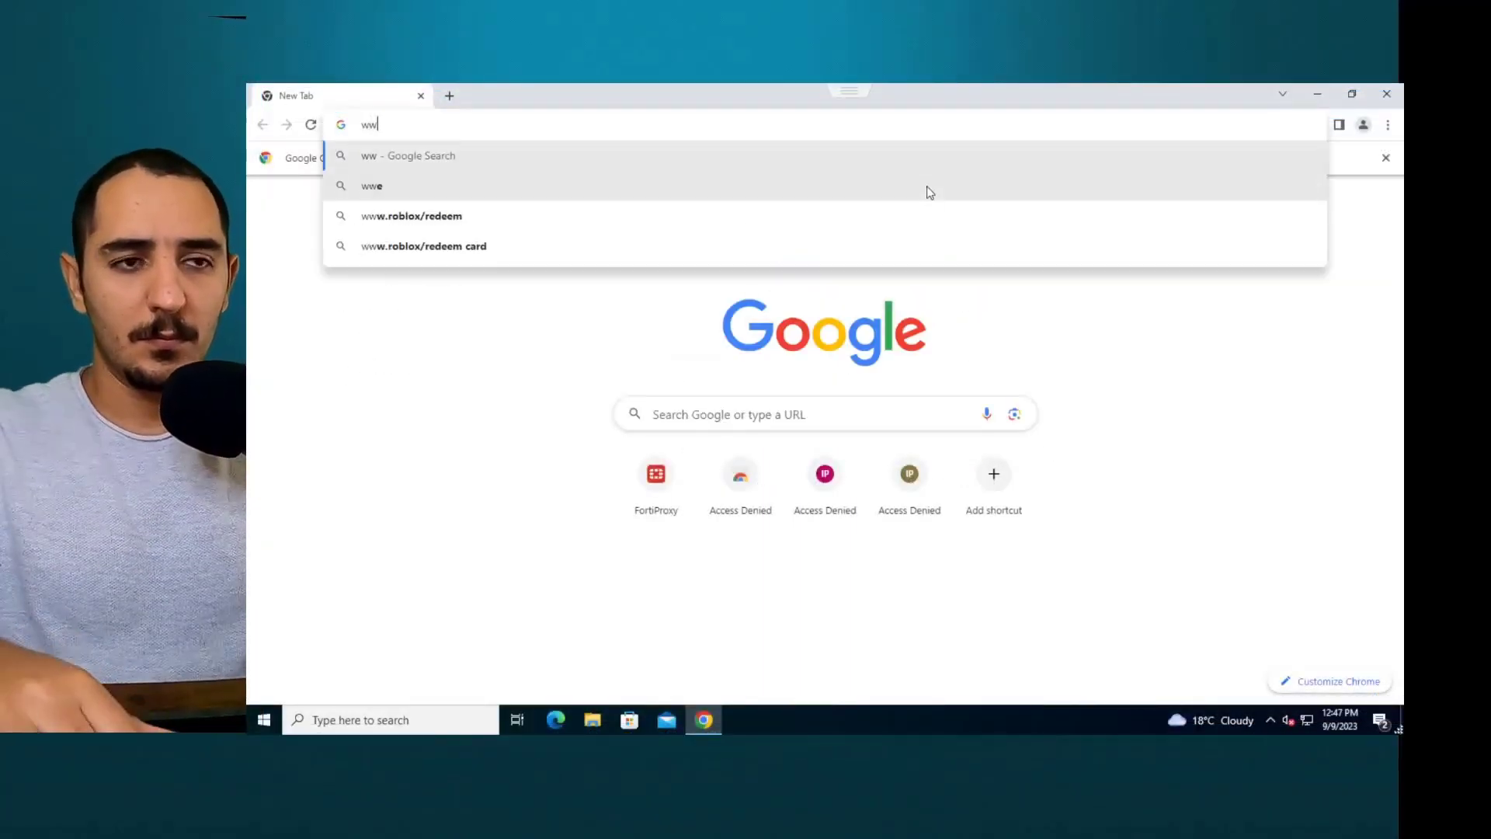
pyautogui.write('www.ggoogle.')
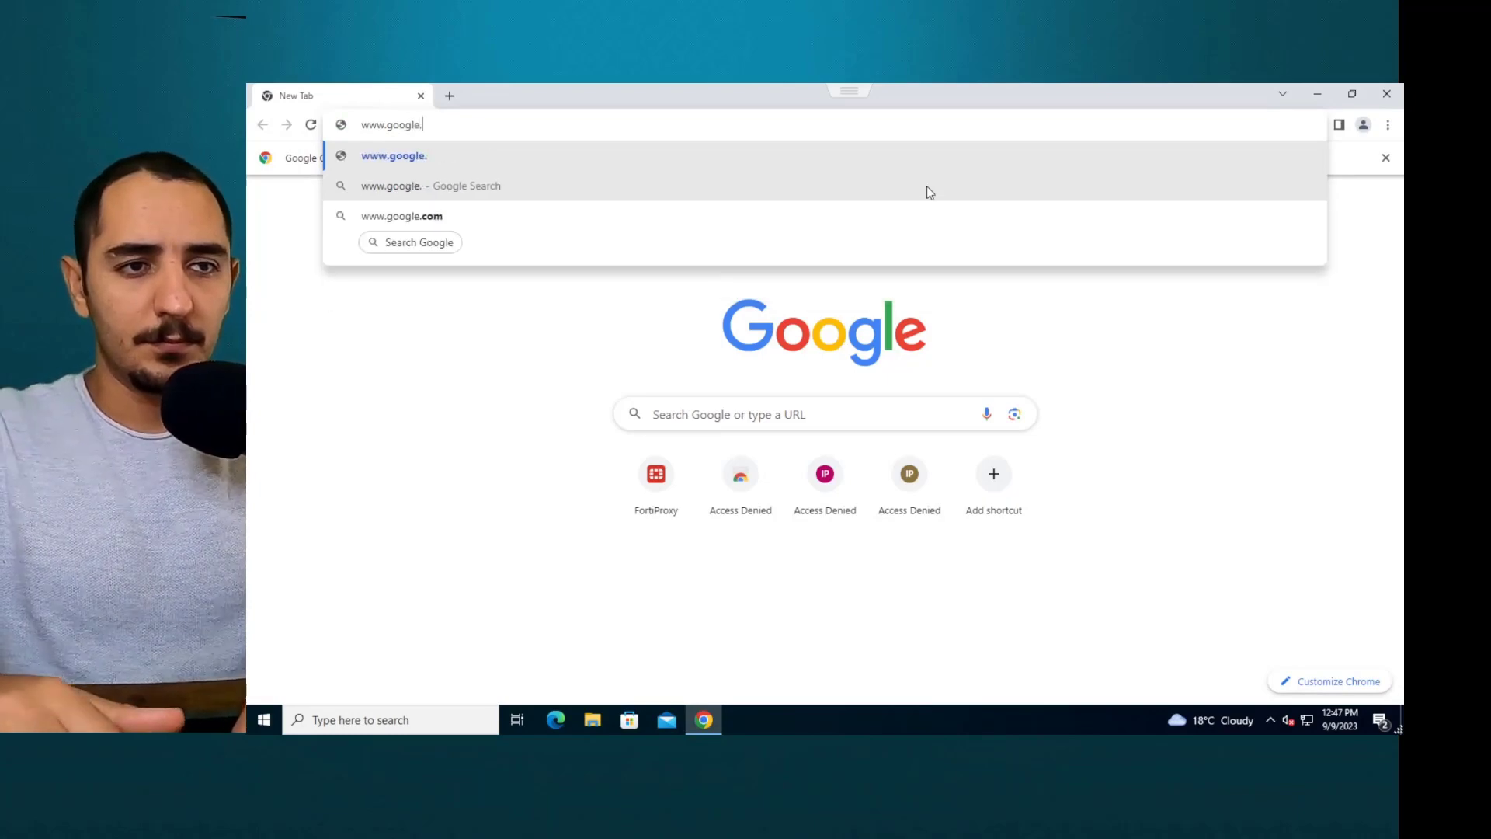
pyautogui.press('Enter')
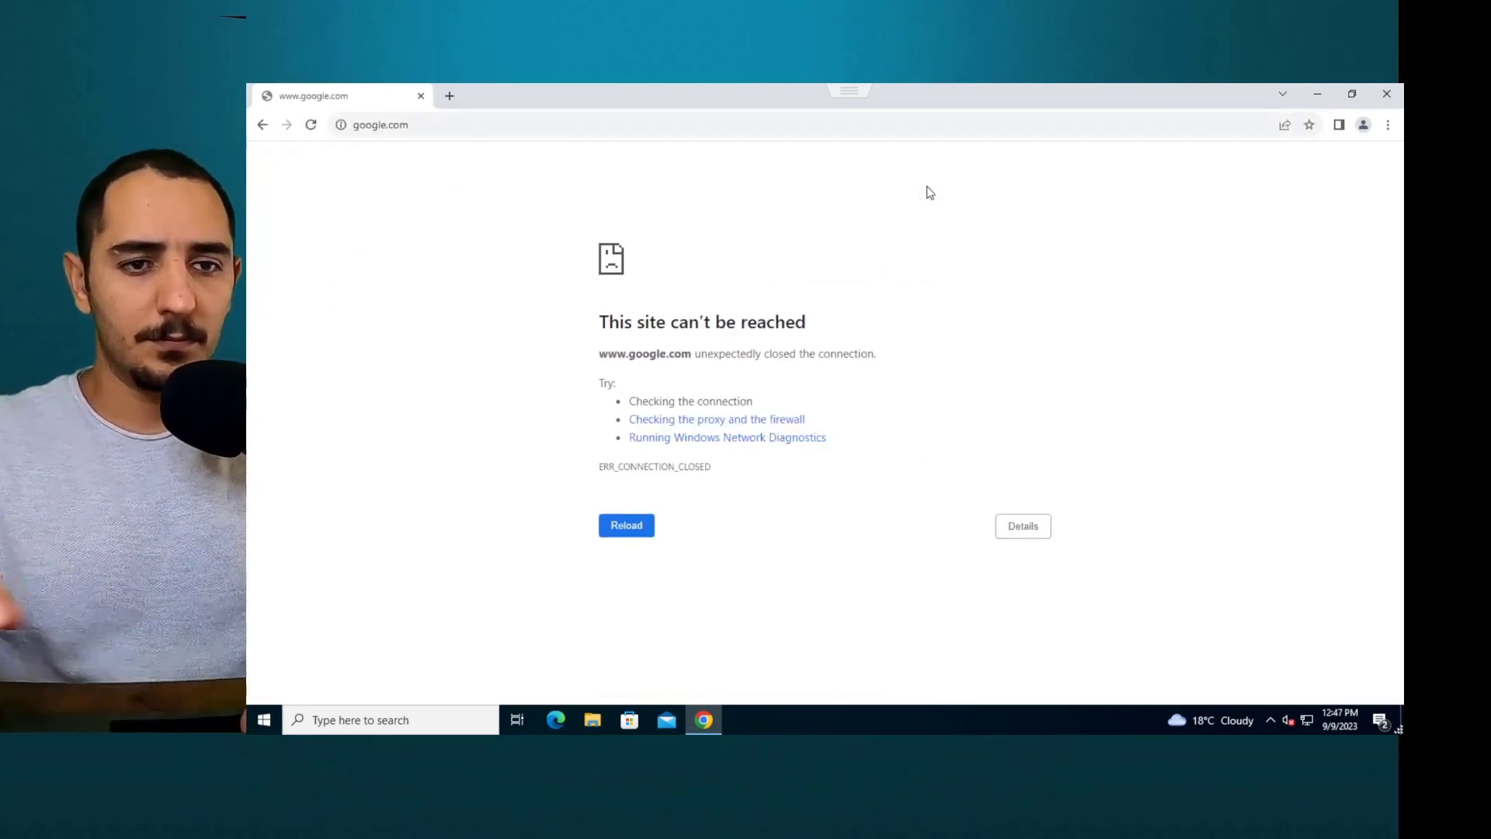
pyautogui.moveTo(848, 299)
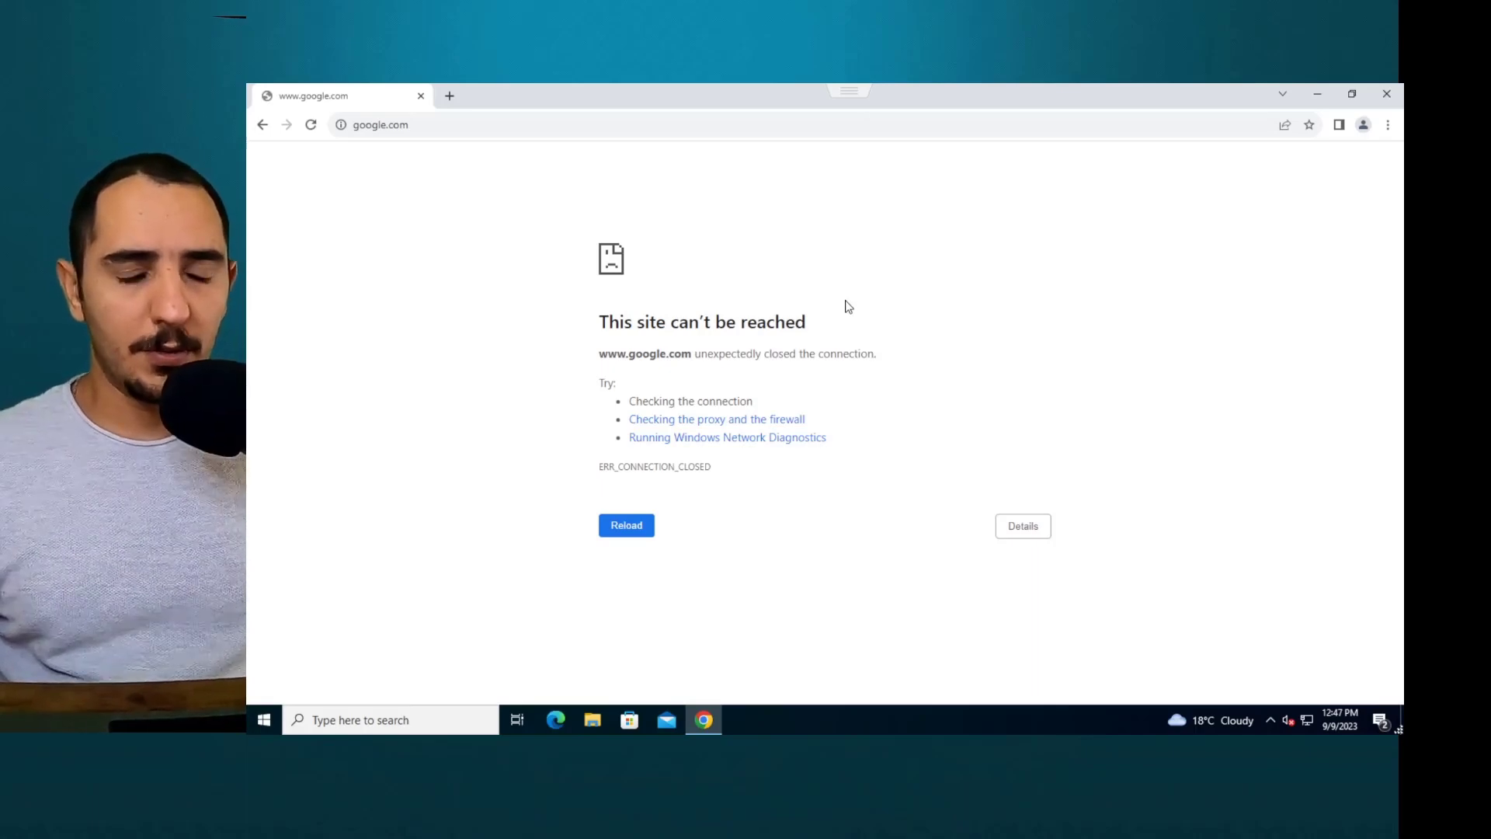
pyautogui.moveTo(699, 353); pyautogui.dragTo(904, 358)
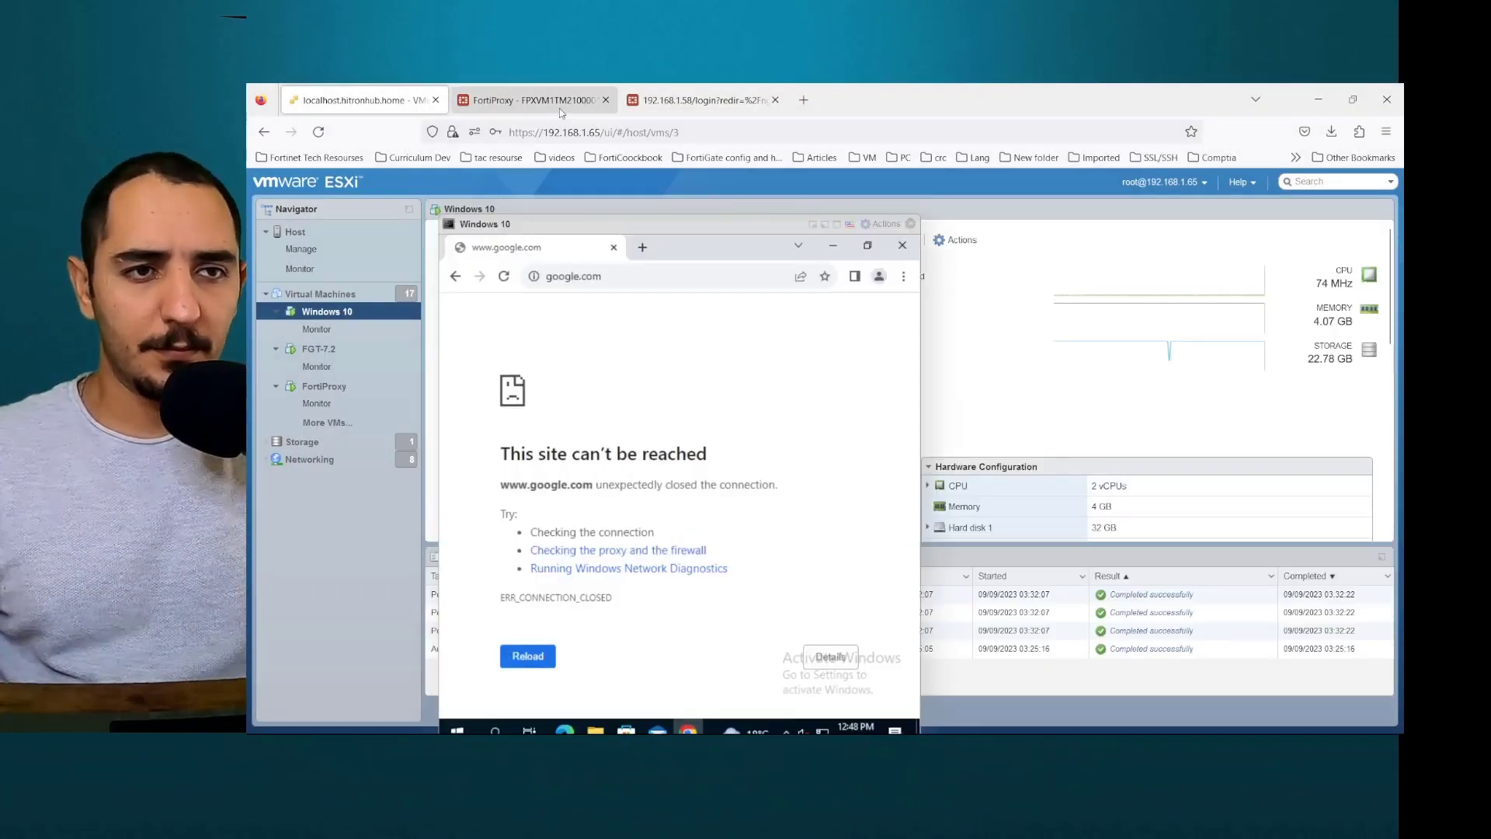
# Set the Explicit-Proxy policy's SSL Inspection Options to certificate-inspection and apply it.
pyautogui.click(528, 99)
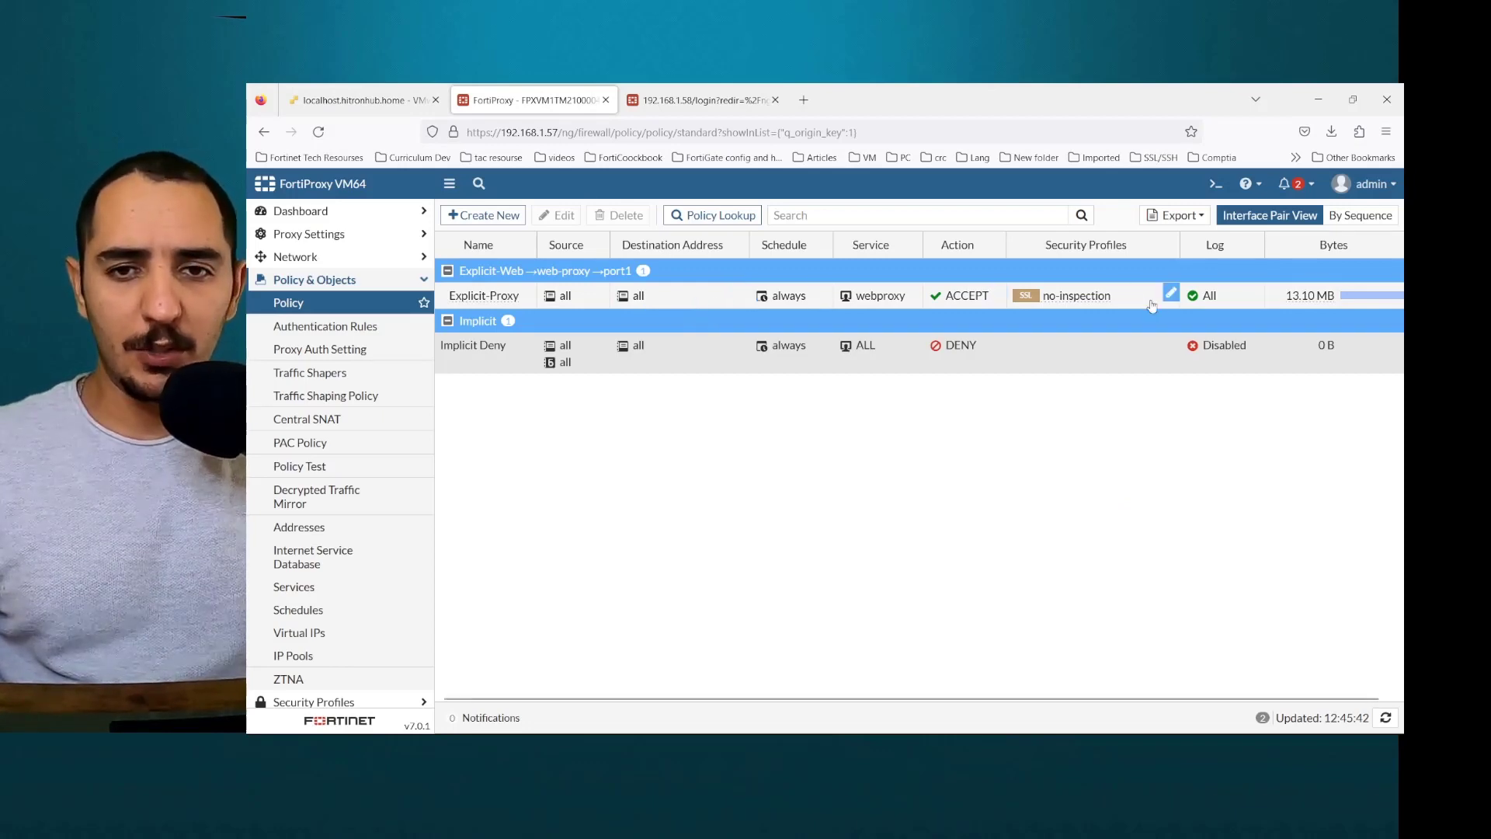
pyautogui.click(1171, 293)
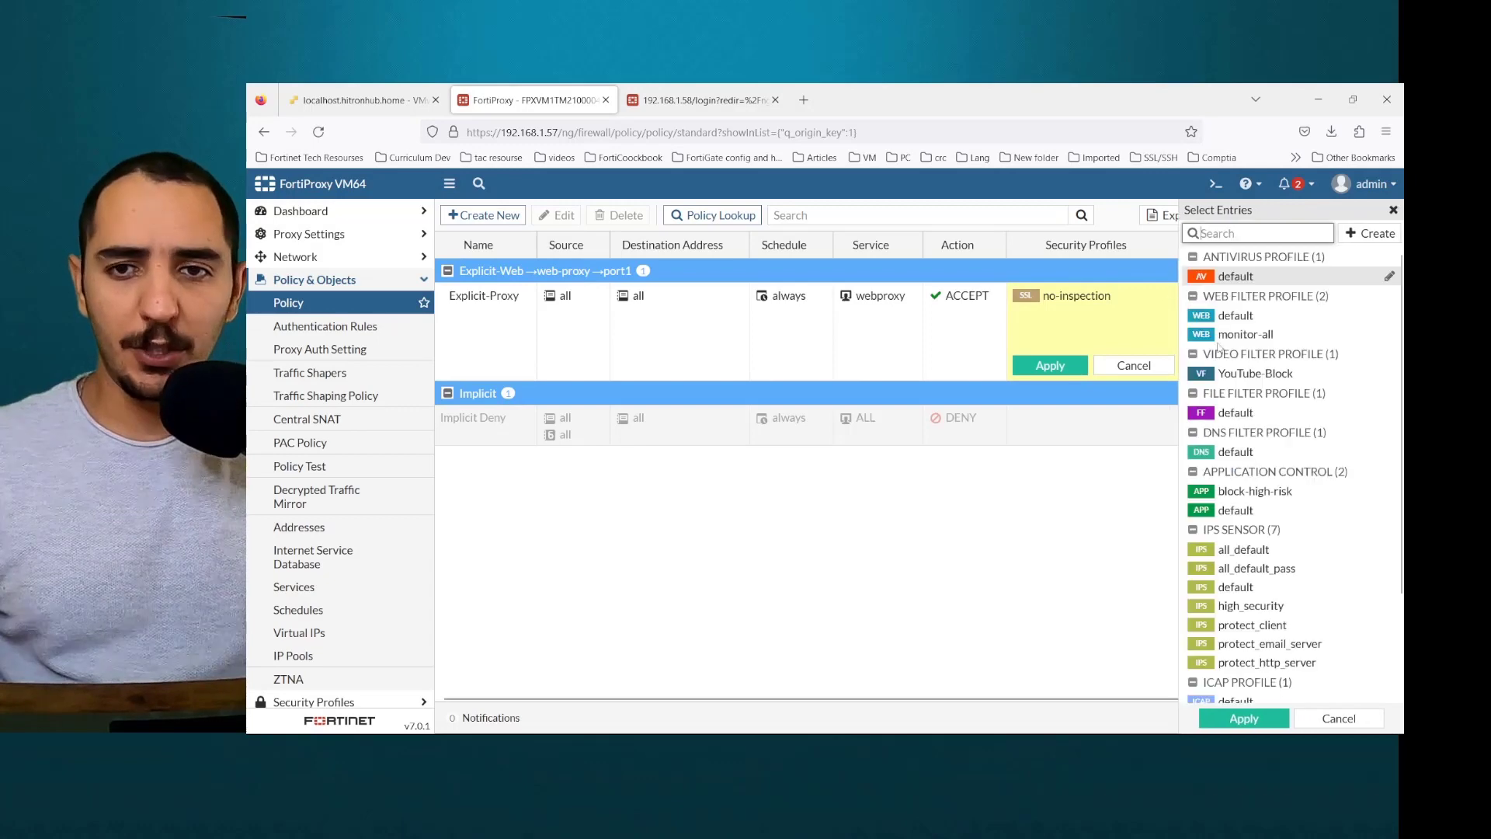
pyautogui.scroll(-3)
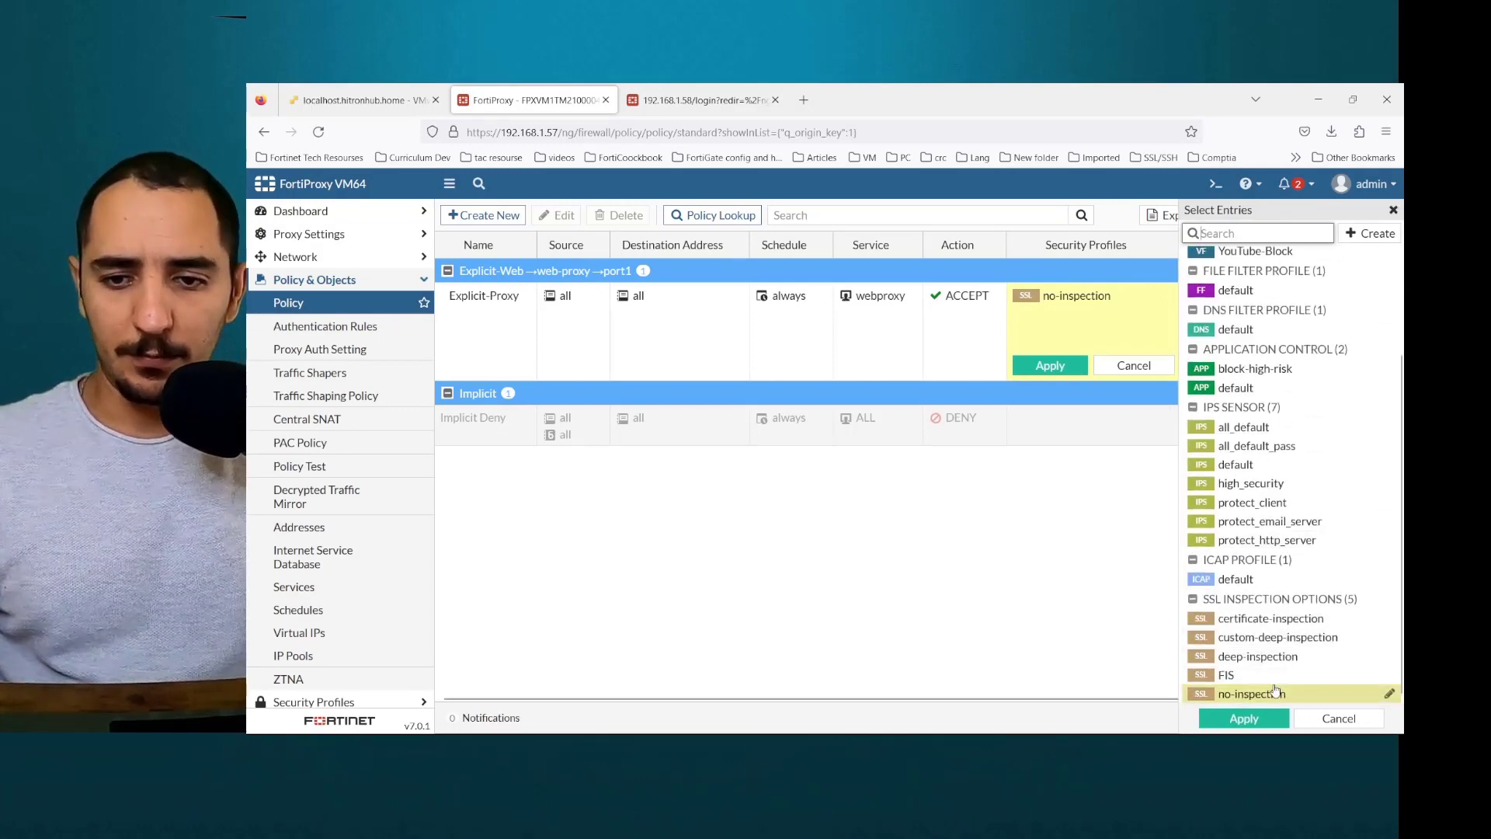
pyautogui.click(1270, 617)
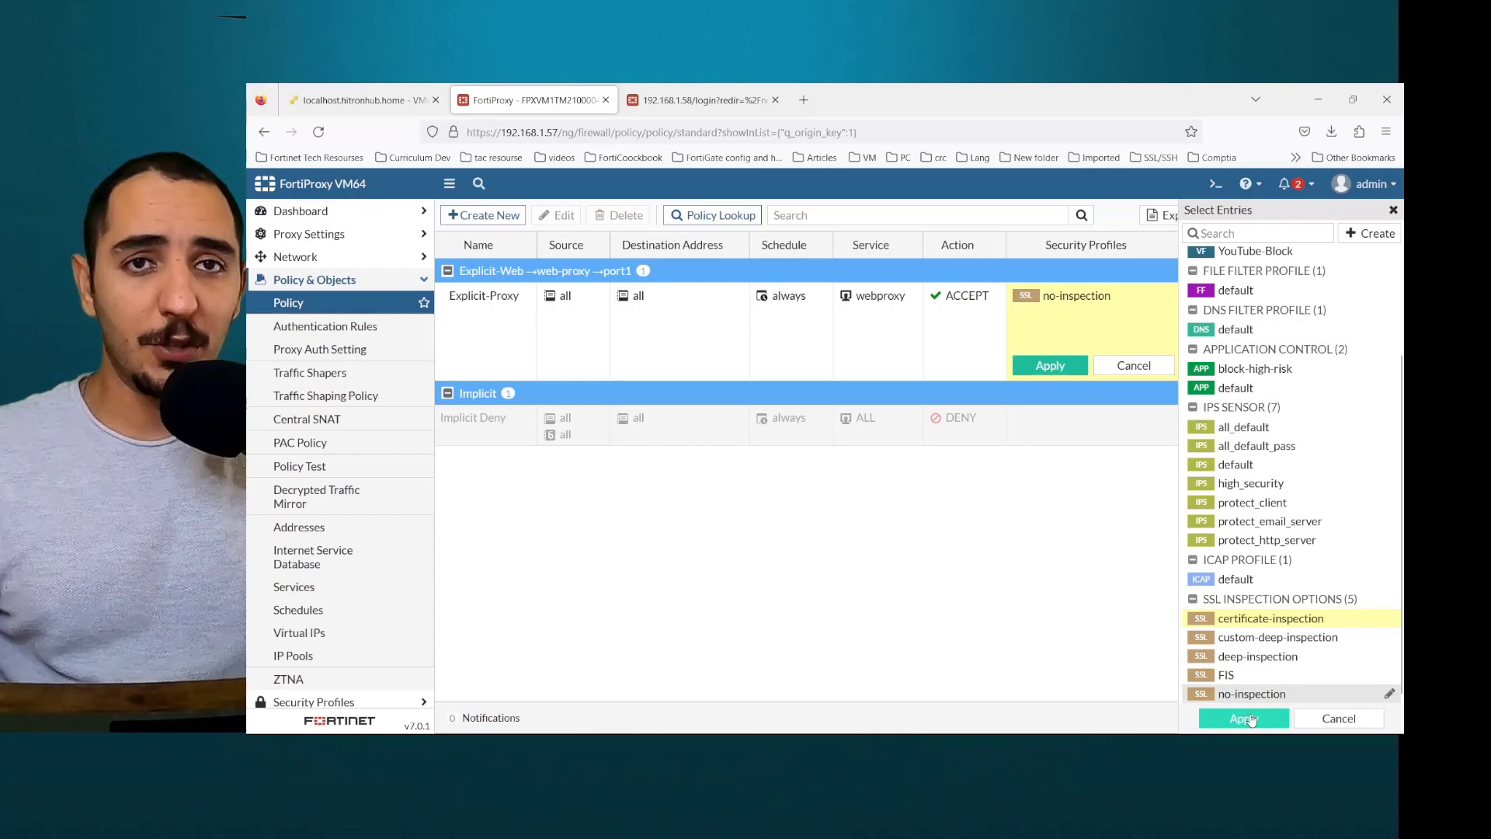
pyautogui.click(1242, 718)
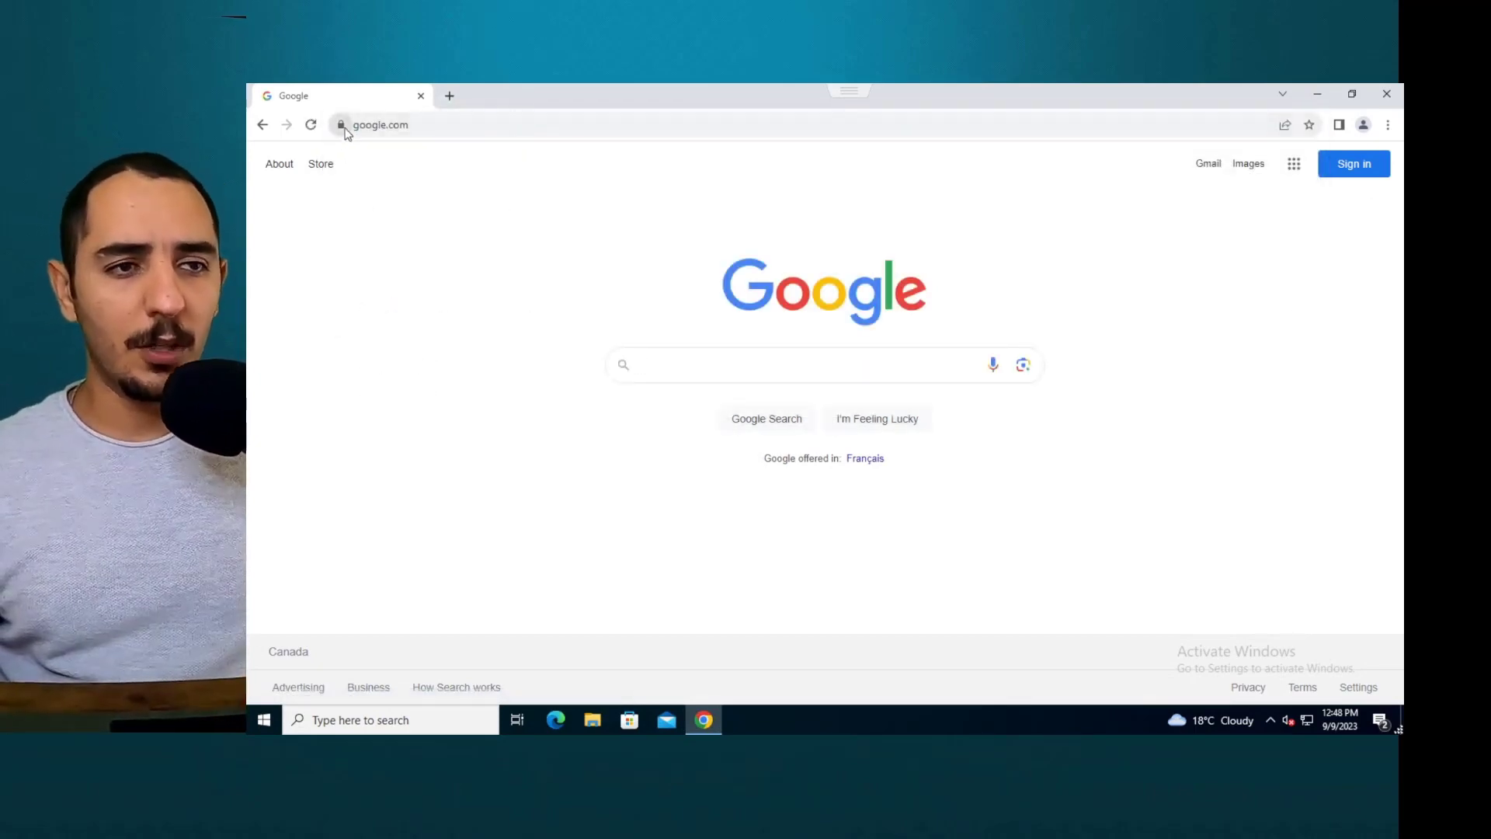
pyautogui.moveTo(558, 323)
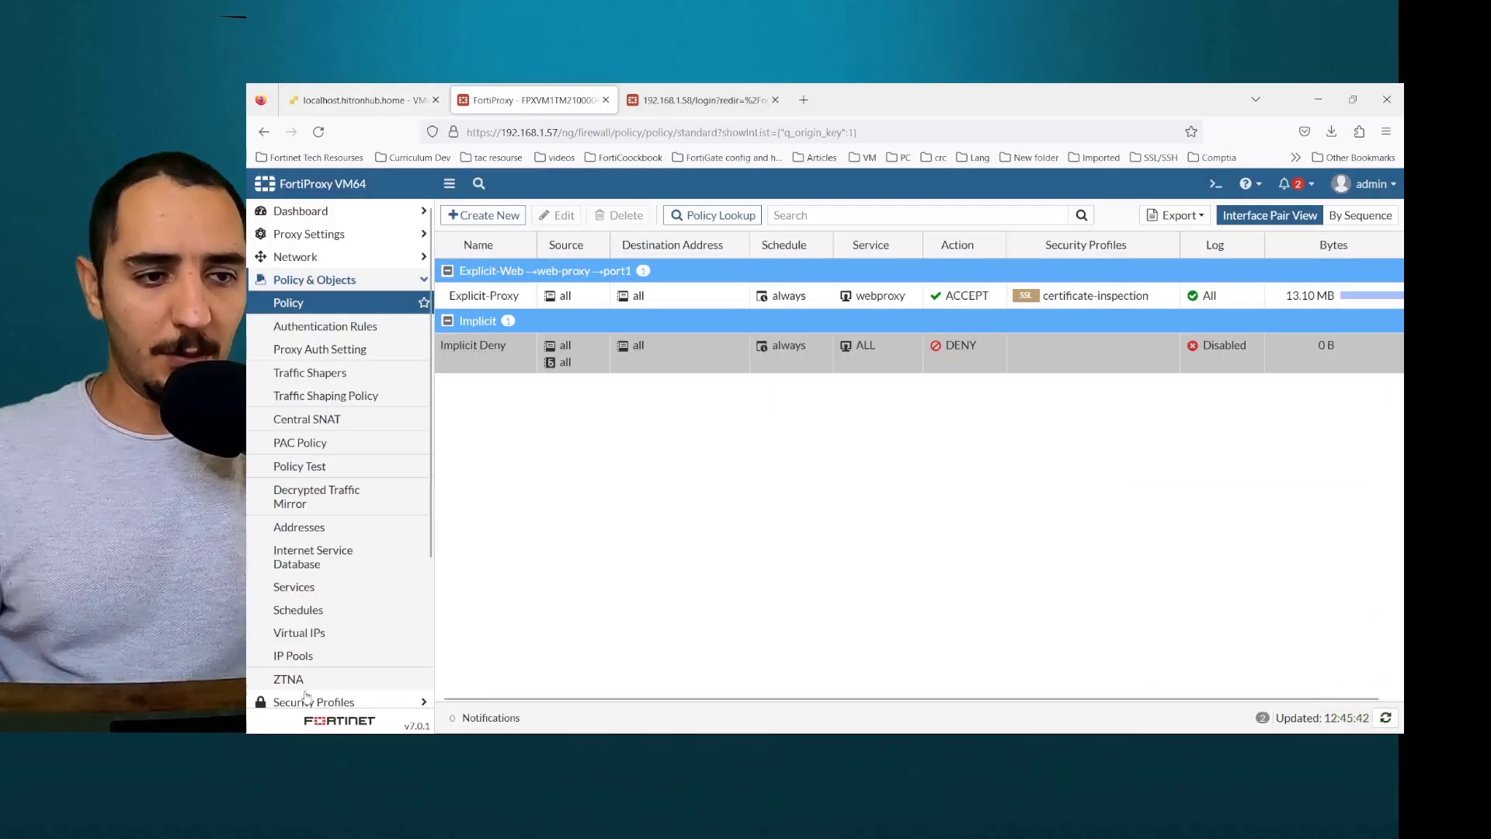
# View the Forward Traffic log and inspect the newest accounts.google.com entry from 192.168.0.254.
pyautogui.click(306, 306)
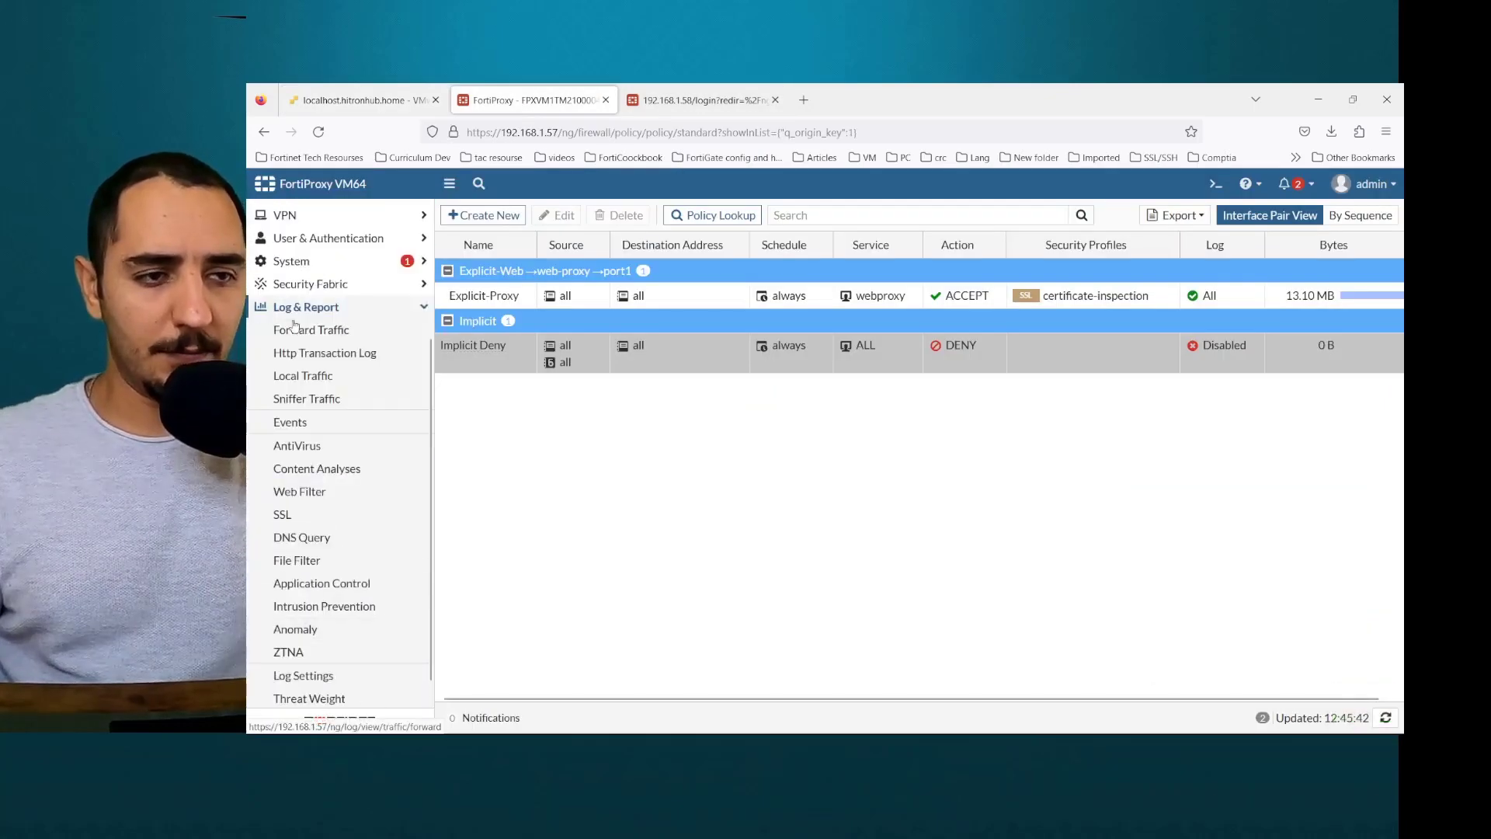
pyautogui.click(311, 330)
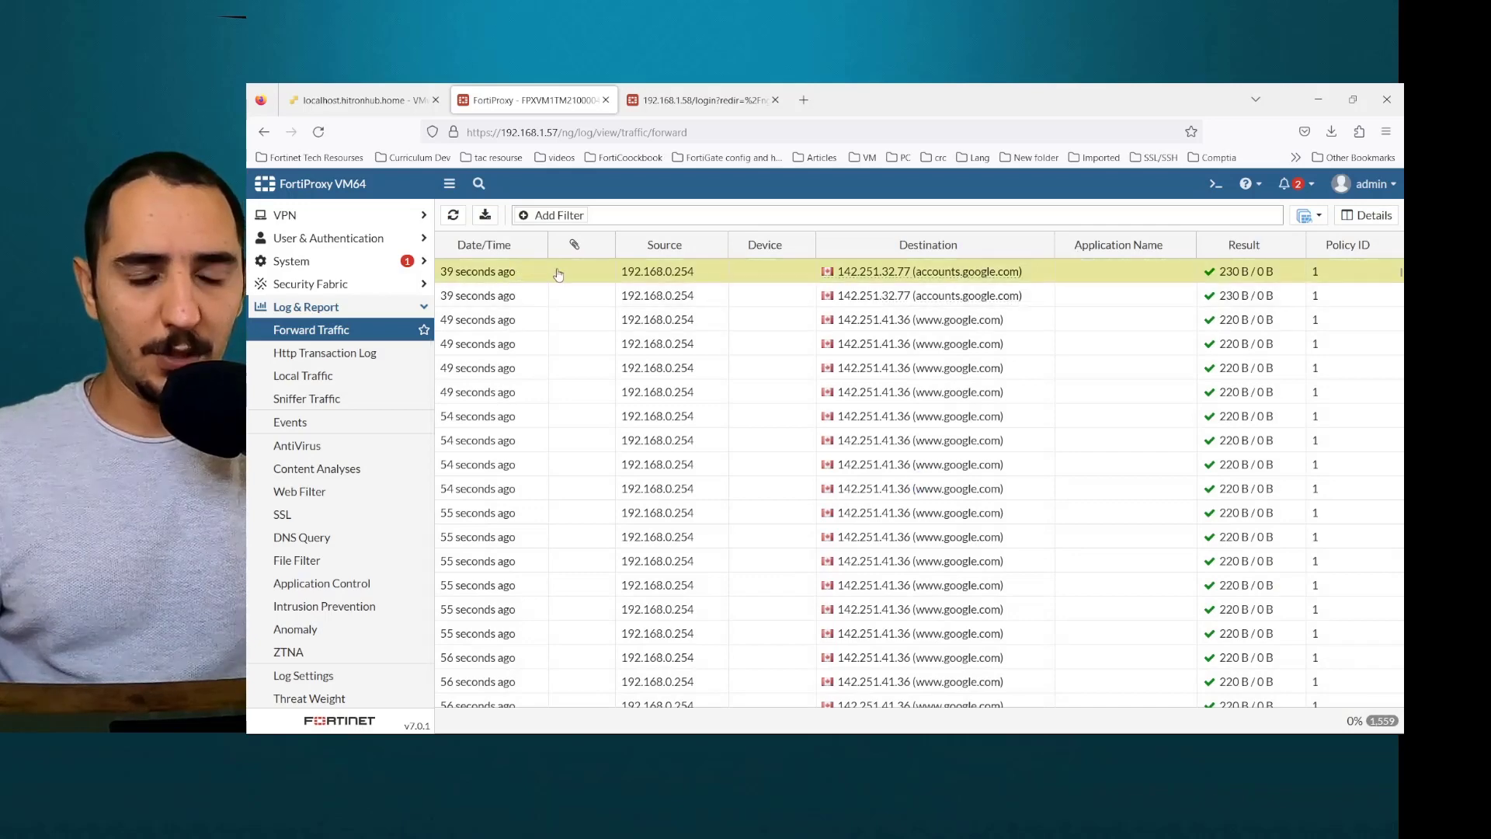
pyautogui.click(452, 215)
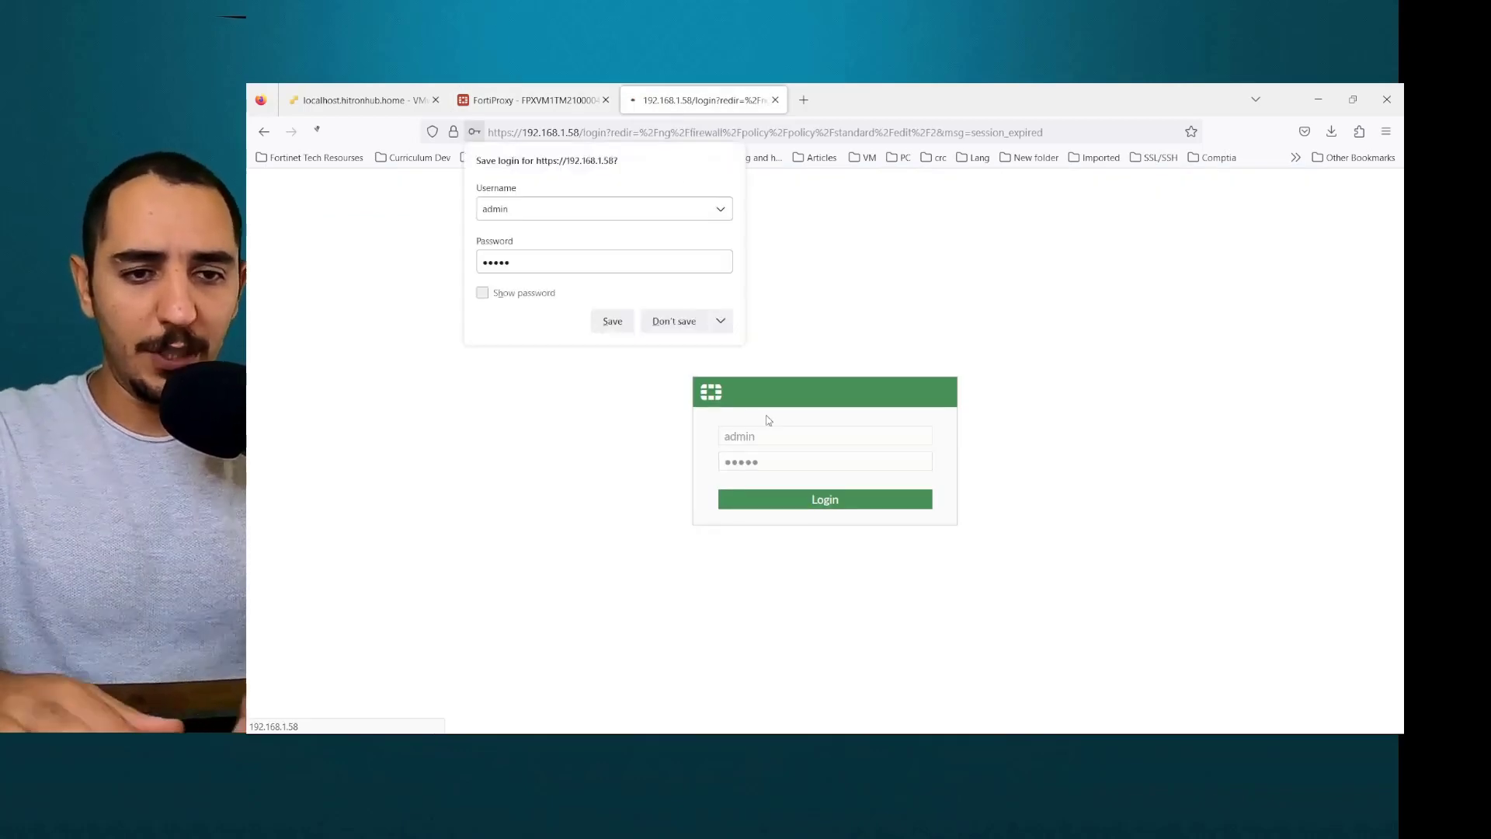
# Log in to FortiGate 192.168.1.58, postpone setup, and start a CLI console session.
pyautogui.click(823, 499)
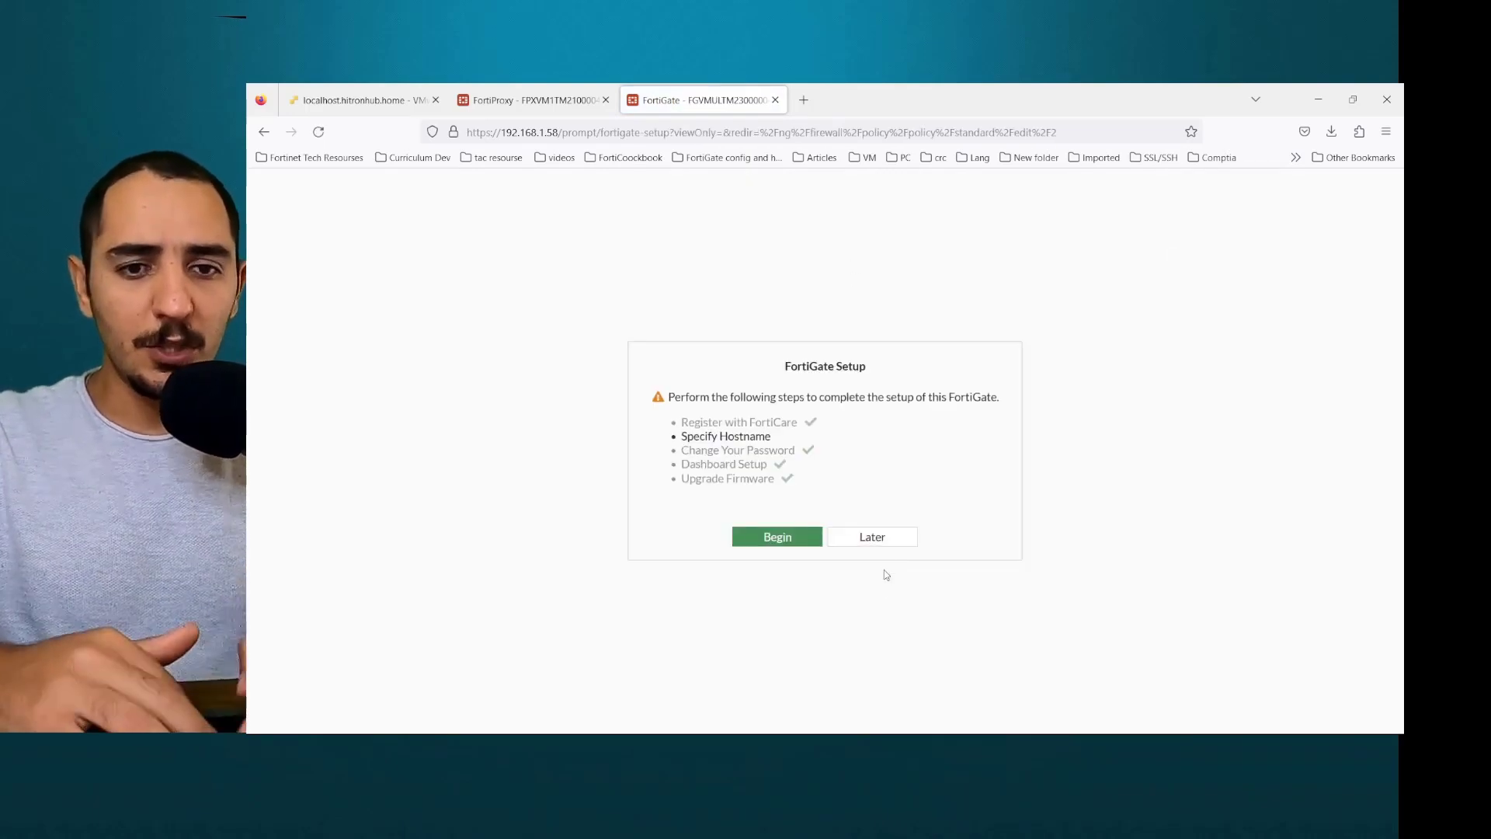
pyautogui.click(872, 536)
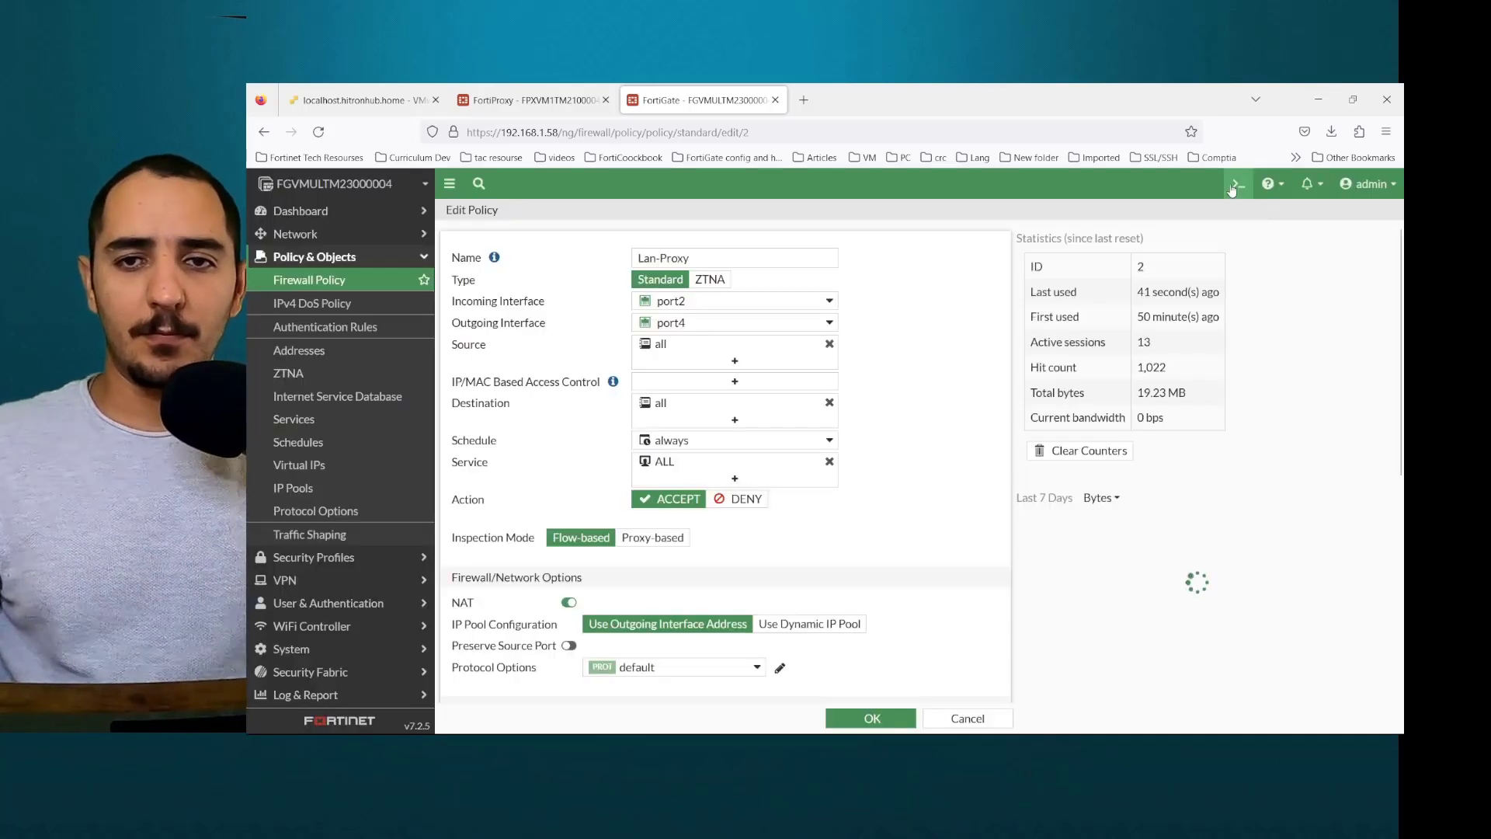
pyautogui.click(1237, 183)
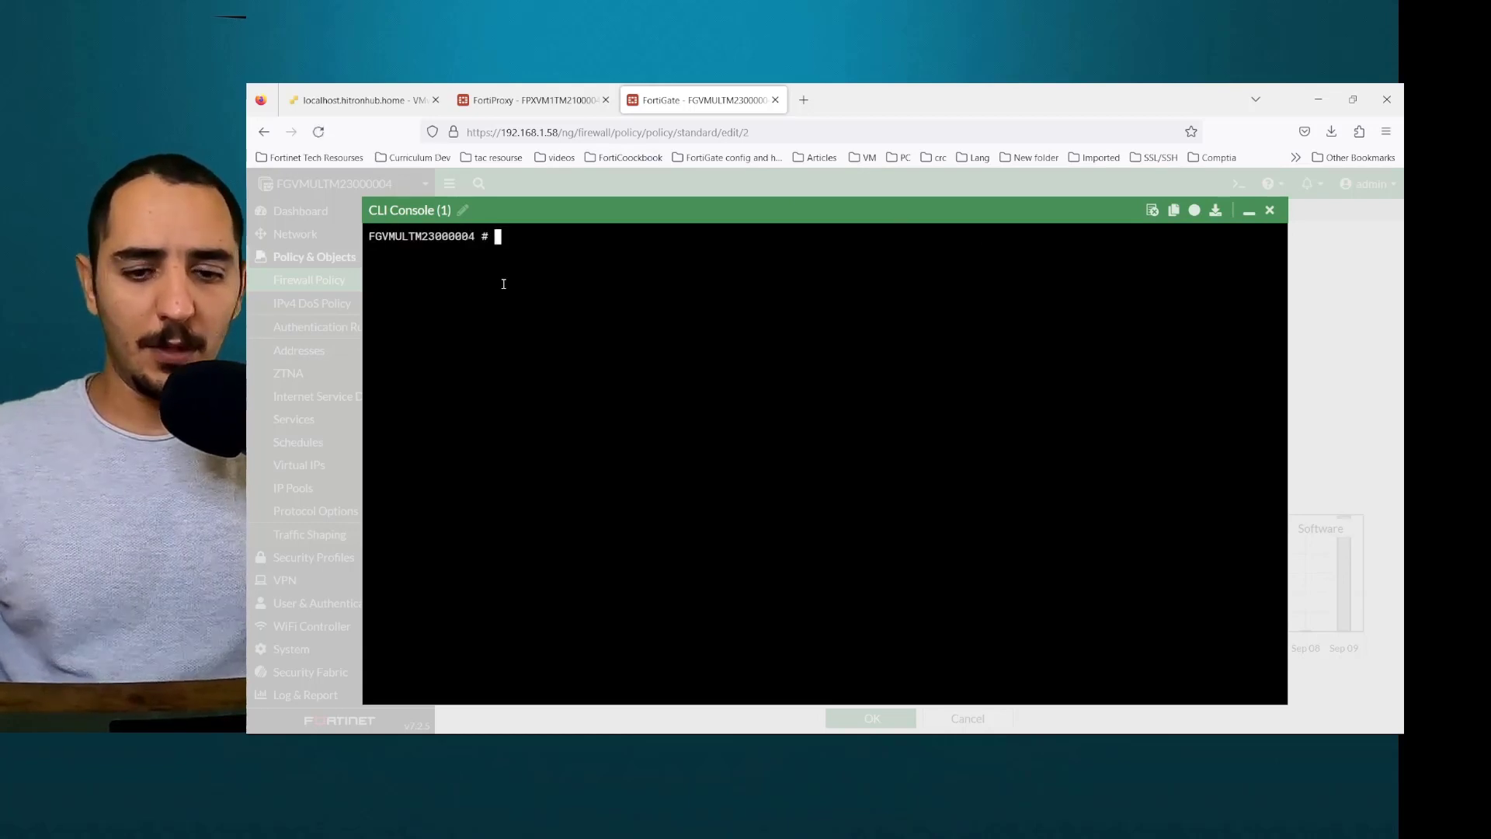
# Run diagnose sniffer packet any "host 192.168.0.2" 4 0 1, watch the capture, then switch to the Windows 10 VM.
pyautogui.write('diagnose sniffer packet any "host')
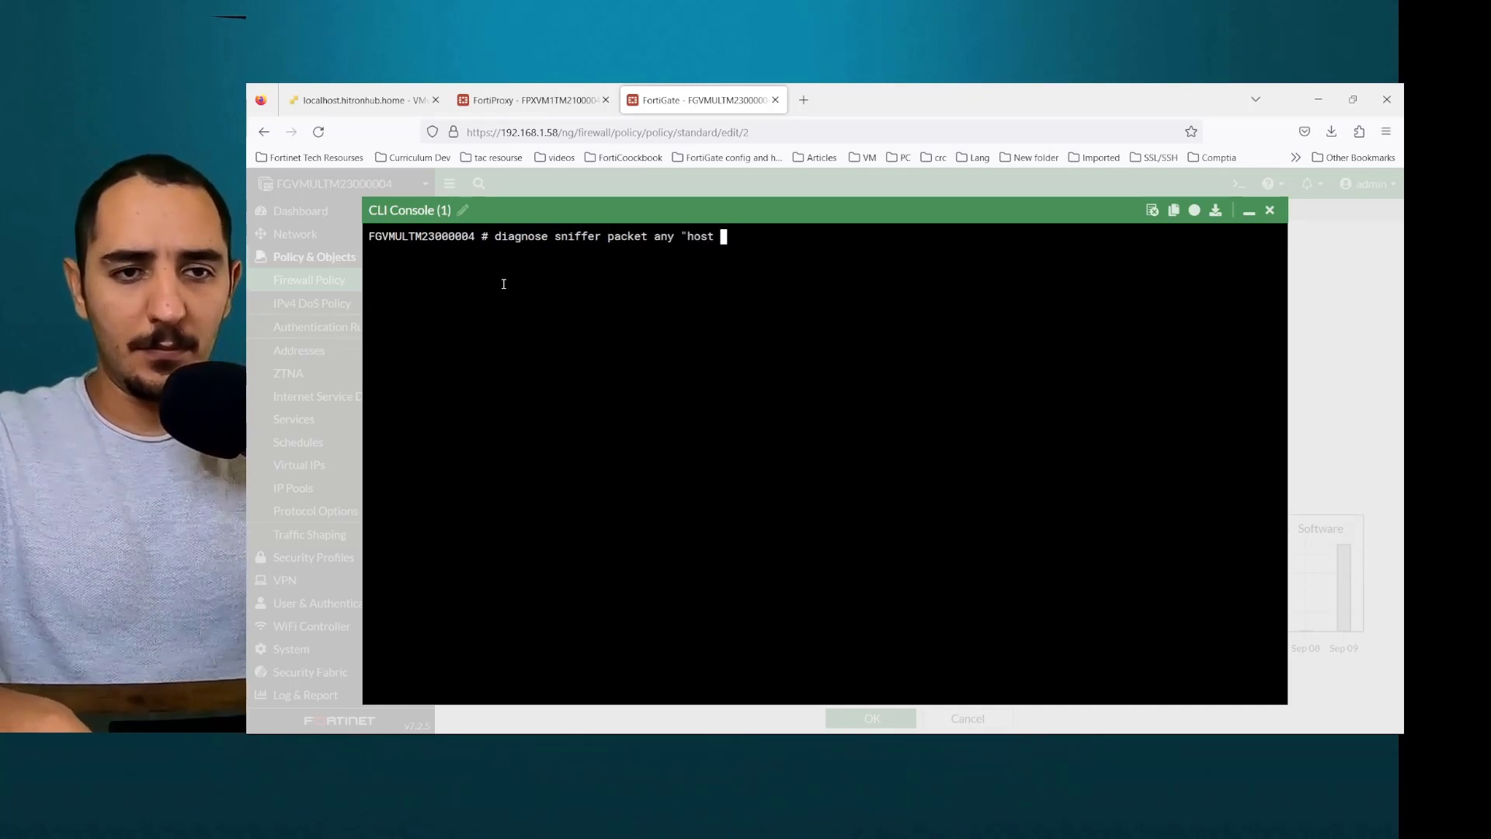
pyautogui.write('2')
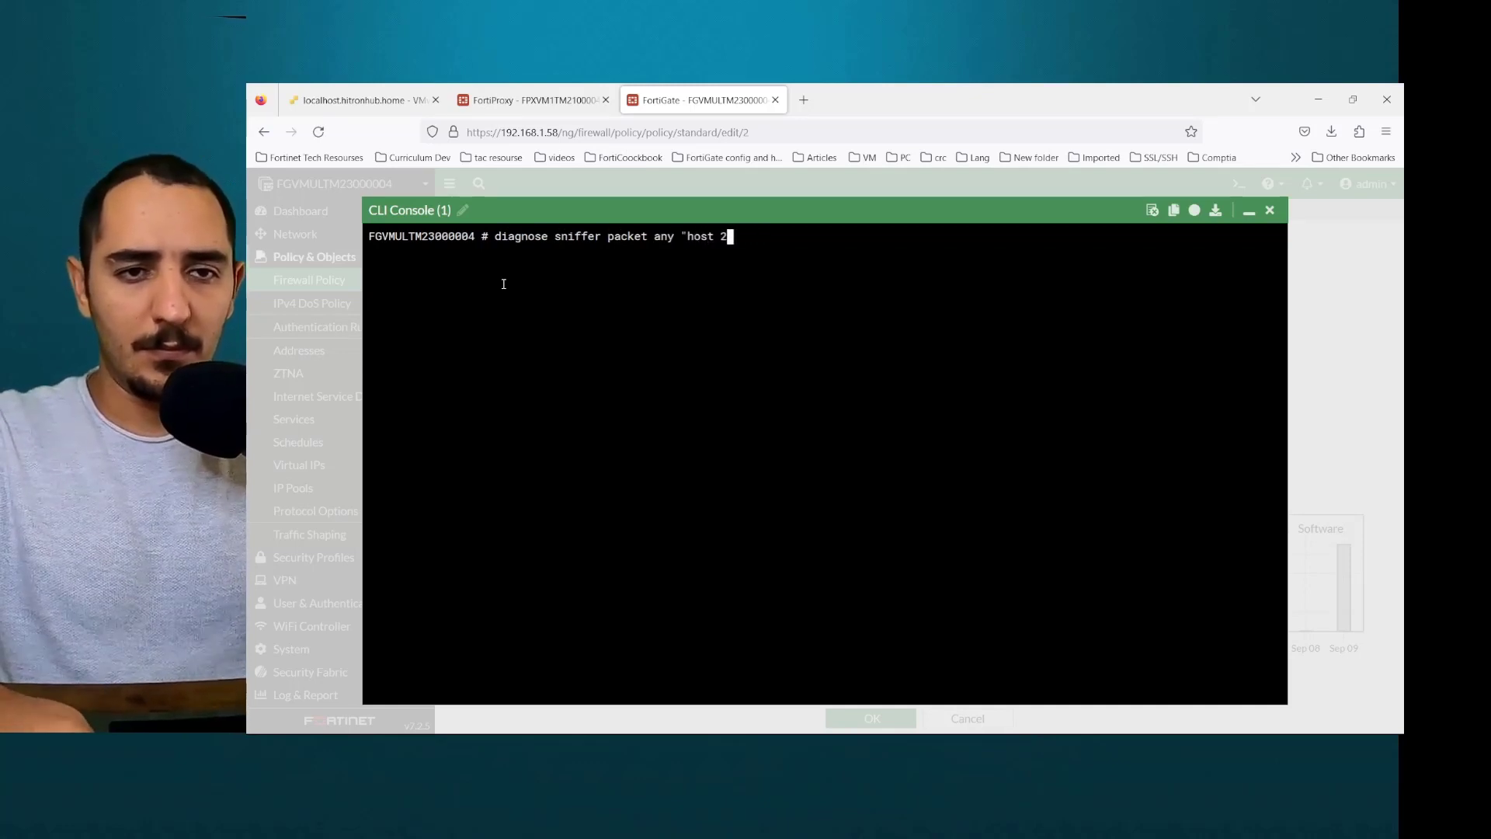
pyautogui.write('192.168')
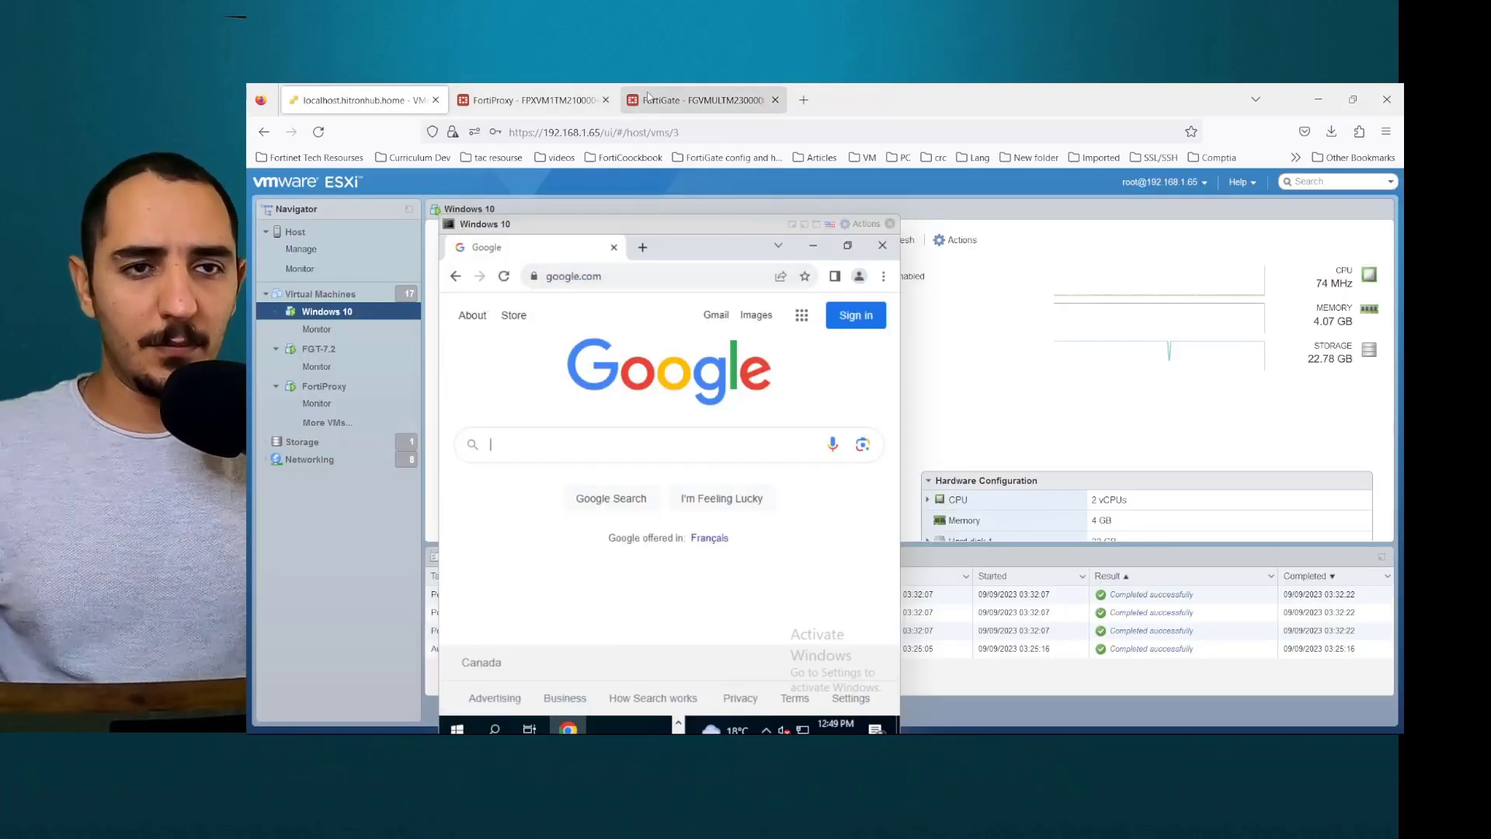
pyautogui.click(702, 99)
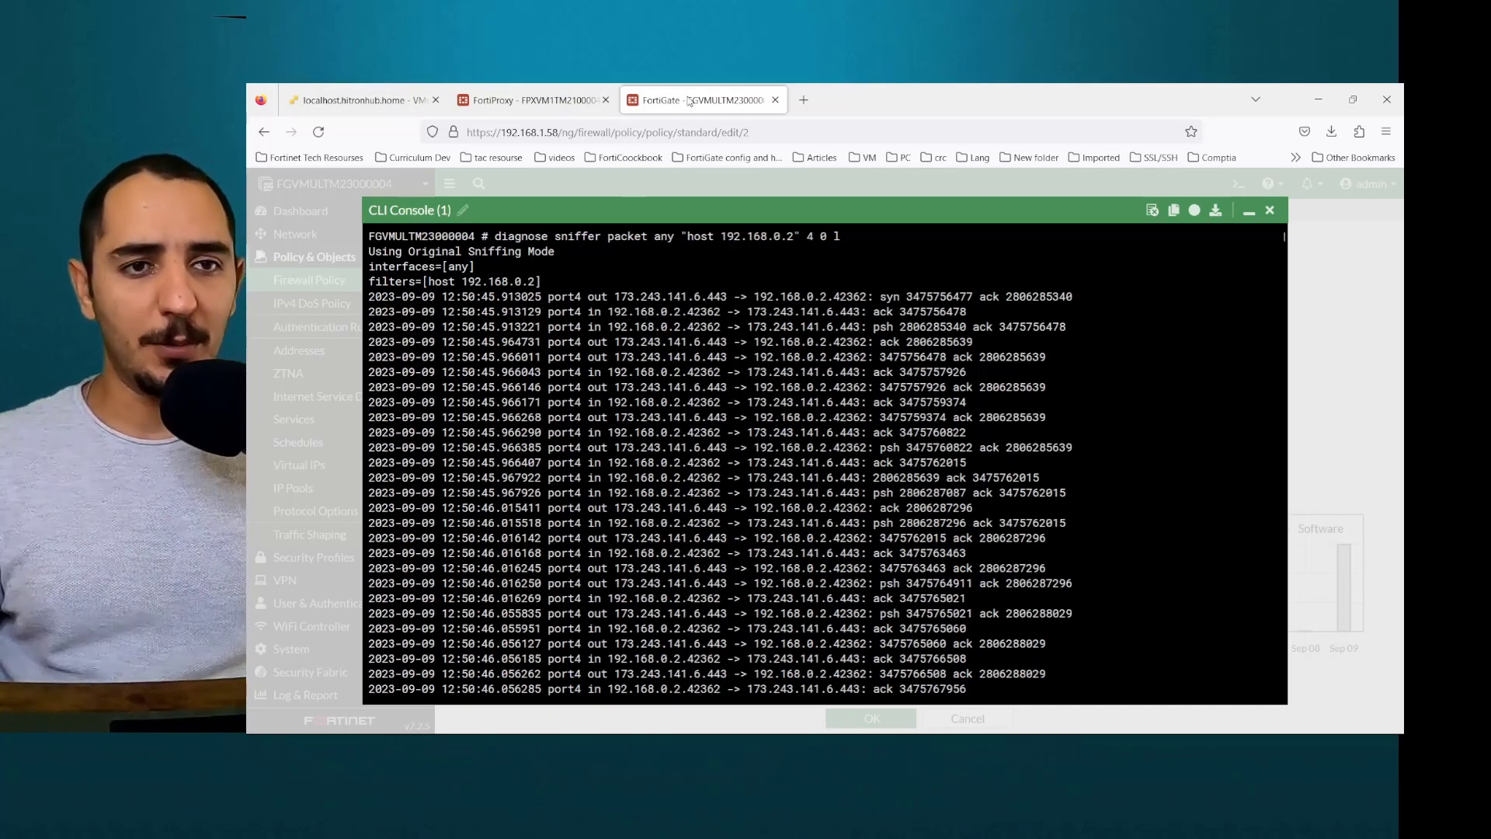
pyautogui.click(1248, 210)
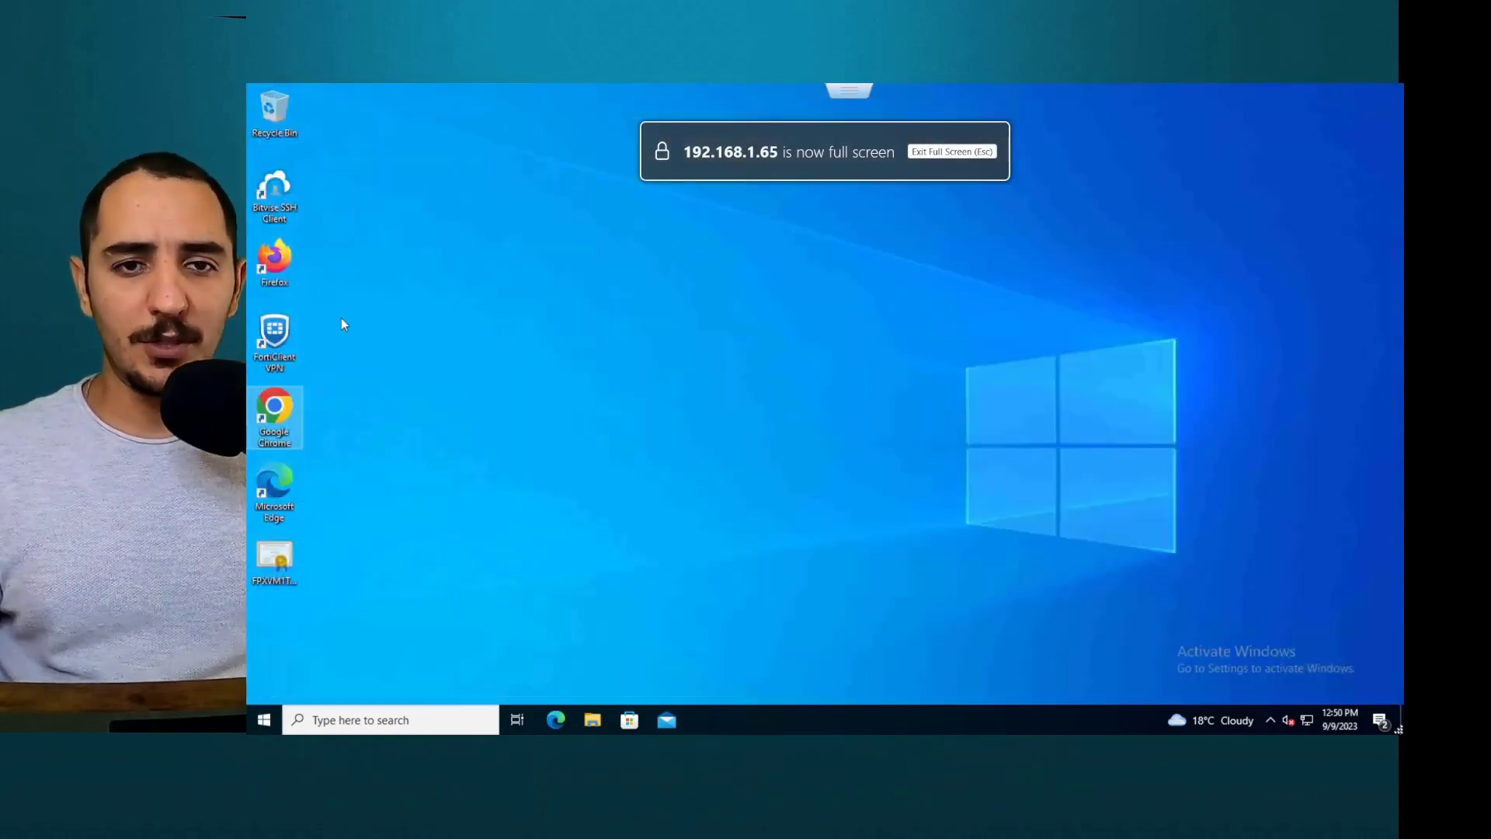
# Set Firefox's Network Settings to manual proxy 192.168.0.2:8080 for HTTP and HTTPS.
pyautogui.doubleClick(274, 261)
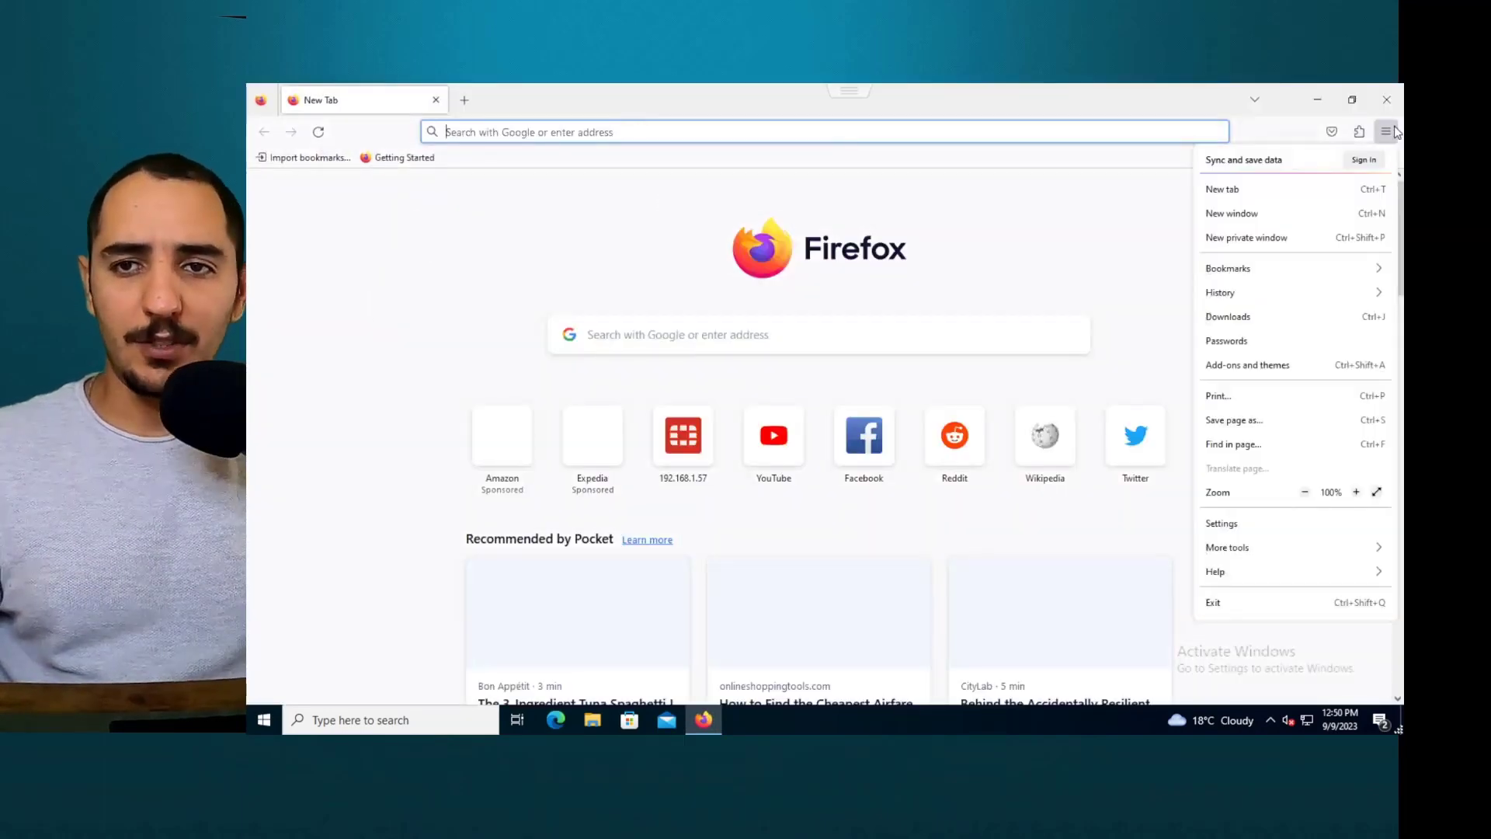
pyautogui.click(1221, 524)
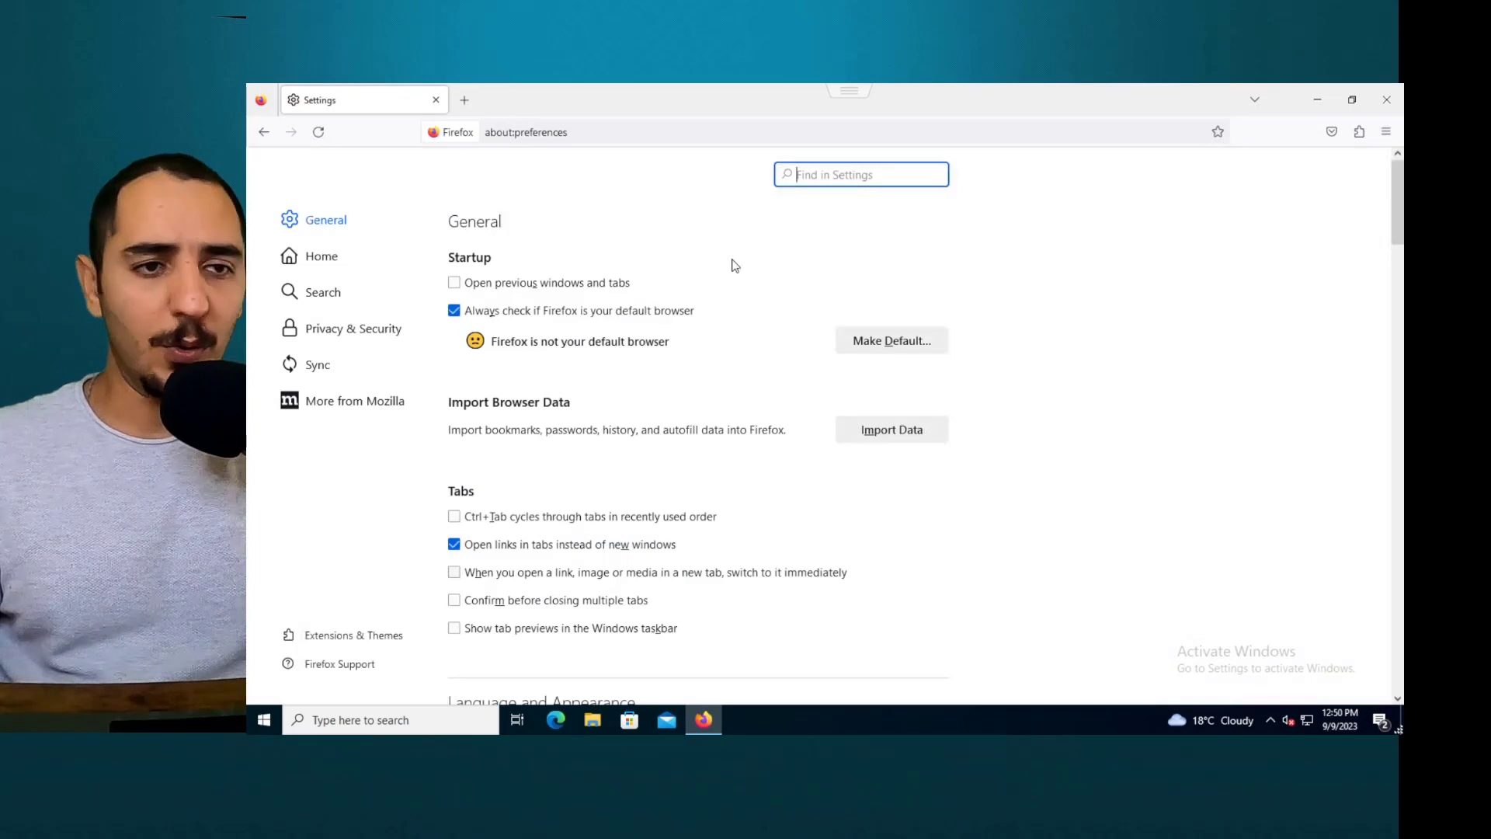
pyautogui.scroll(-3)
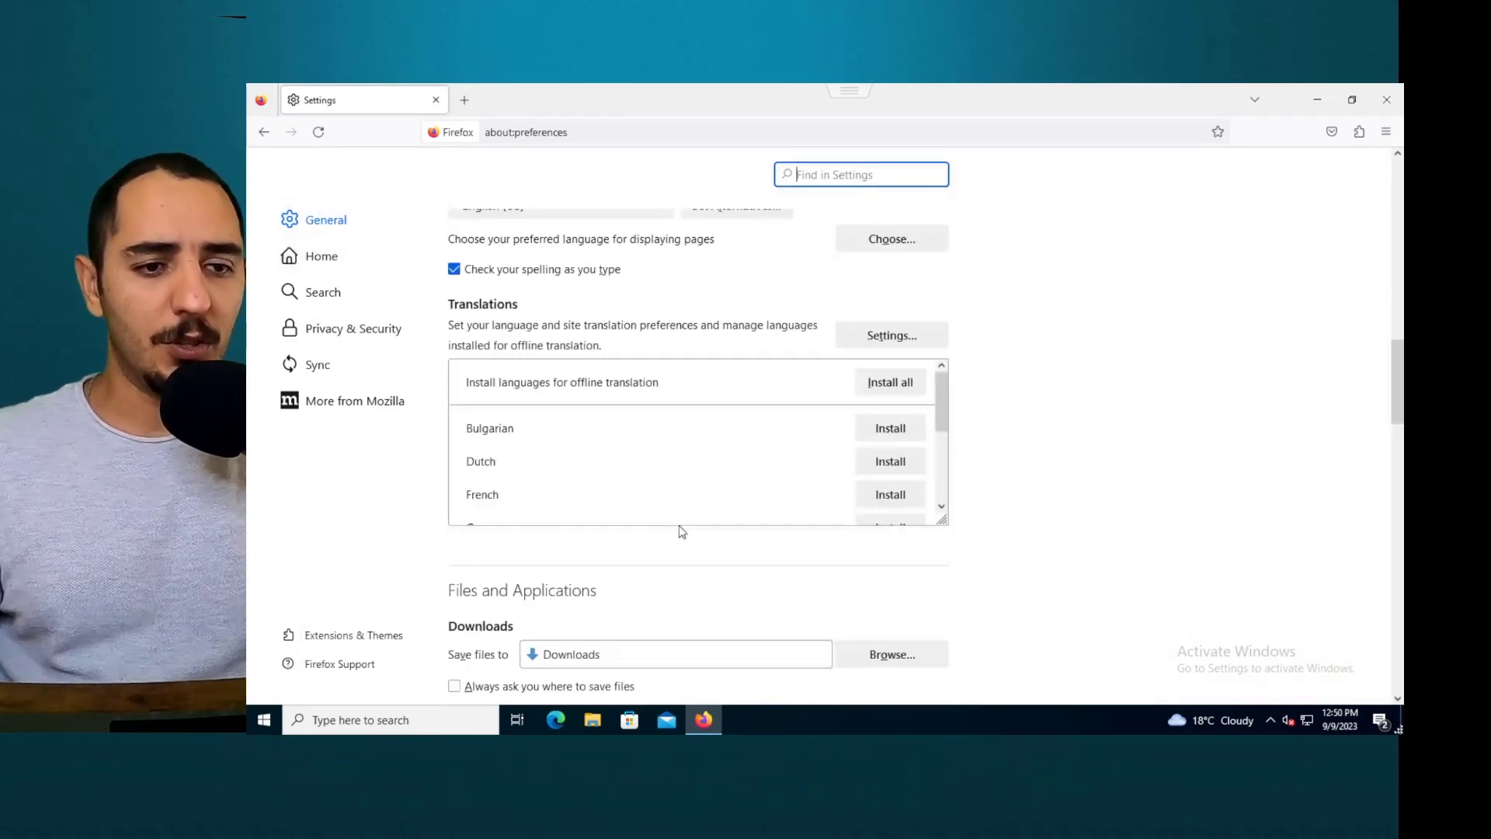
pyautogui.scroll(-3)
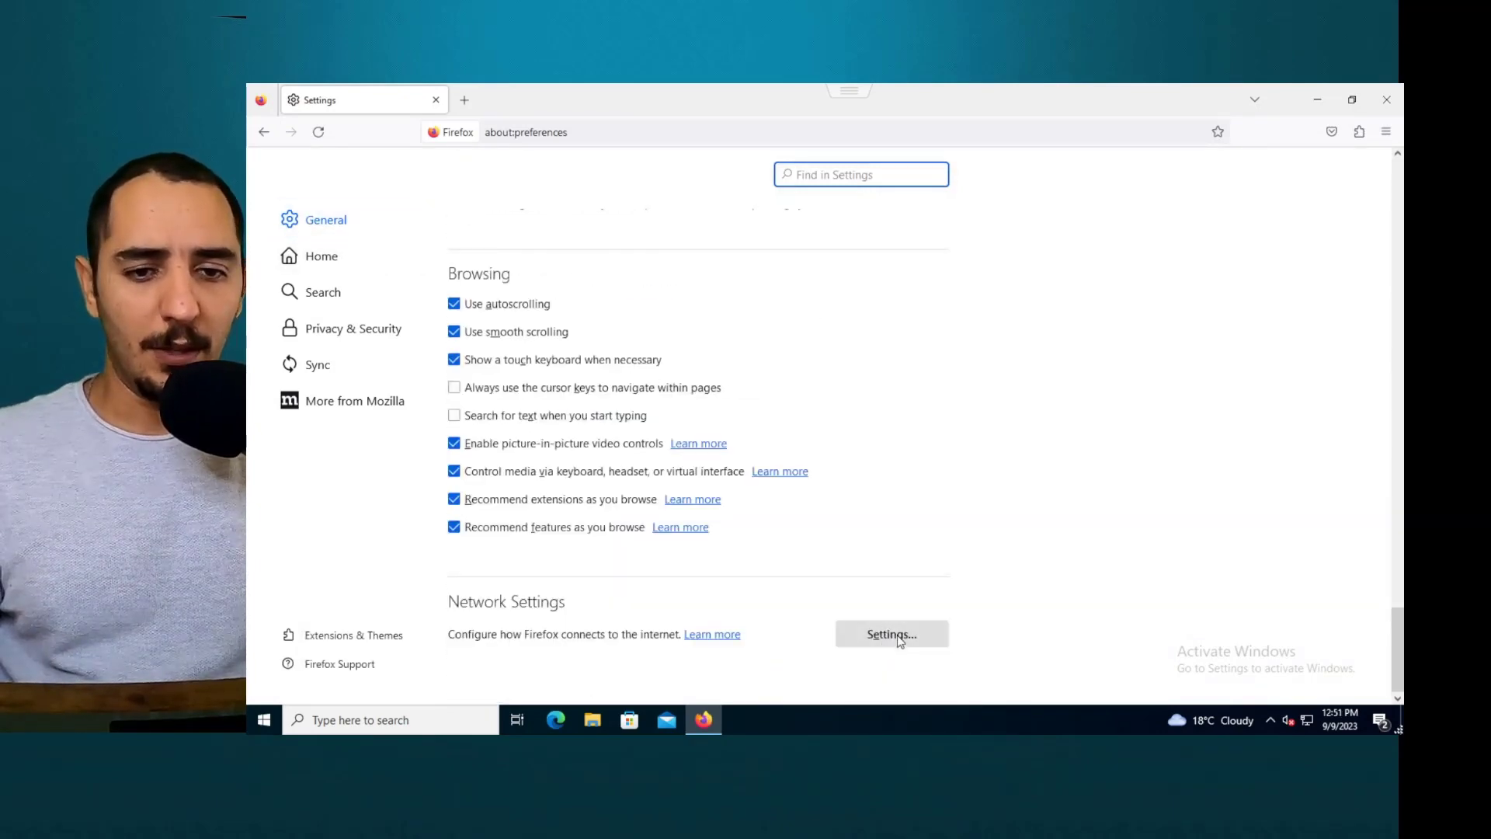
pyautogui.click(890, 634)
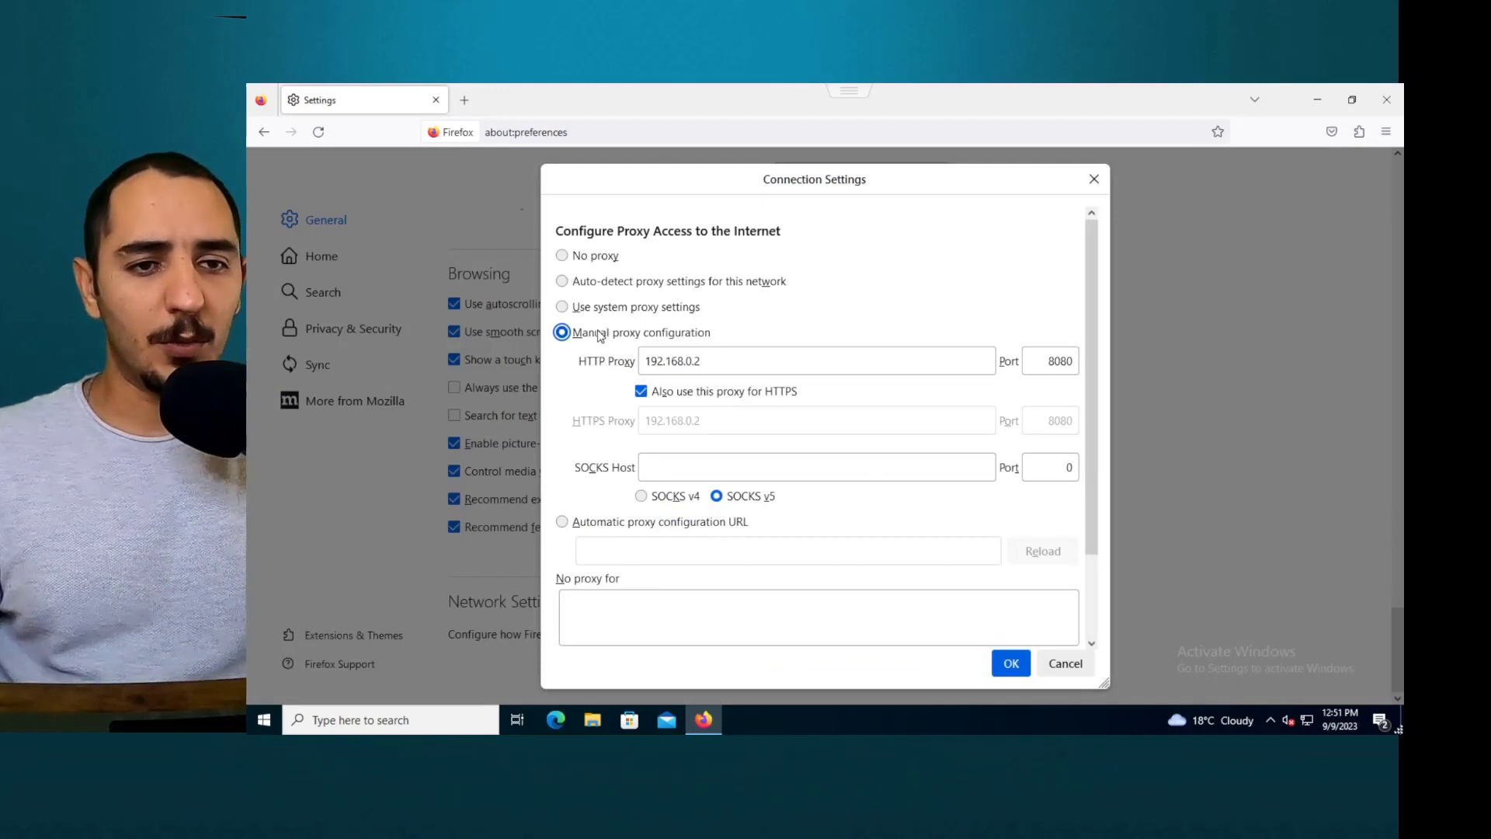
pyautogui.moveTo(758, 370)
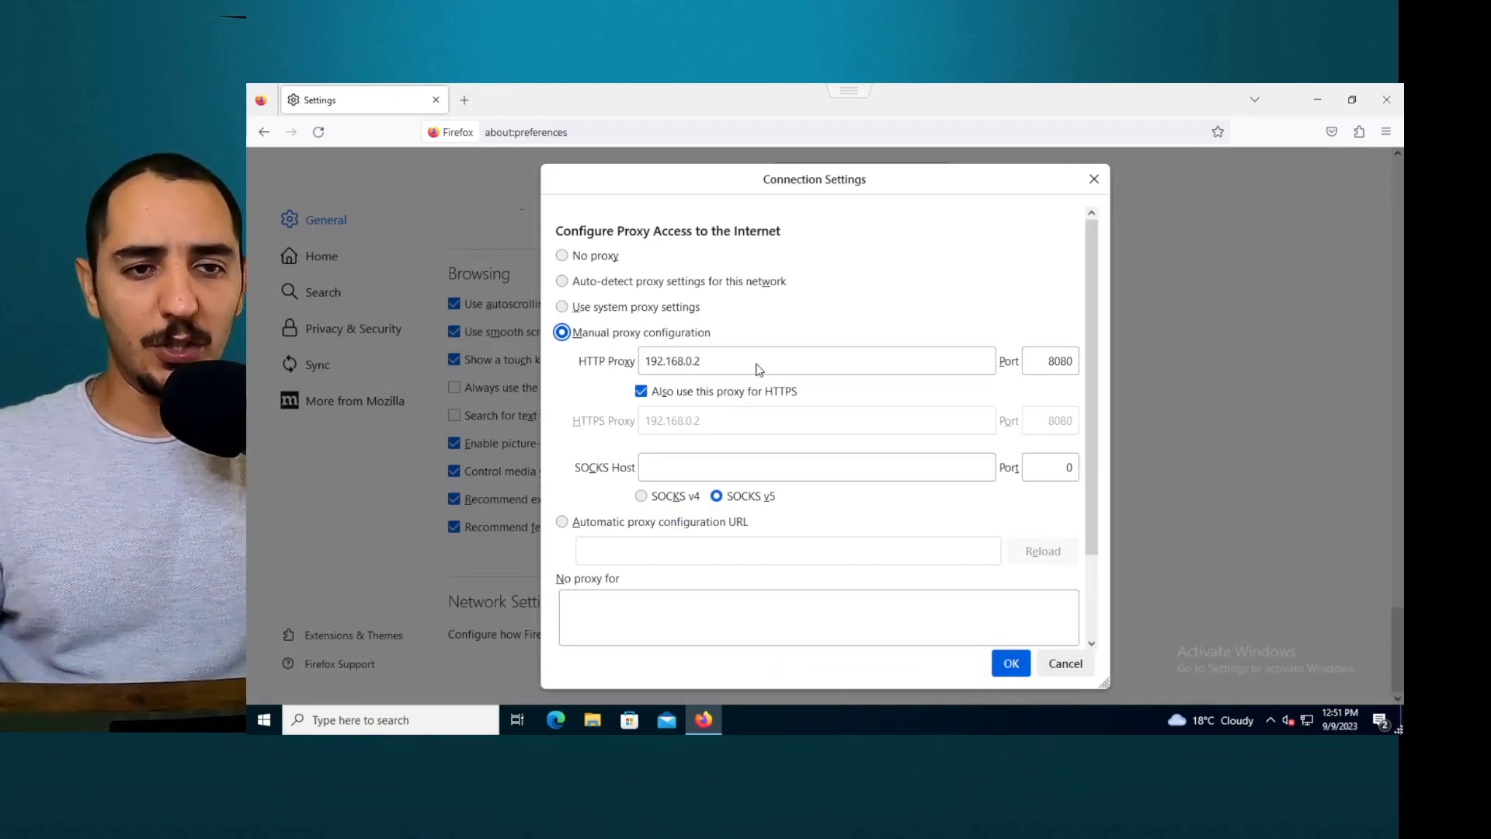
pyautogui.click(815, 360)
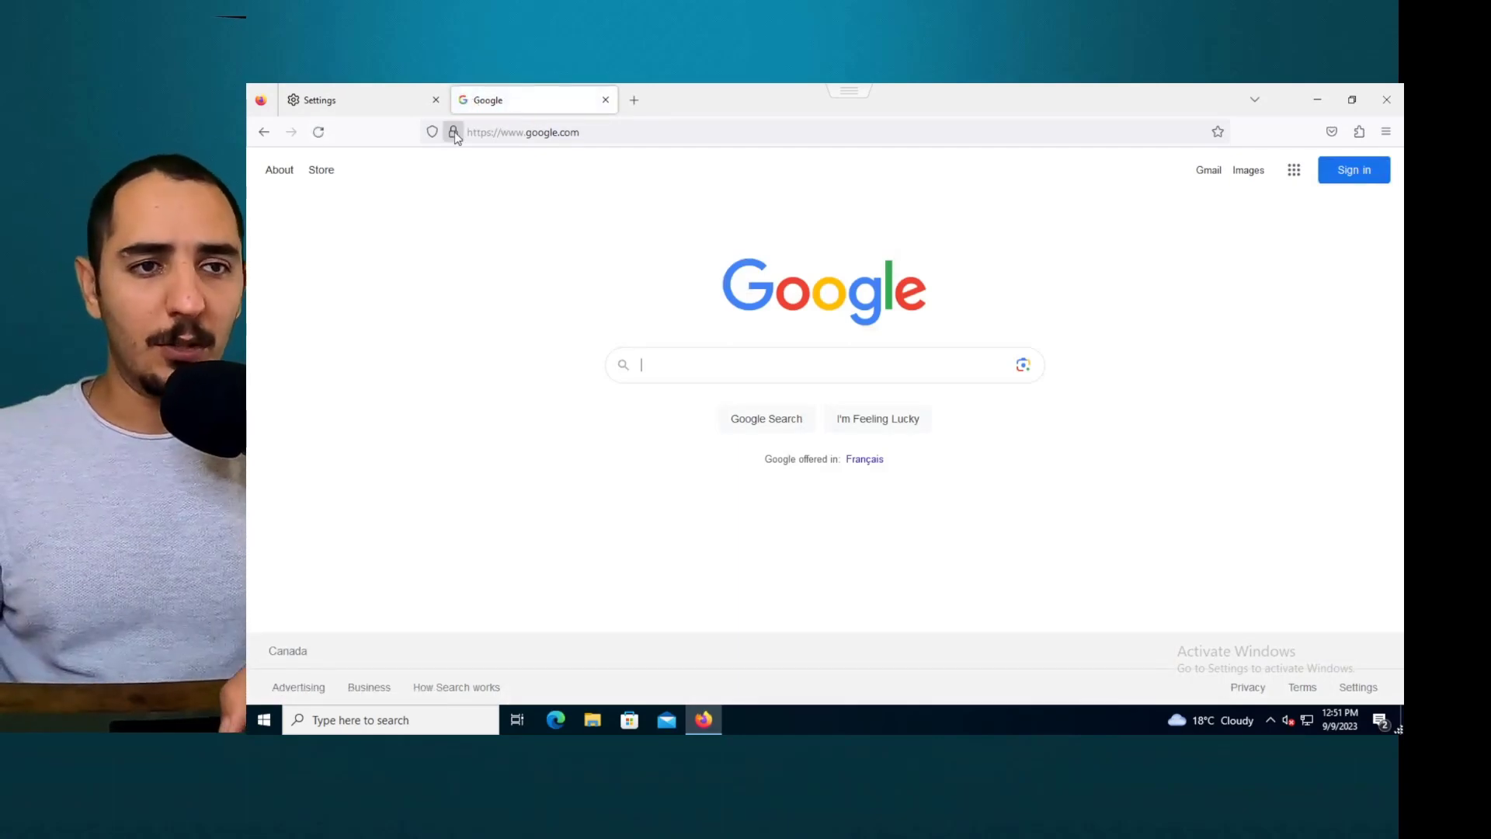
pyautogui.click(453, 132)
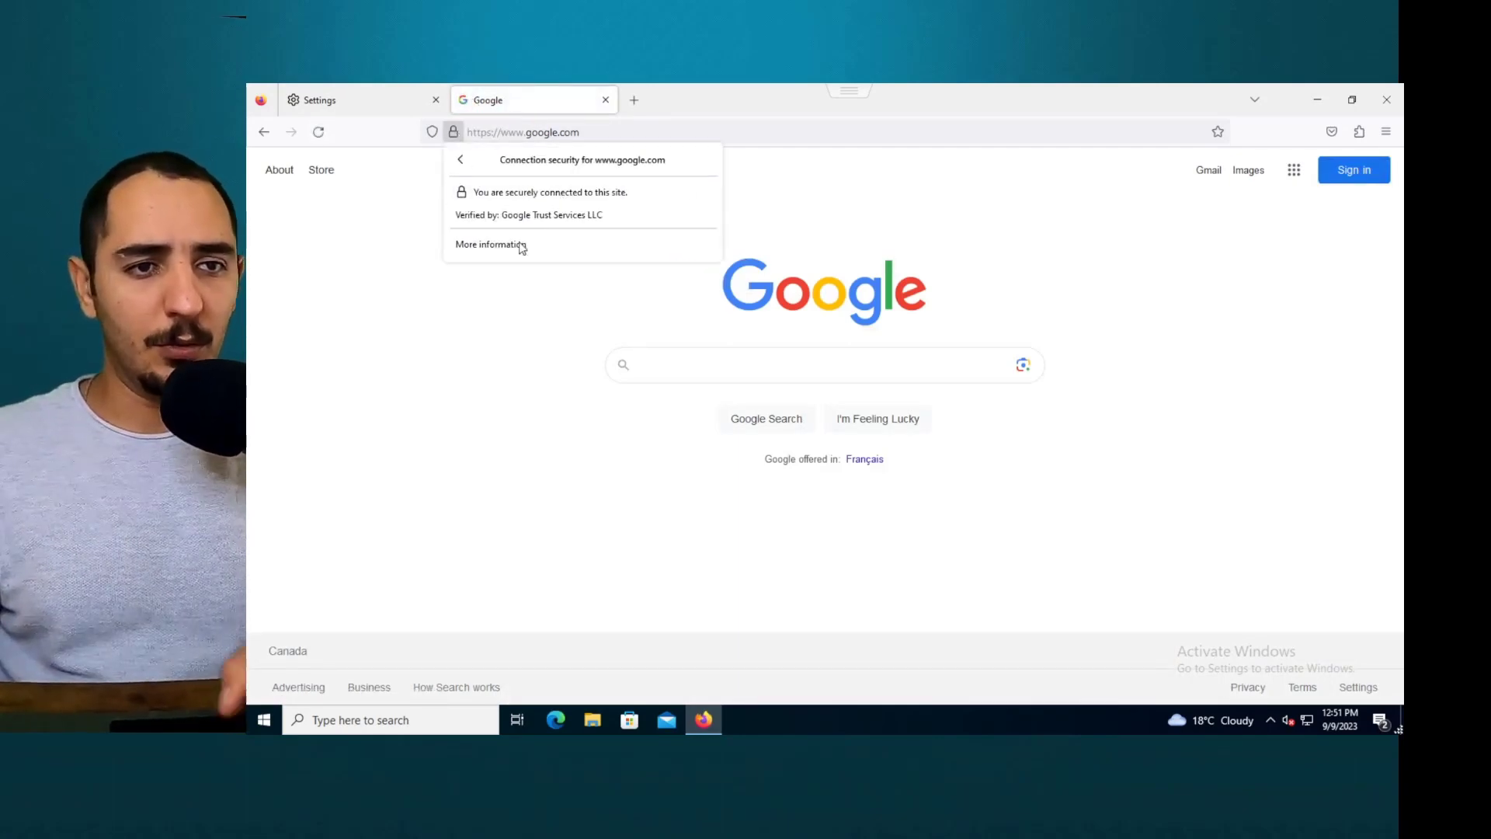
pyautogui.click(489, 244)
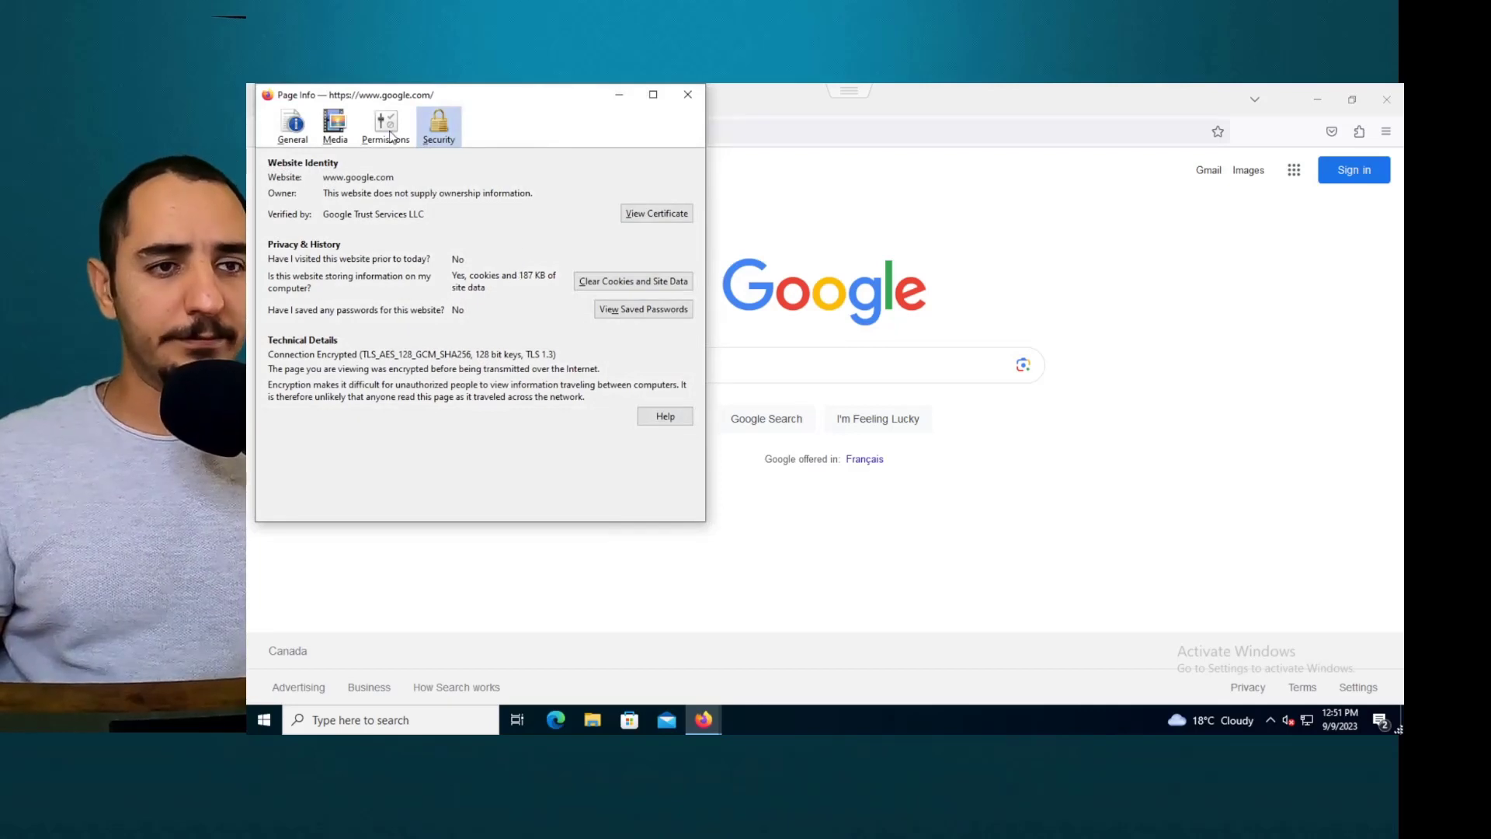
pyautogui.click(655, 213)
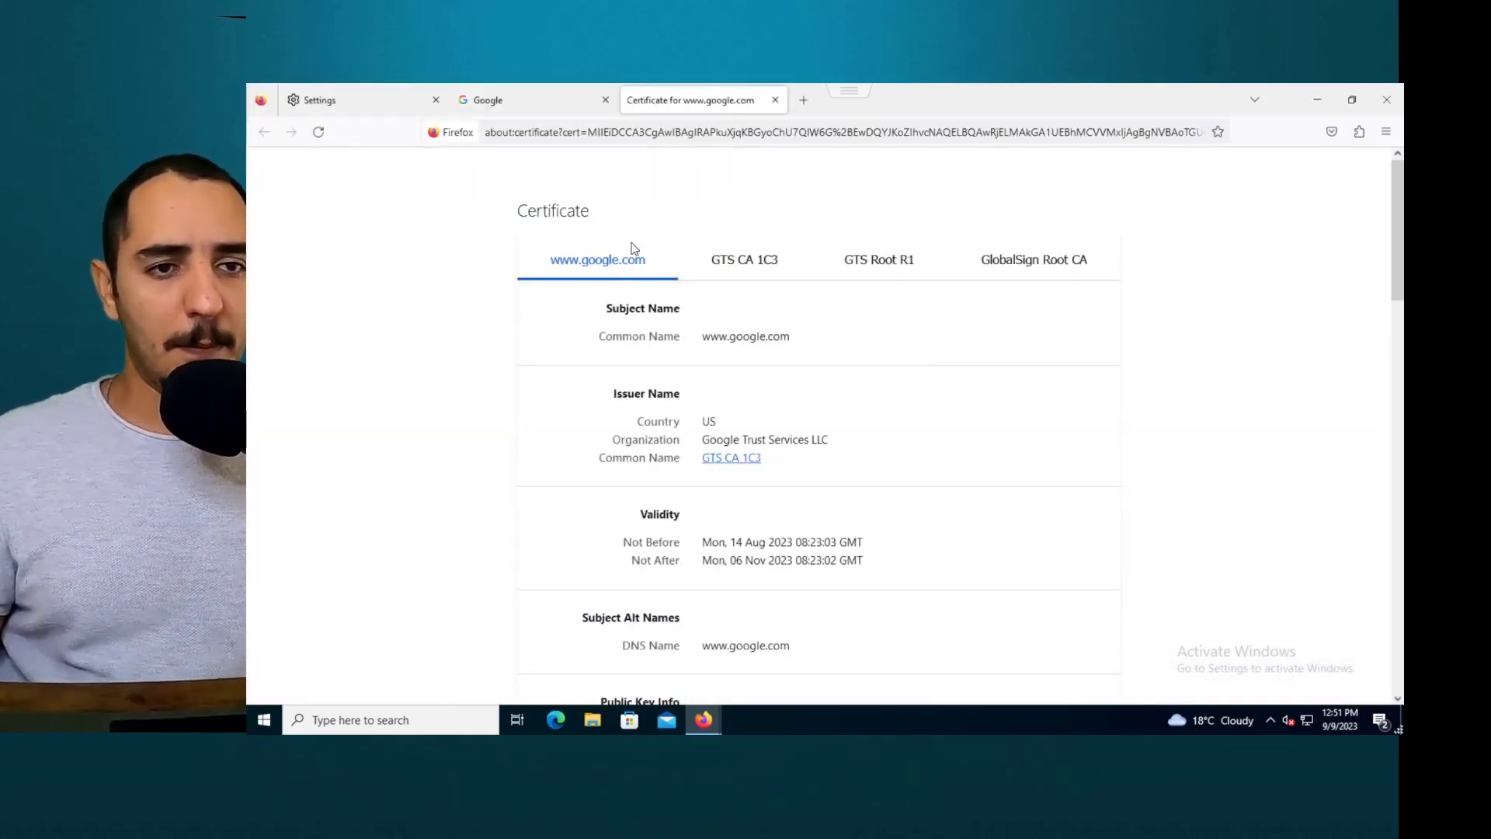
pyautogui.doubleClick(744, 336)
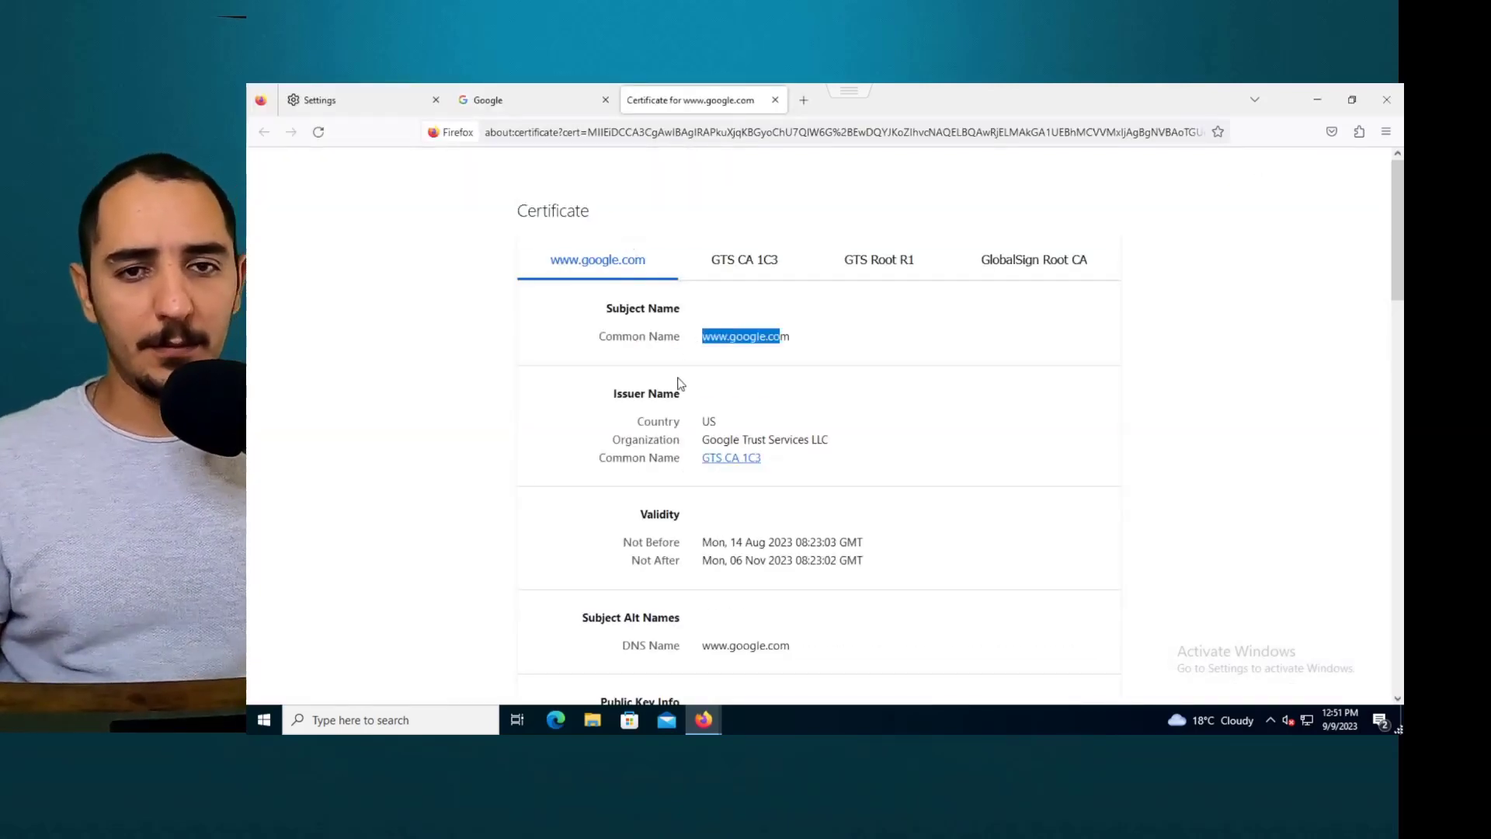